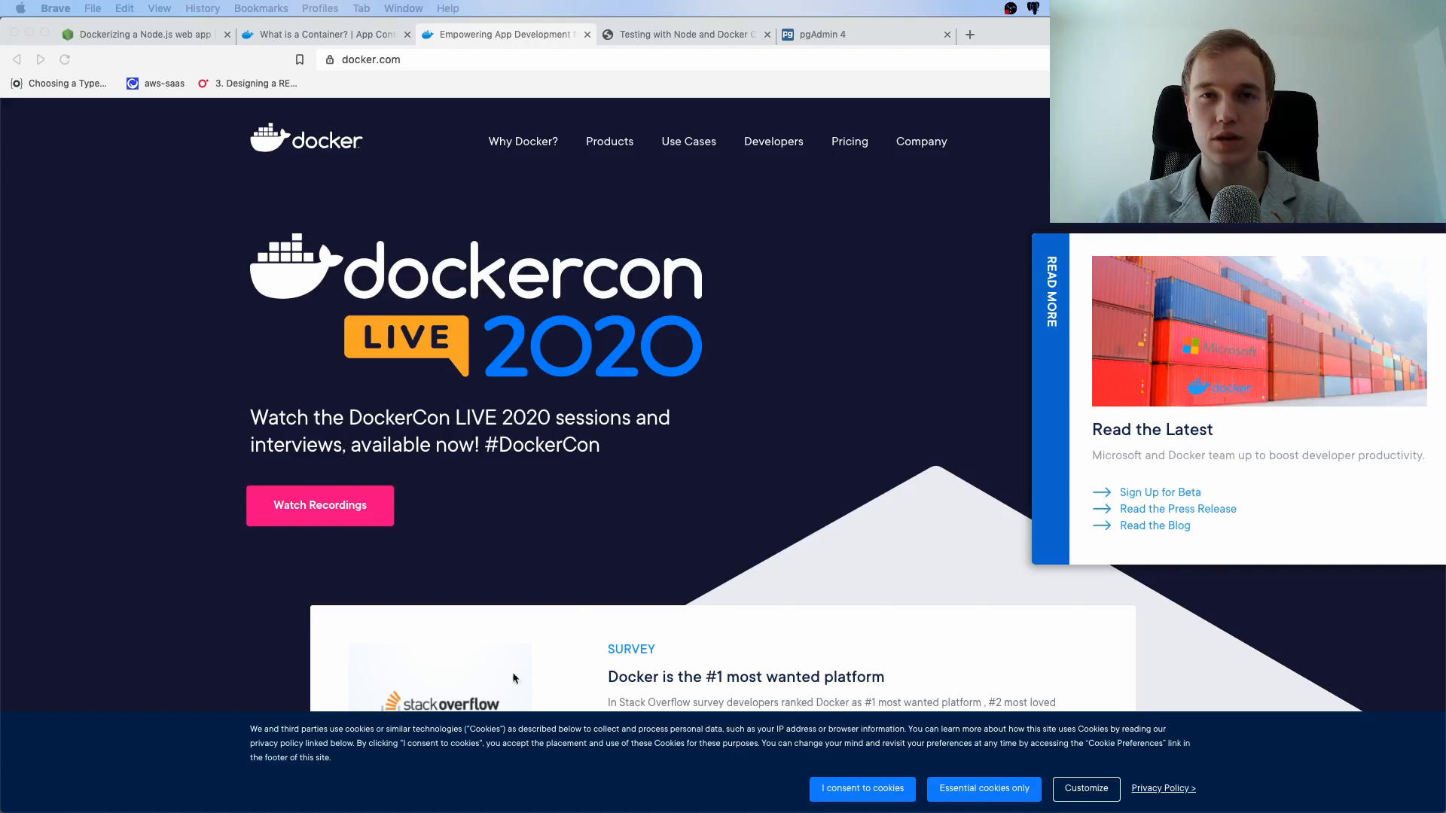
pyautogui.moveTo(616, 576)
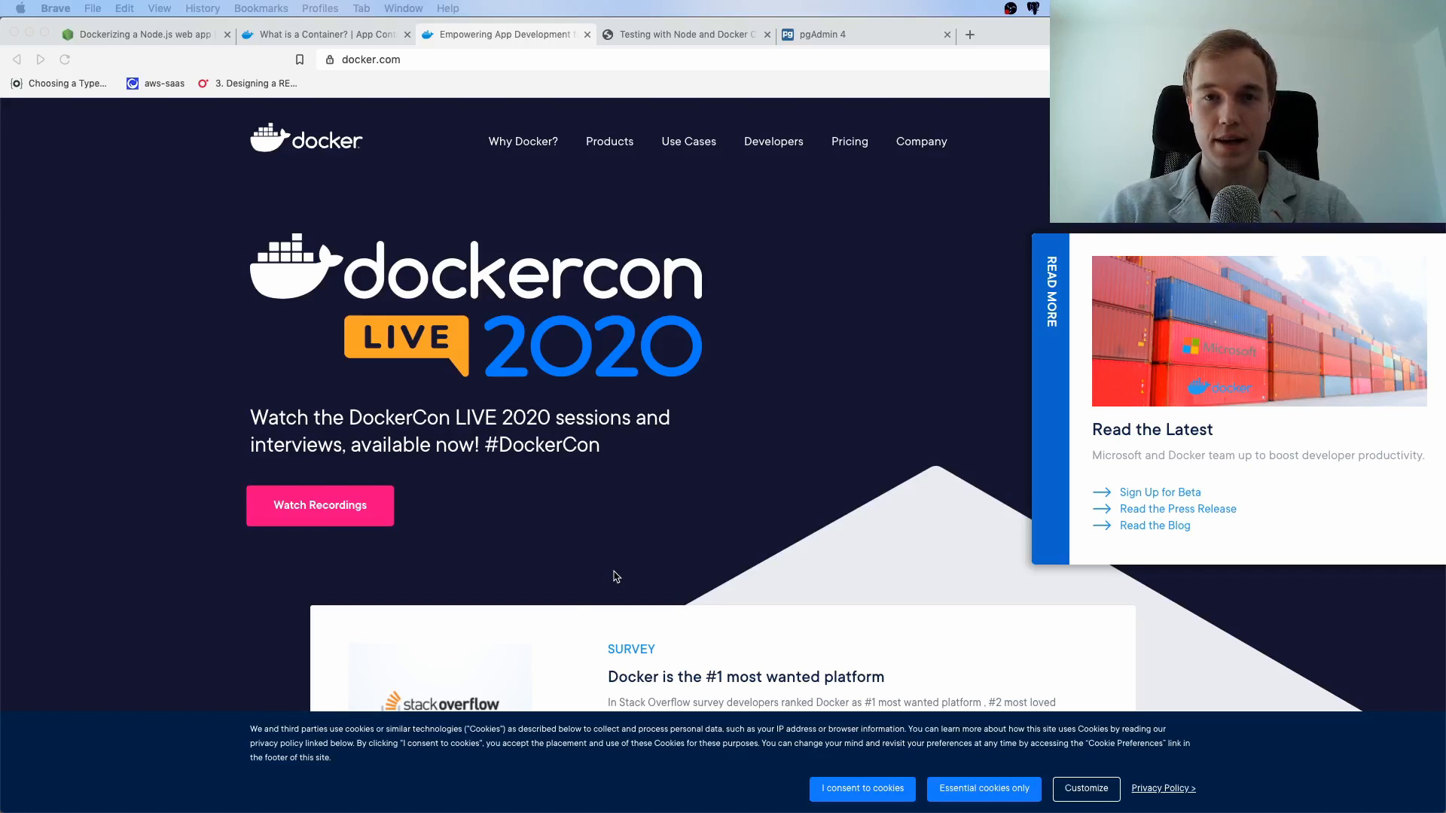
pyautogui.moveTo(565, 514)
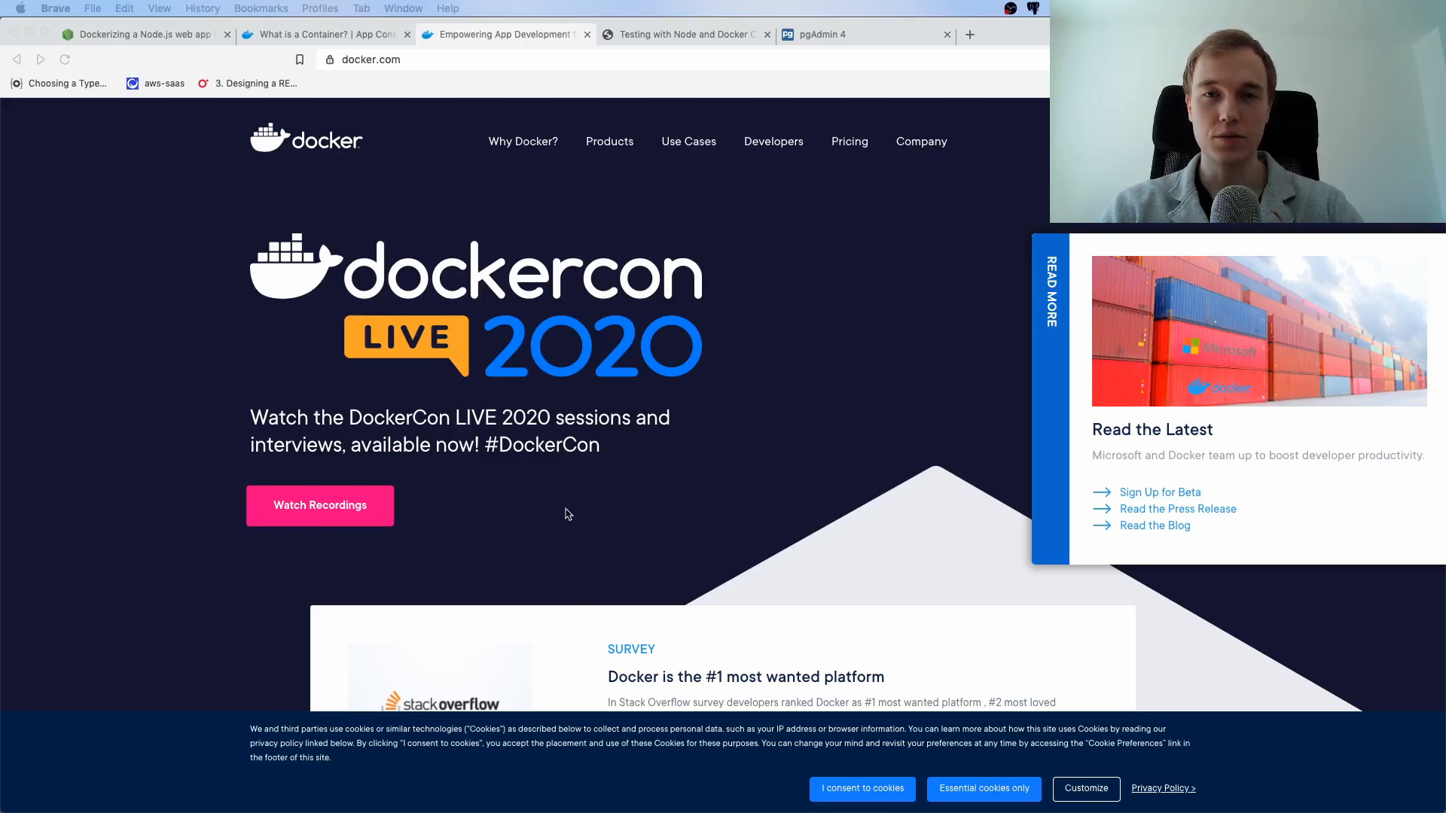
pyautogui.moveTo(500, 553)
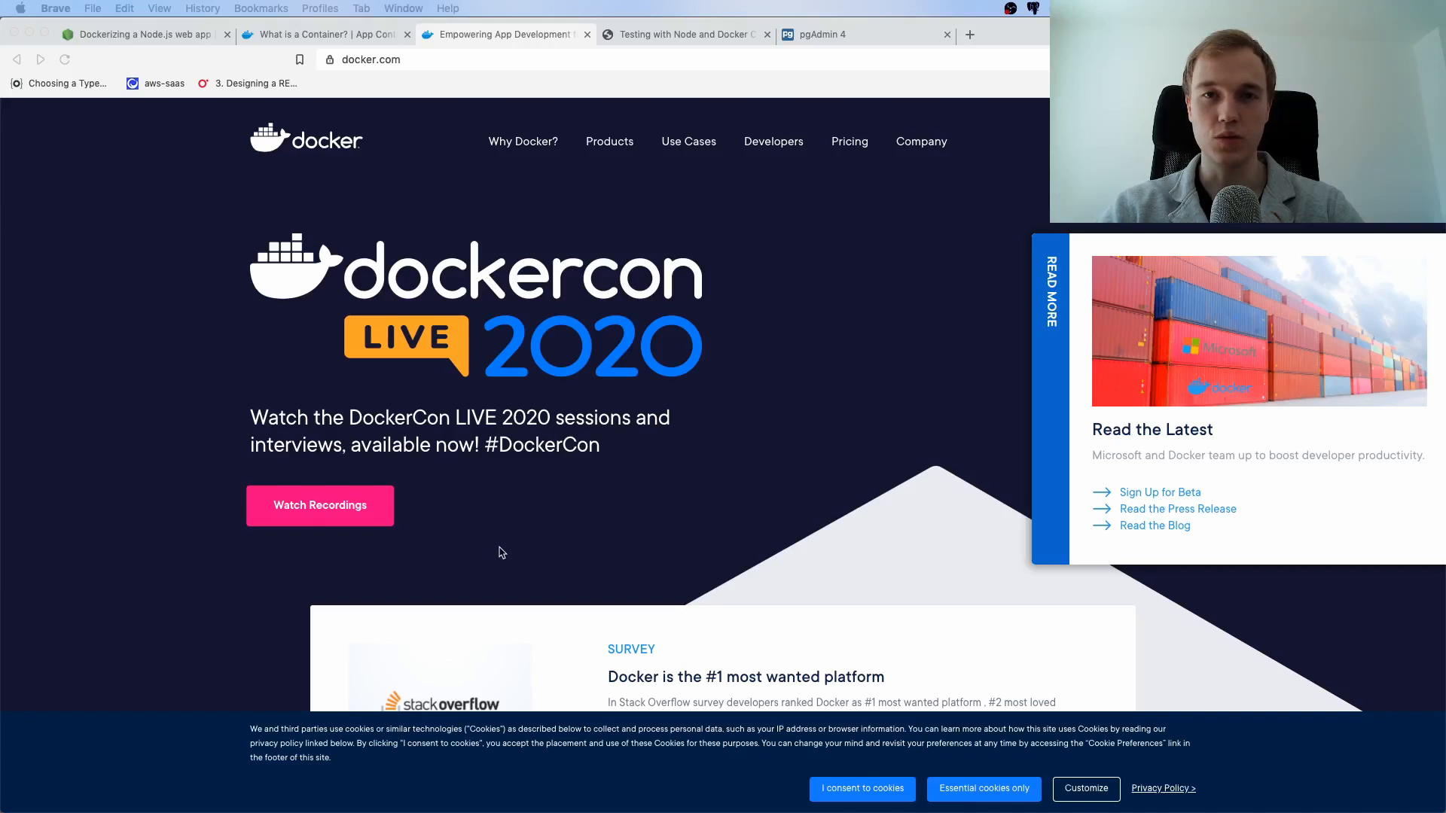
pyautogui.moveTo(636, 143)
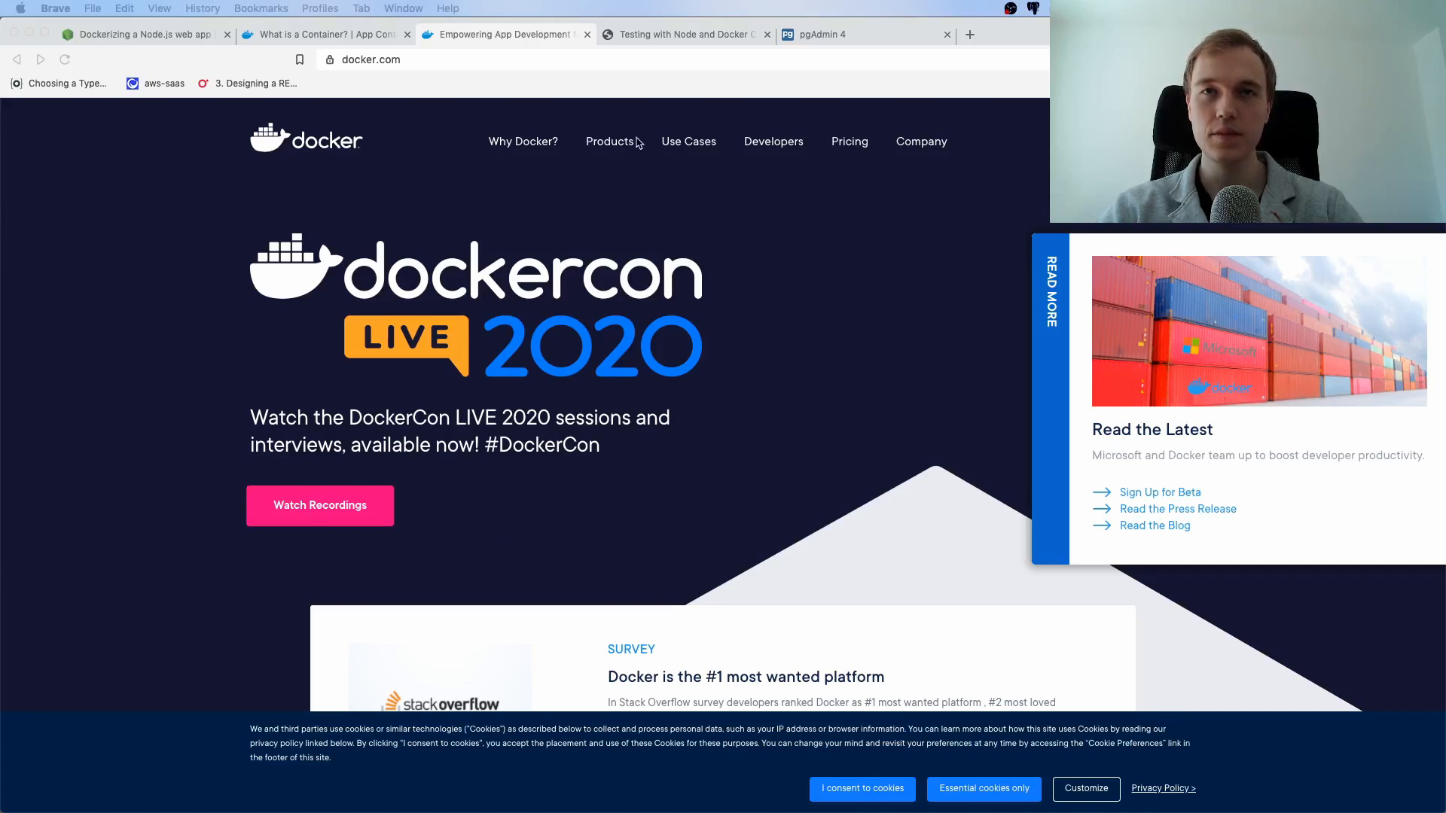
pyautogui.moveTo(648, 358)
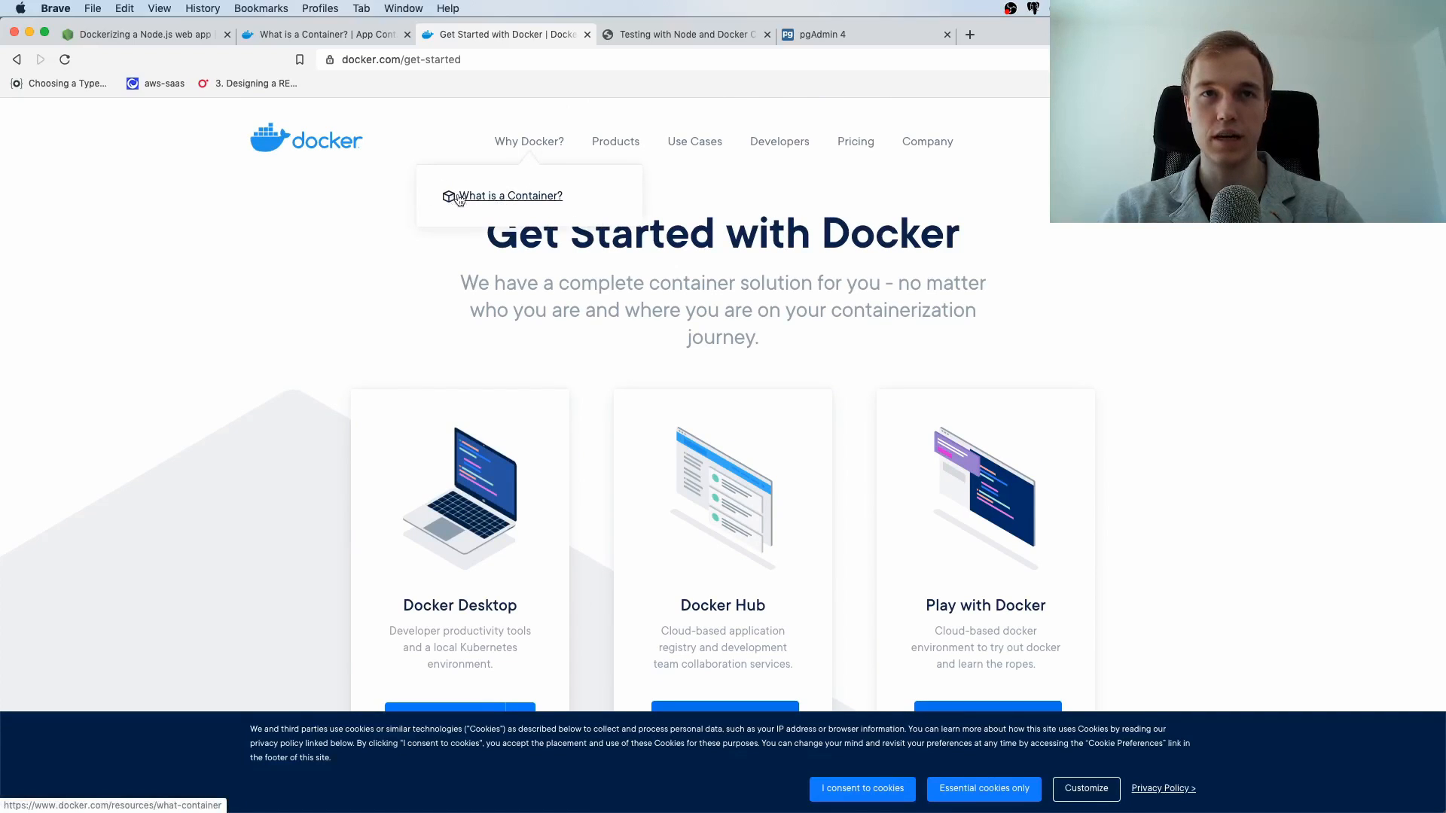
# - Open Docker's What is a Container? page and read its containers-versus-virtual-machines comparison
pyautogui.click(509, 196)
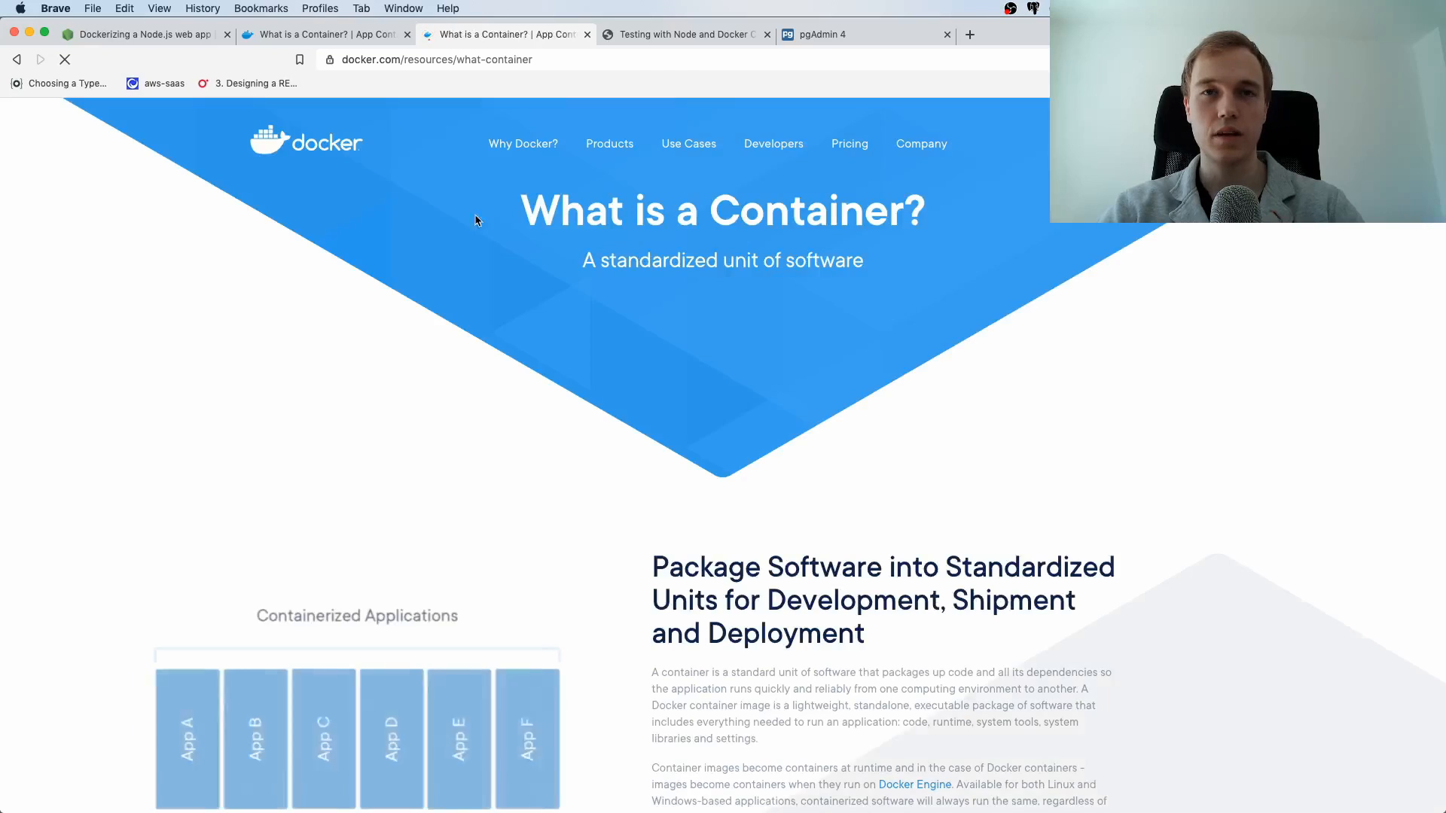
pyautogui.scroll(-3)
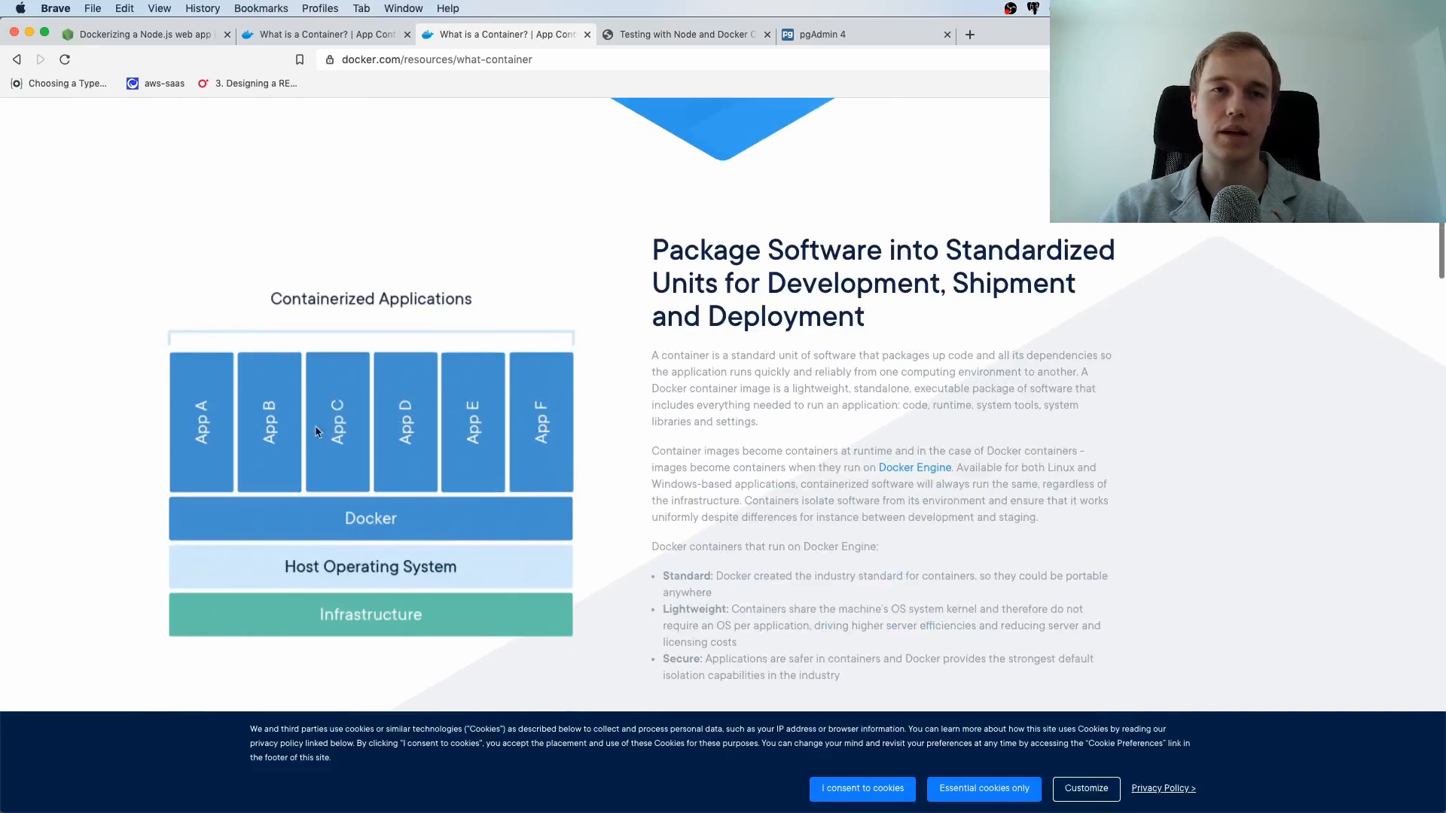
pyautogui.moveTo(494, 434)
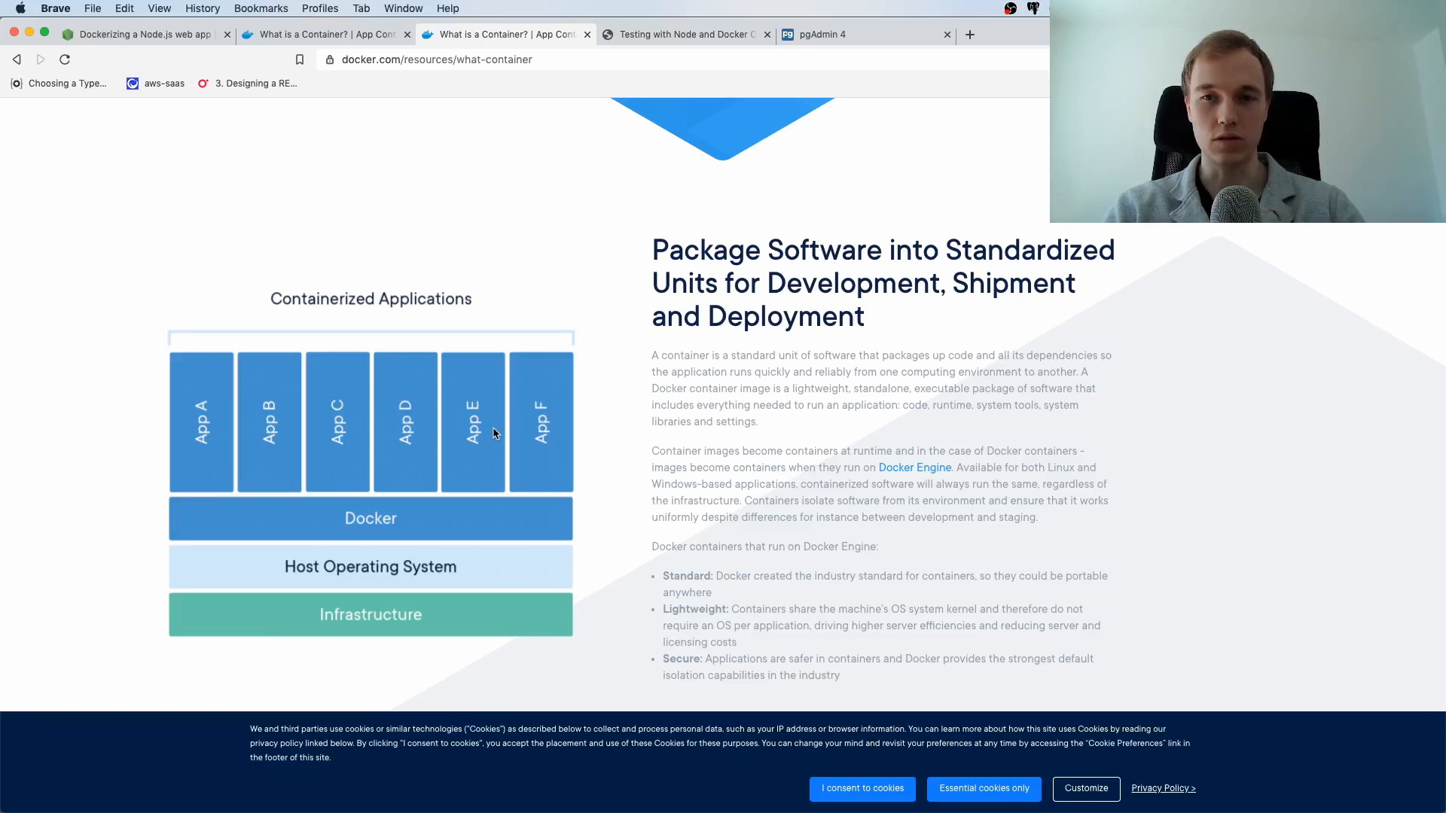
pyautogui.moveTo(459, 501)
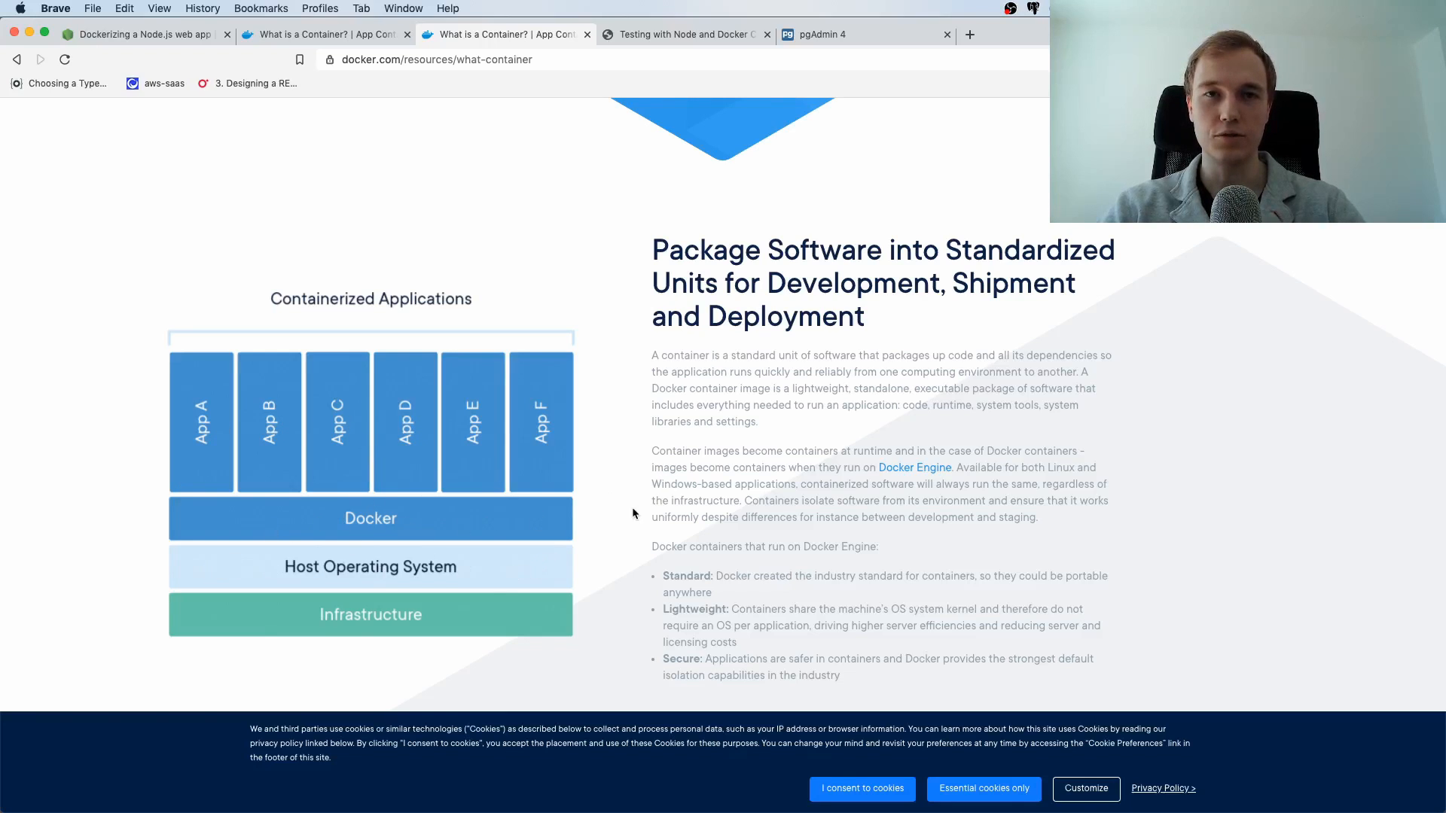
pyautogui.scroll(-3)
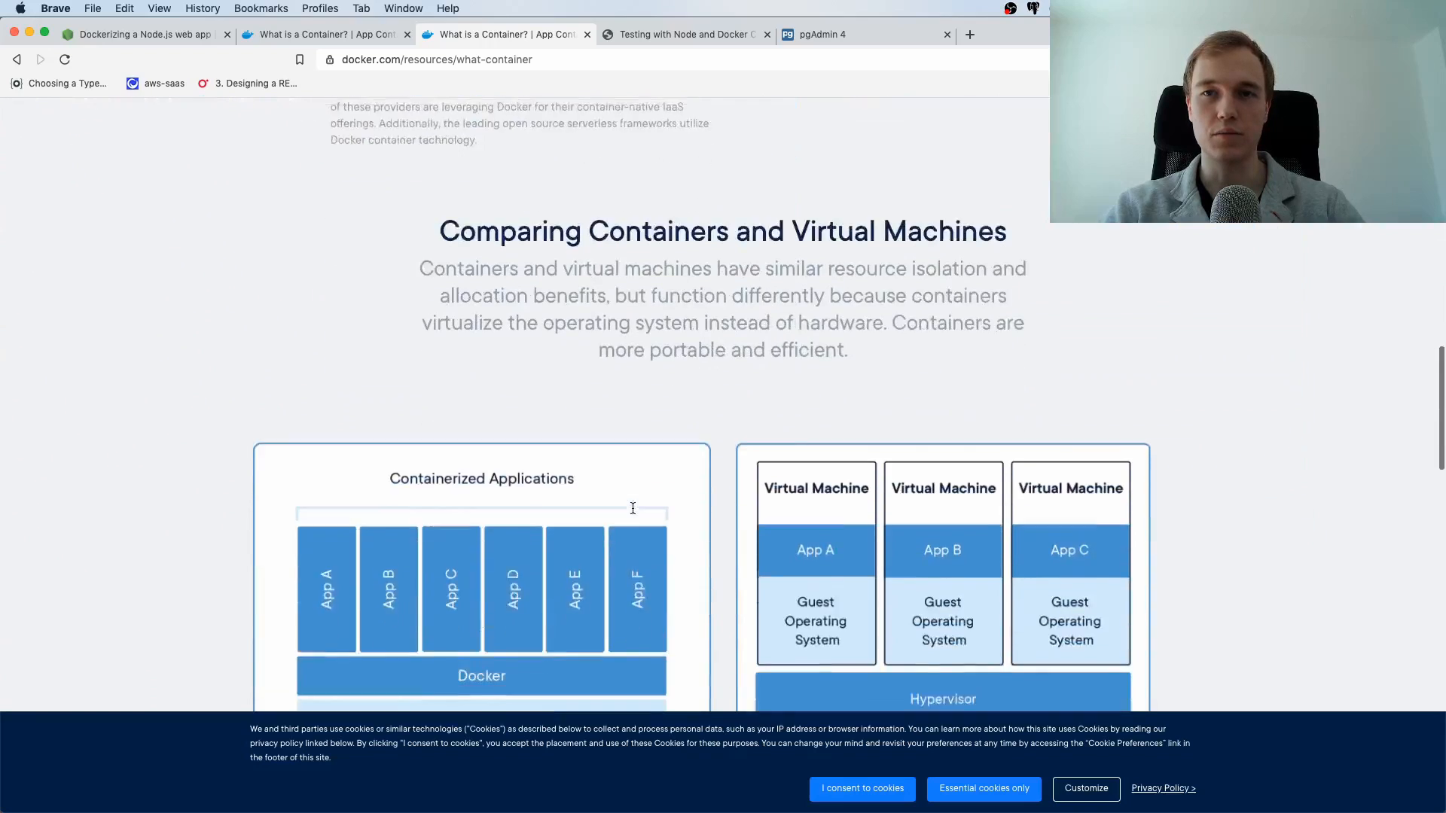
pyautogui.scroll(-3)
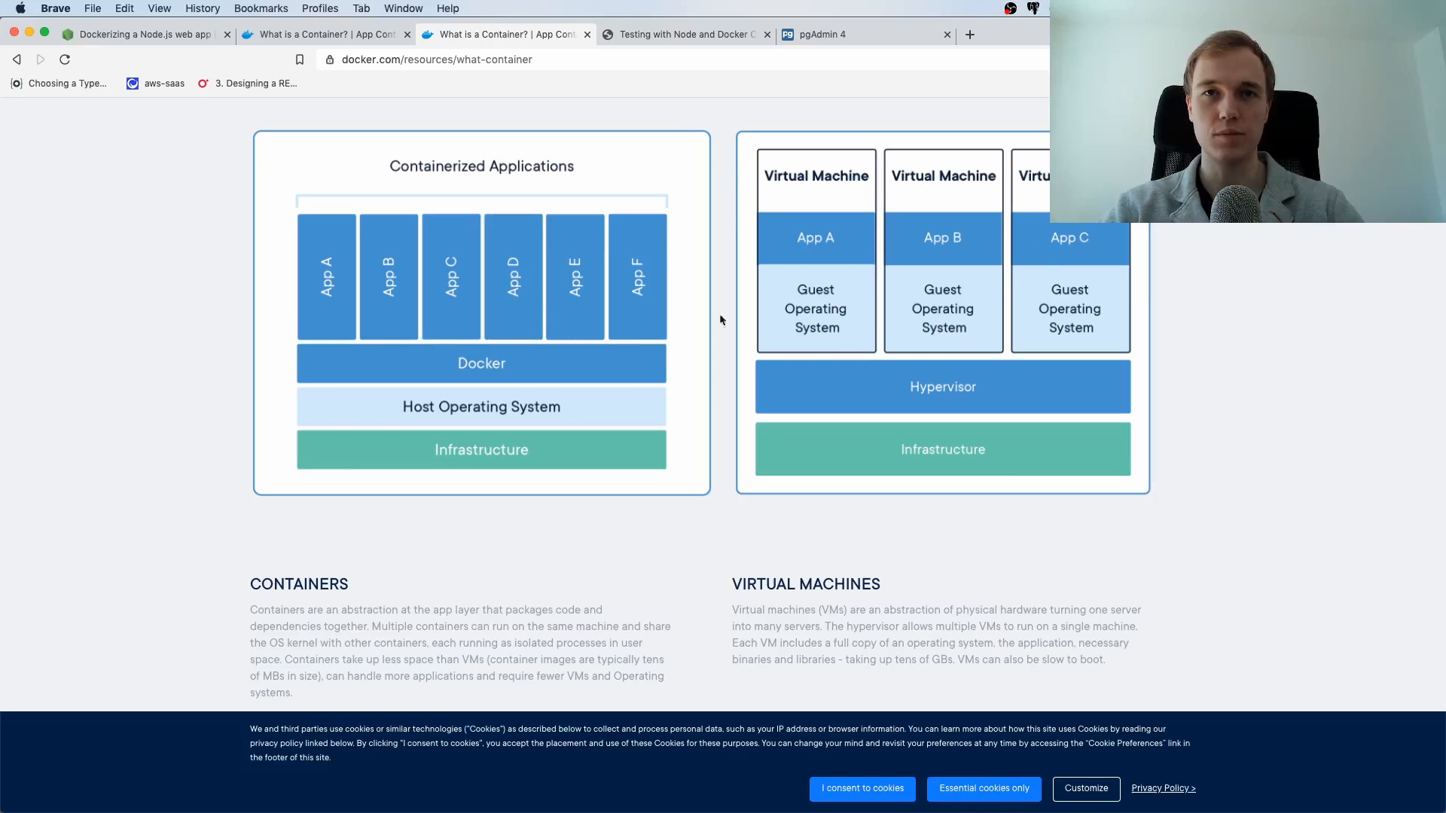
pyautogui.moveTo(751, 349)
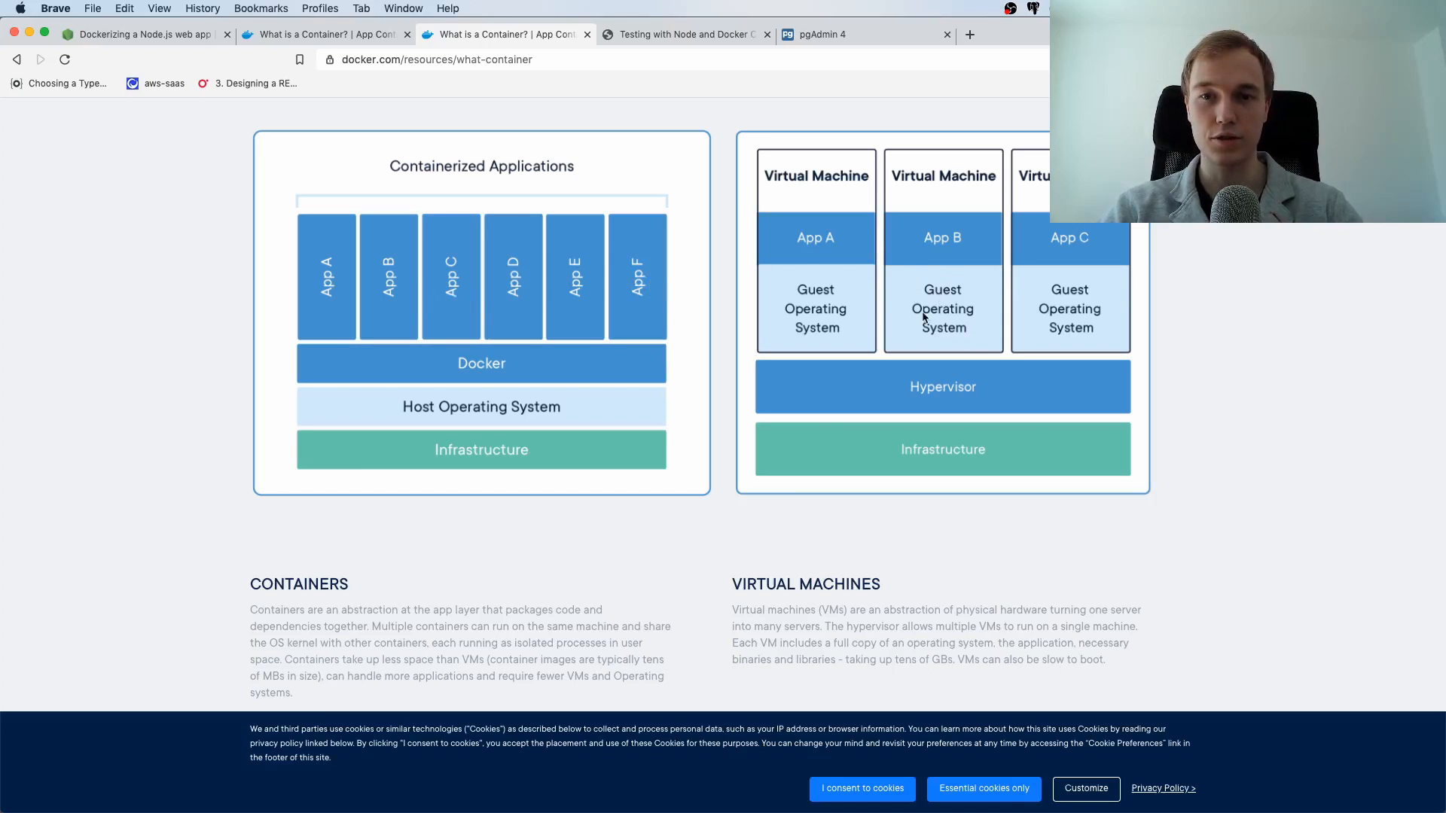
pyautogui.scroll(-3)
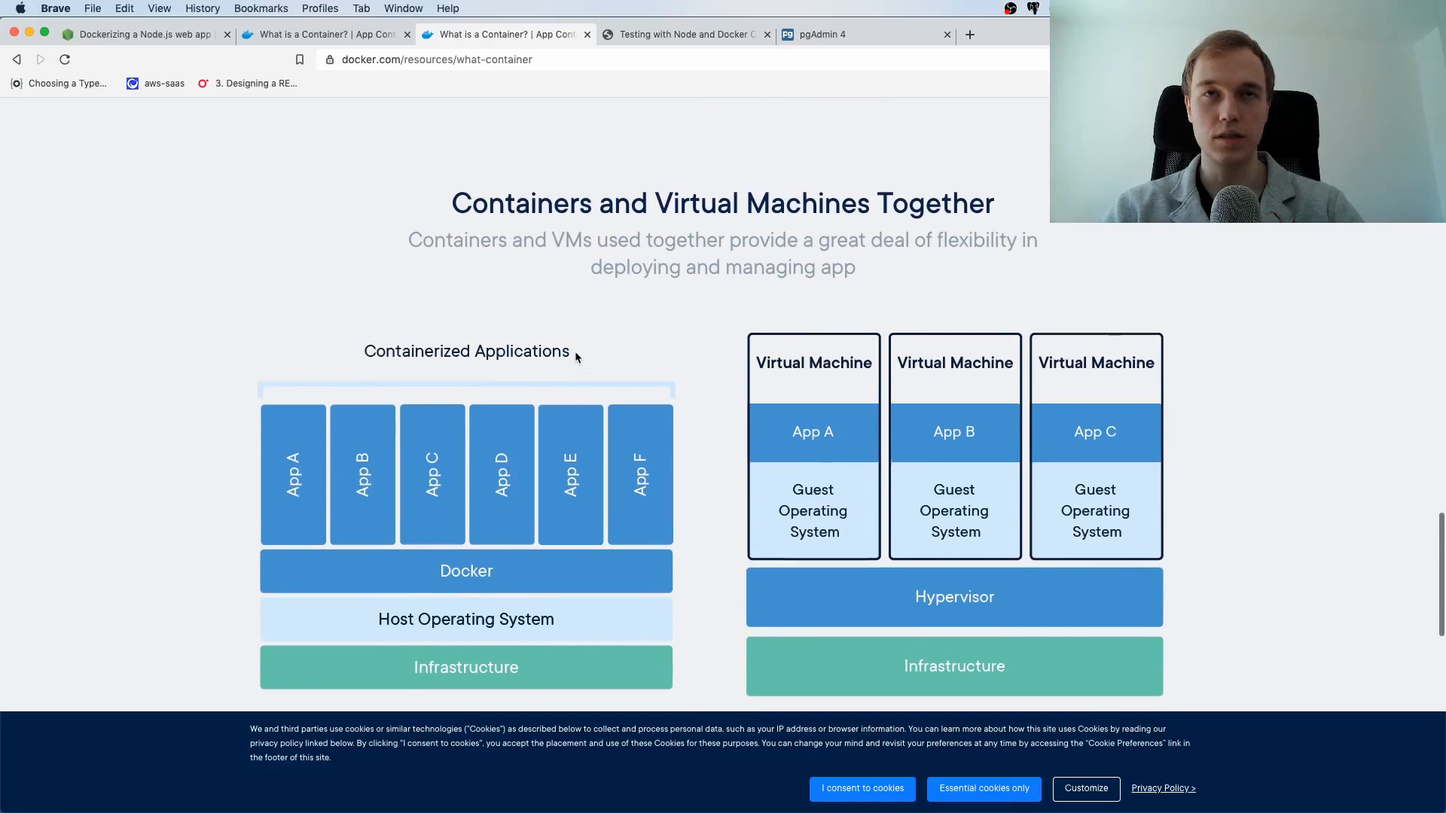
pyautogui.scroll(3)
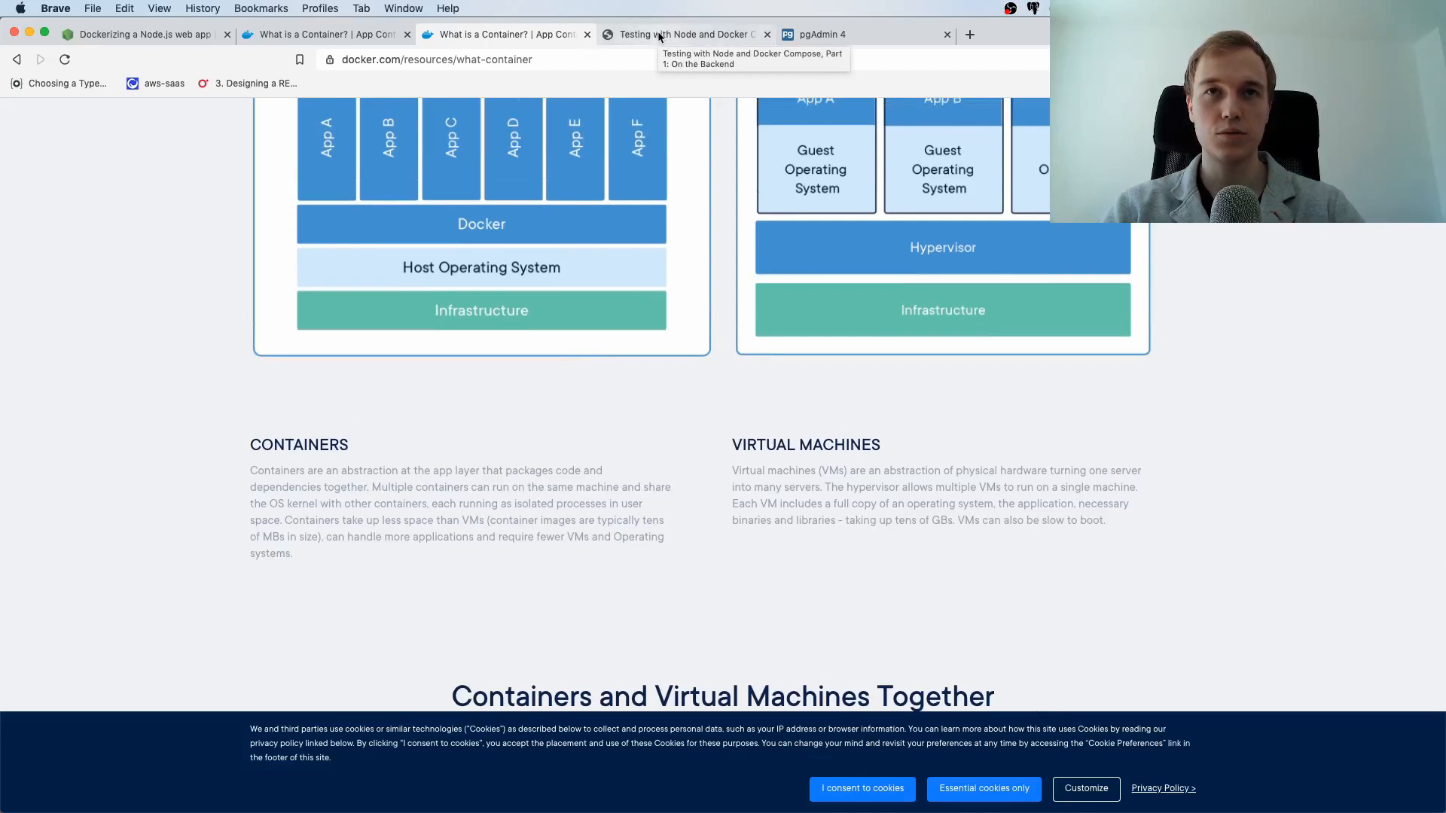
# - Switch to the Testing with Node and Docker Compose article and try its TODO demo with 'buy milk'
pyautogui.click(683, 34)
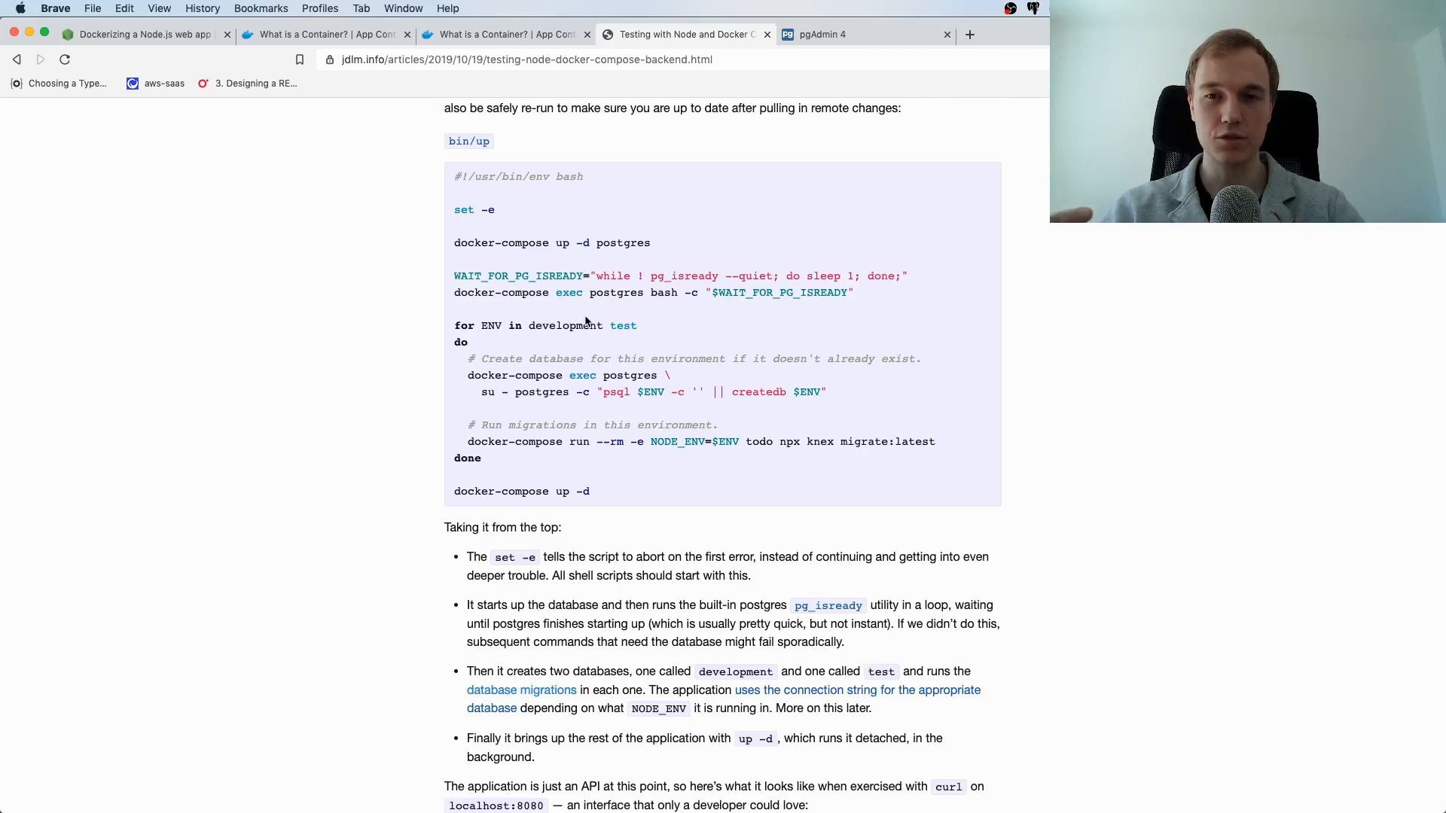
pyautogui.moveTo(402, 322)
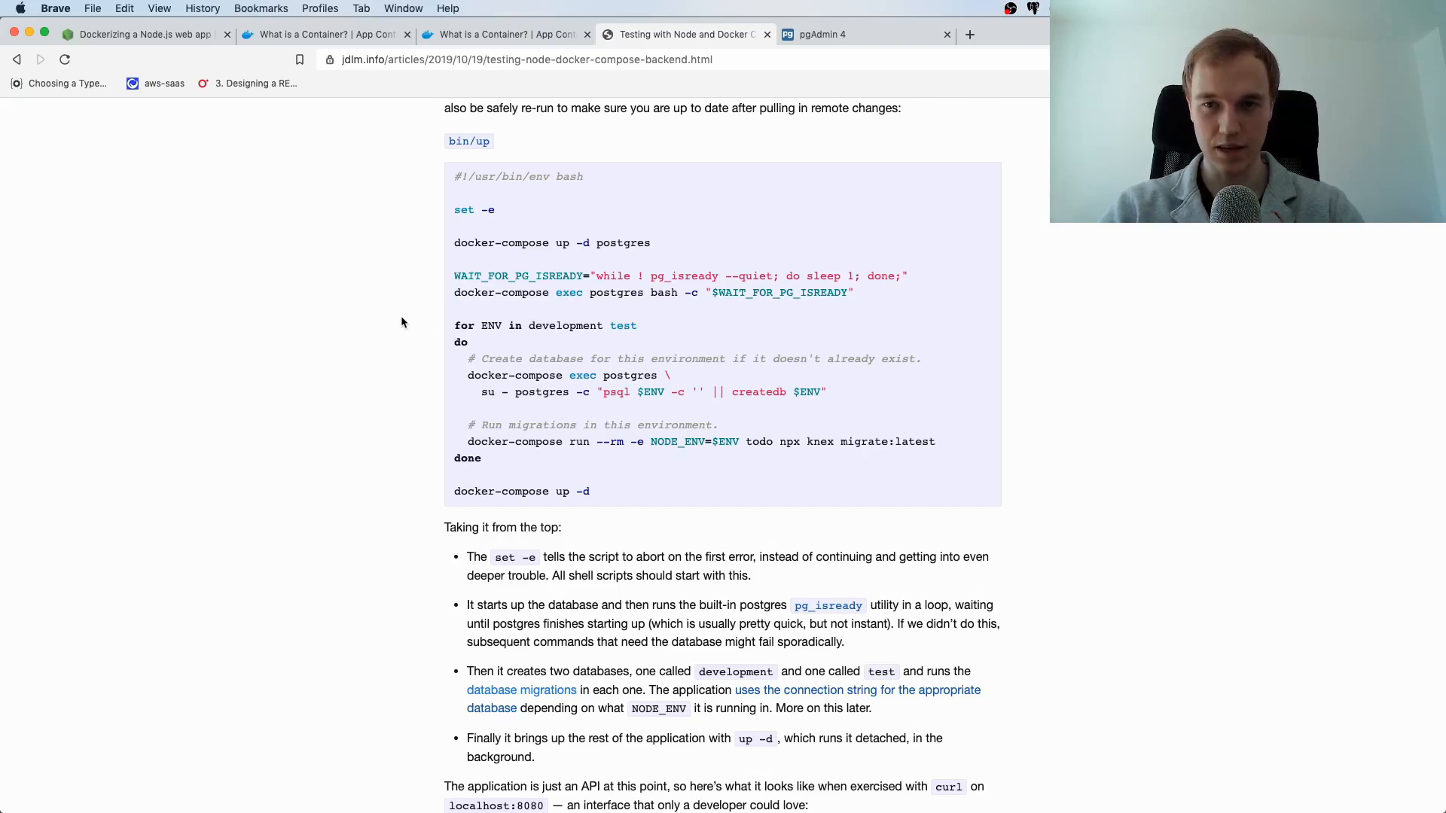
pyautogui.moveTo(218, 363)
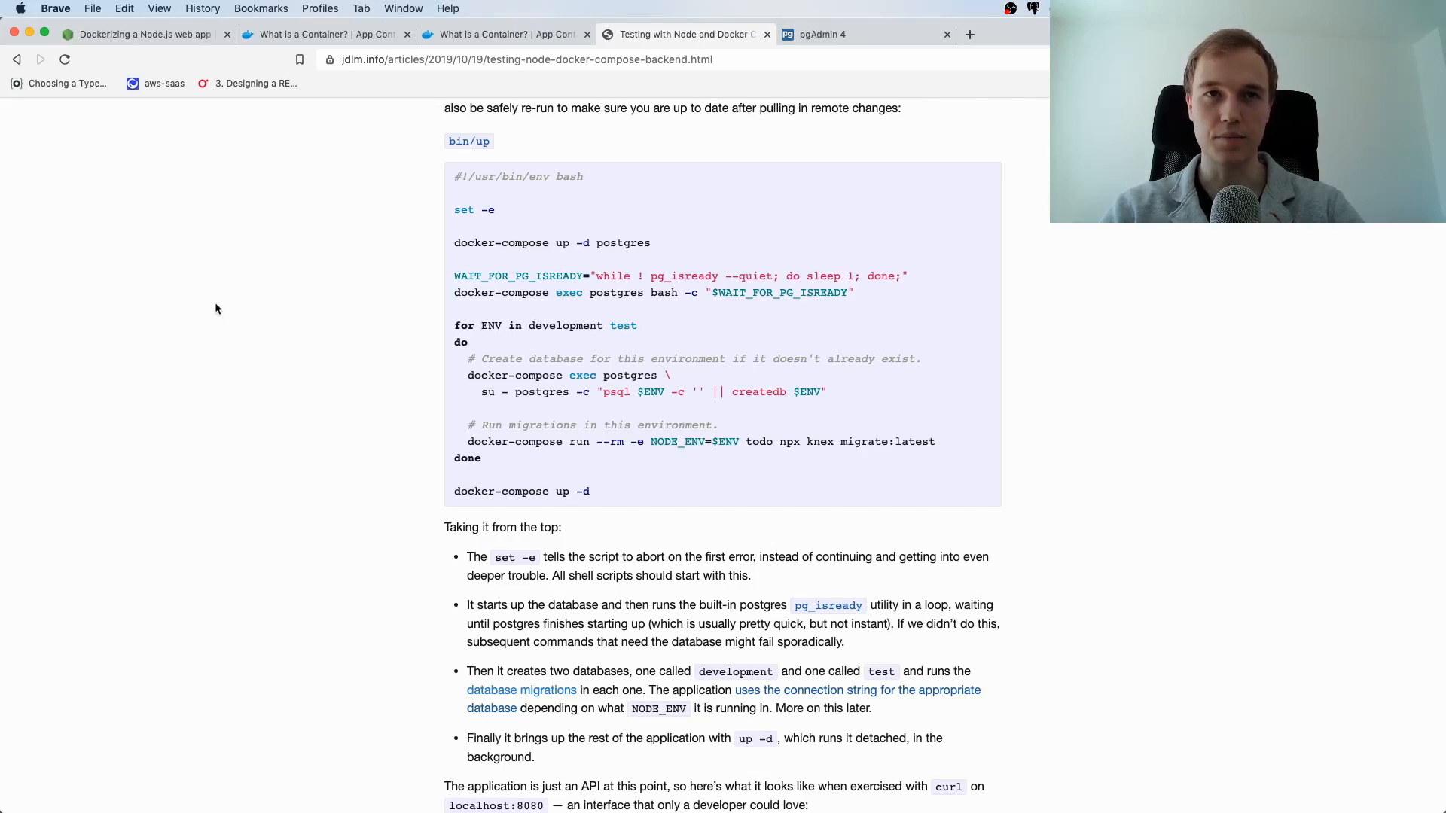
pyautogui.scroll(3)
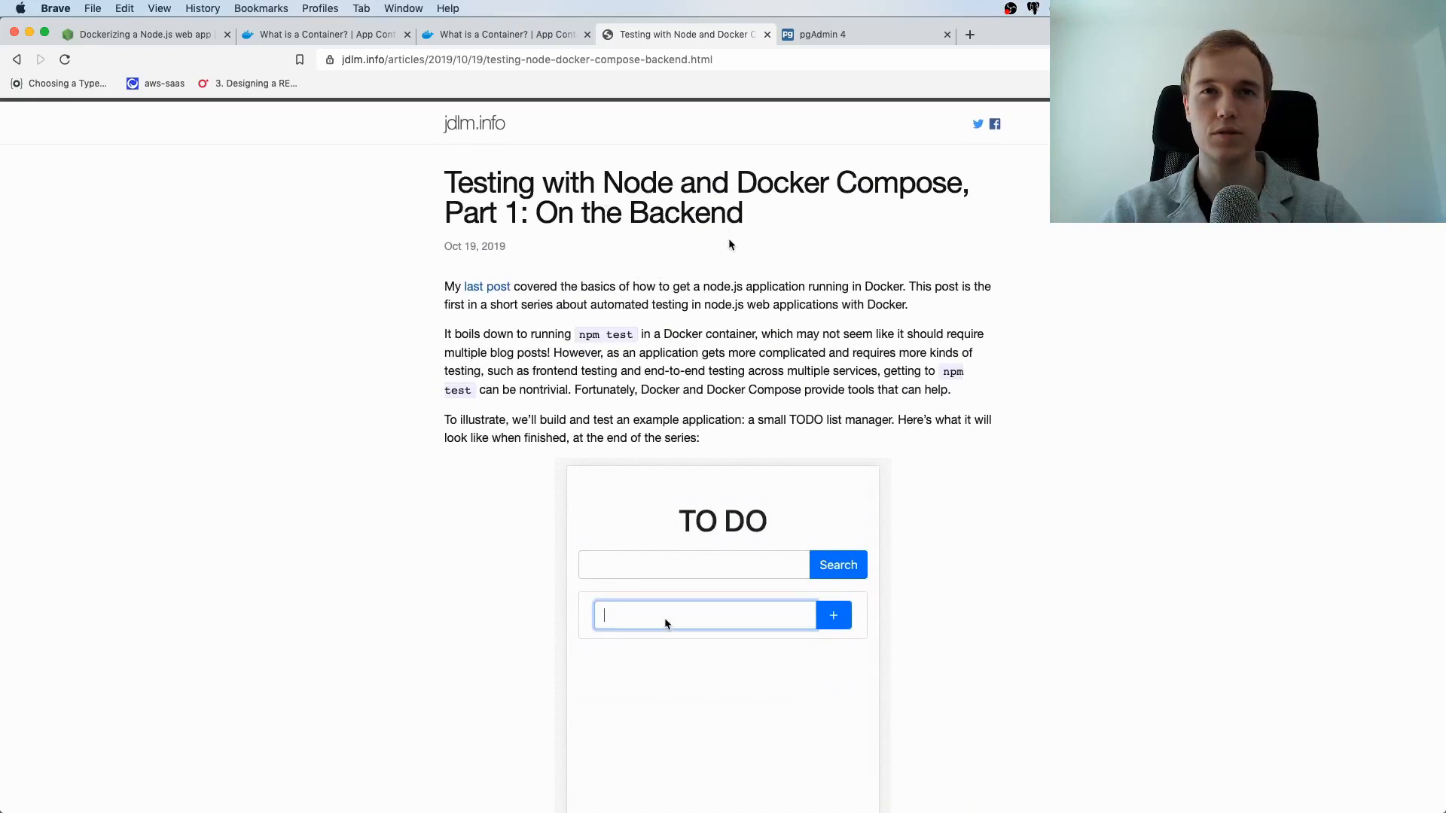
pyautogui.click(833, 615)
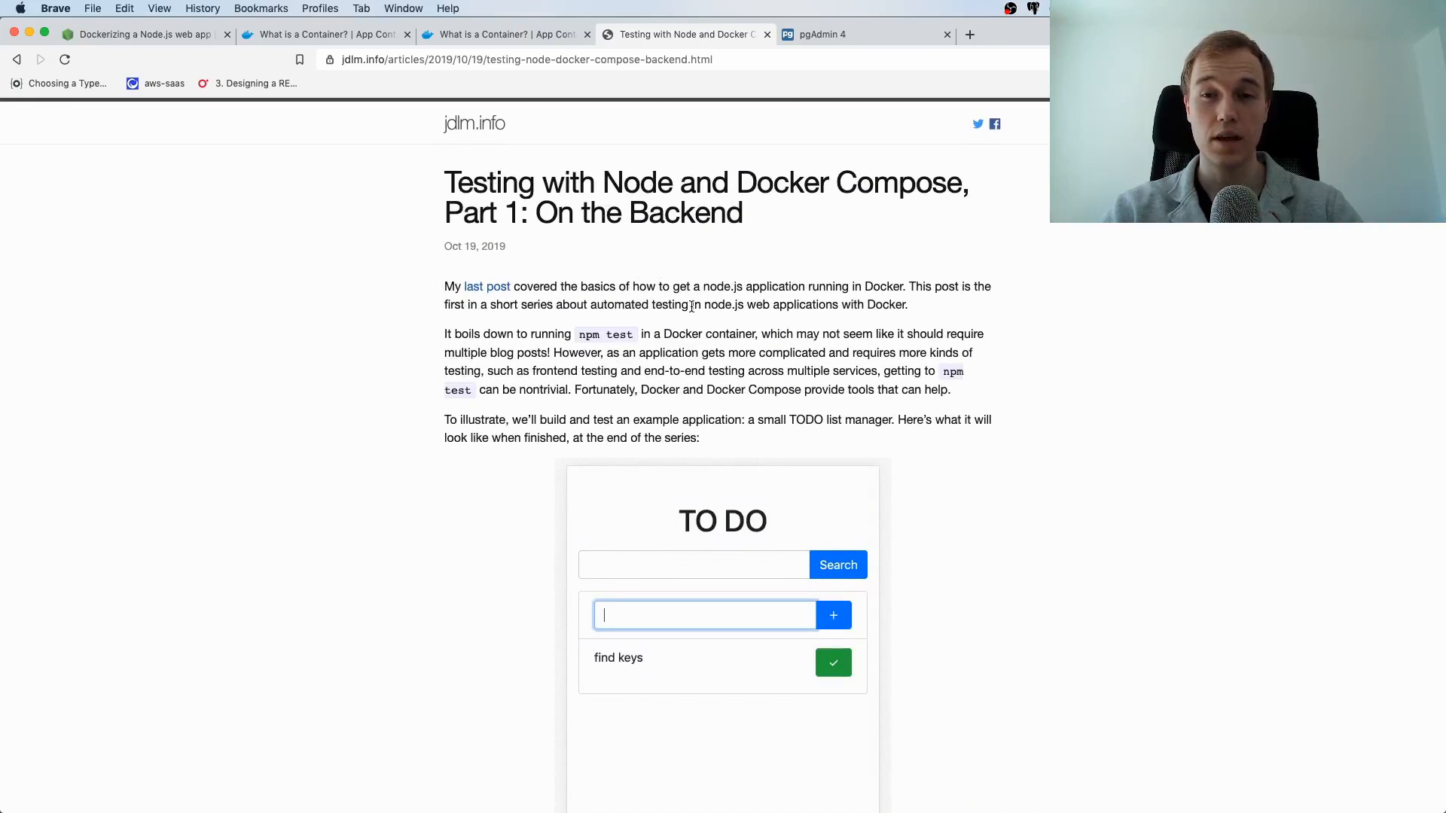
pyautogui.write('buy milk')
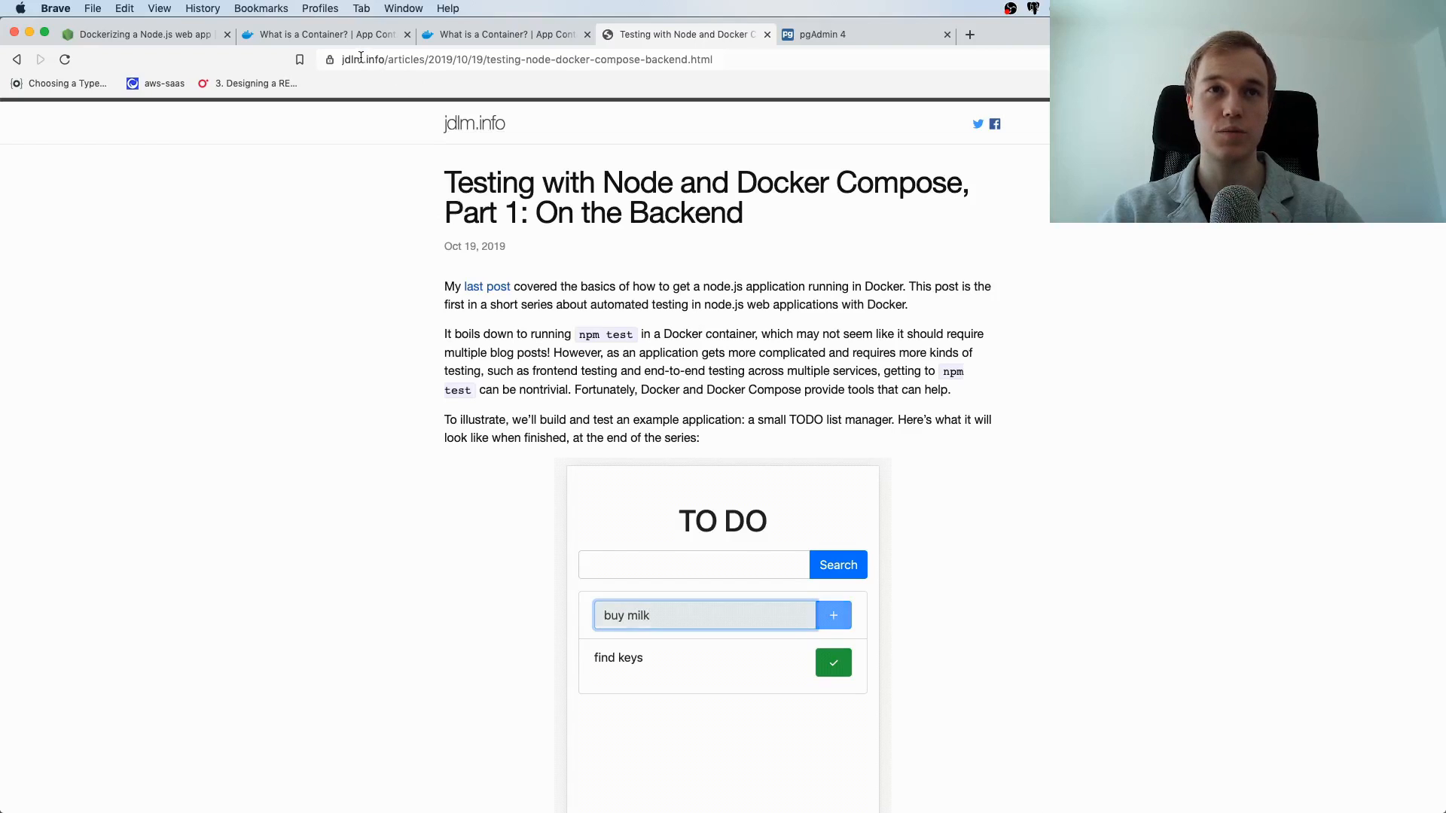
pyautogui.write('work on bl')
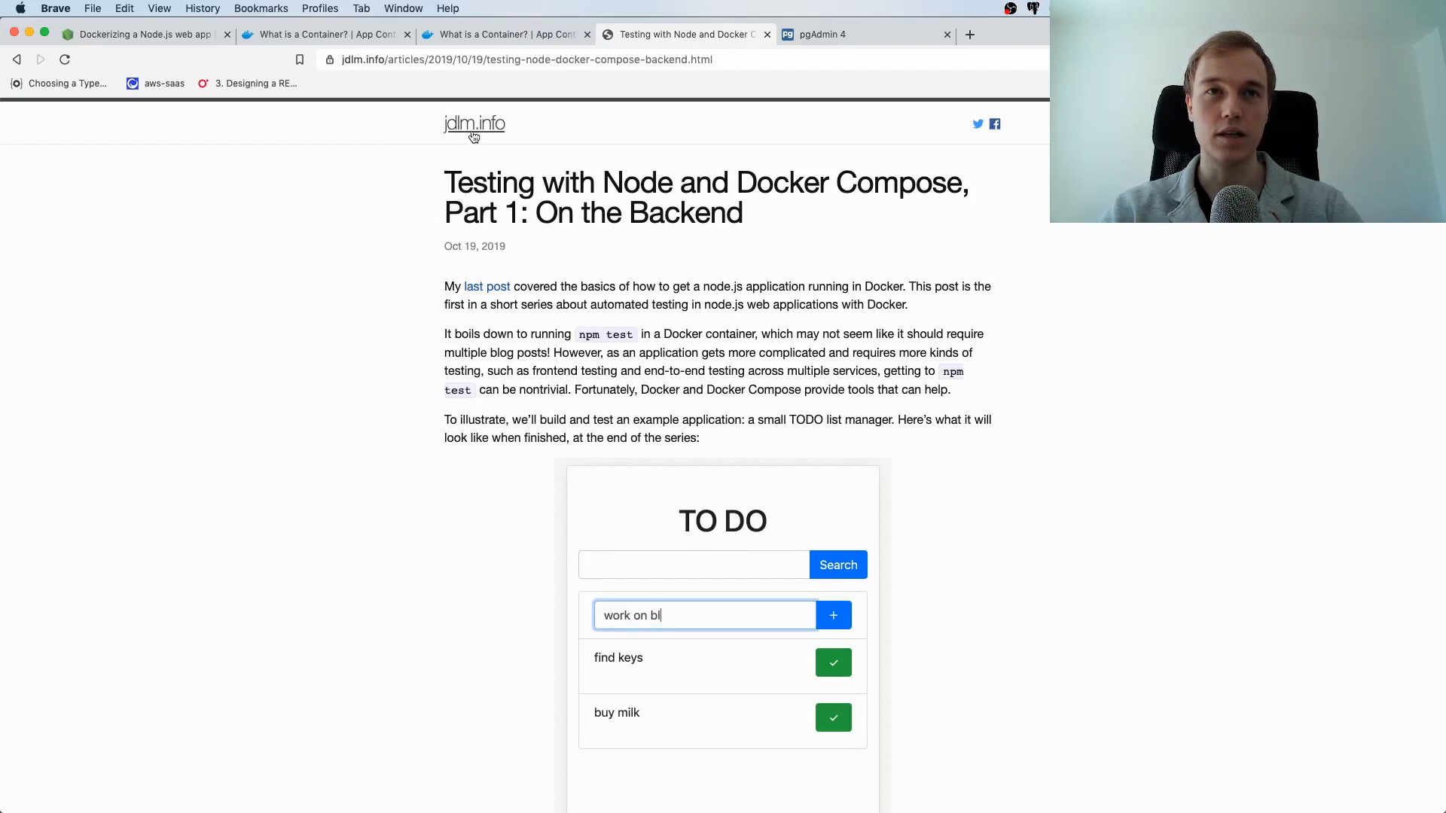
# - Scroll through the article's Compose file and bin/up database setup script
pyautogui.scroll(-3)
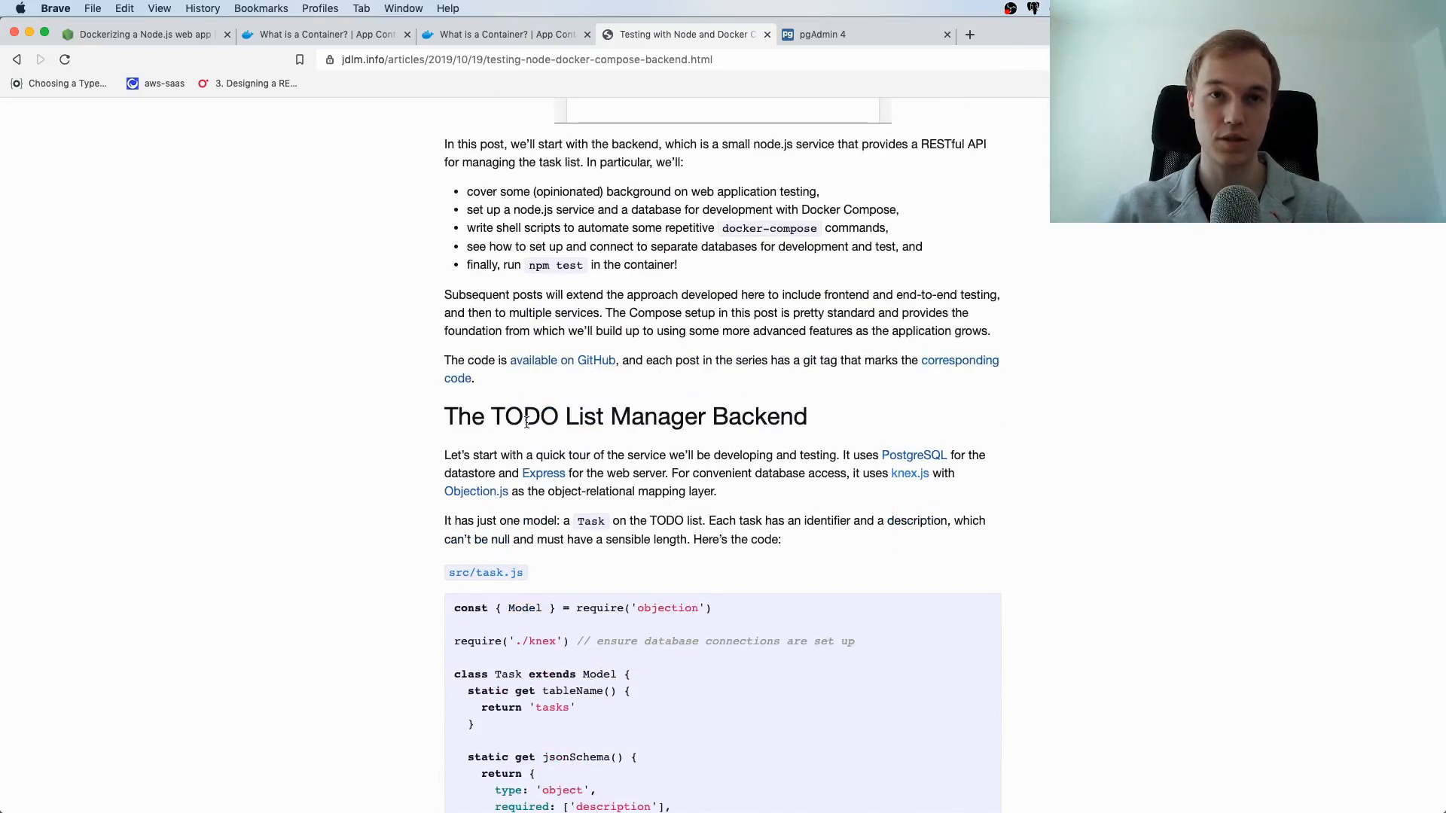
pyautogui.scroll(-3)
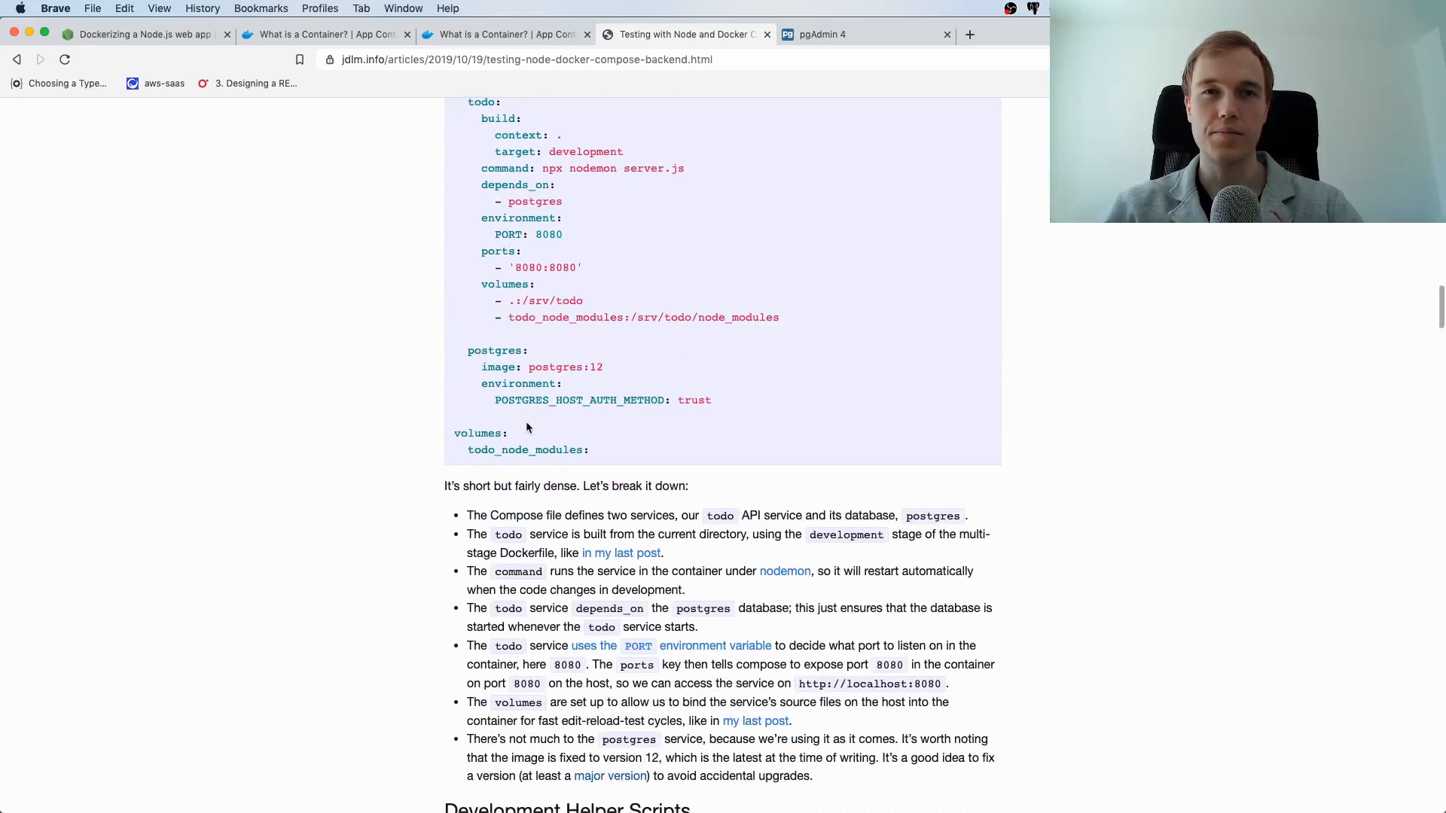
pyautogui.scroll(-3)
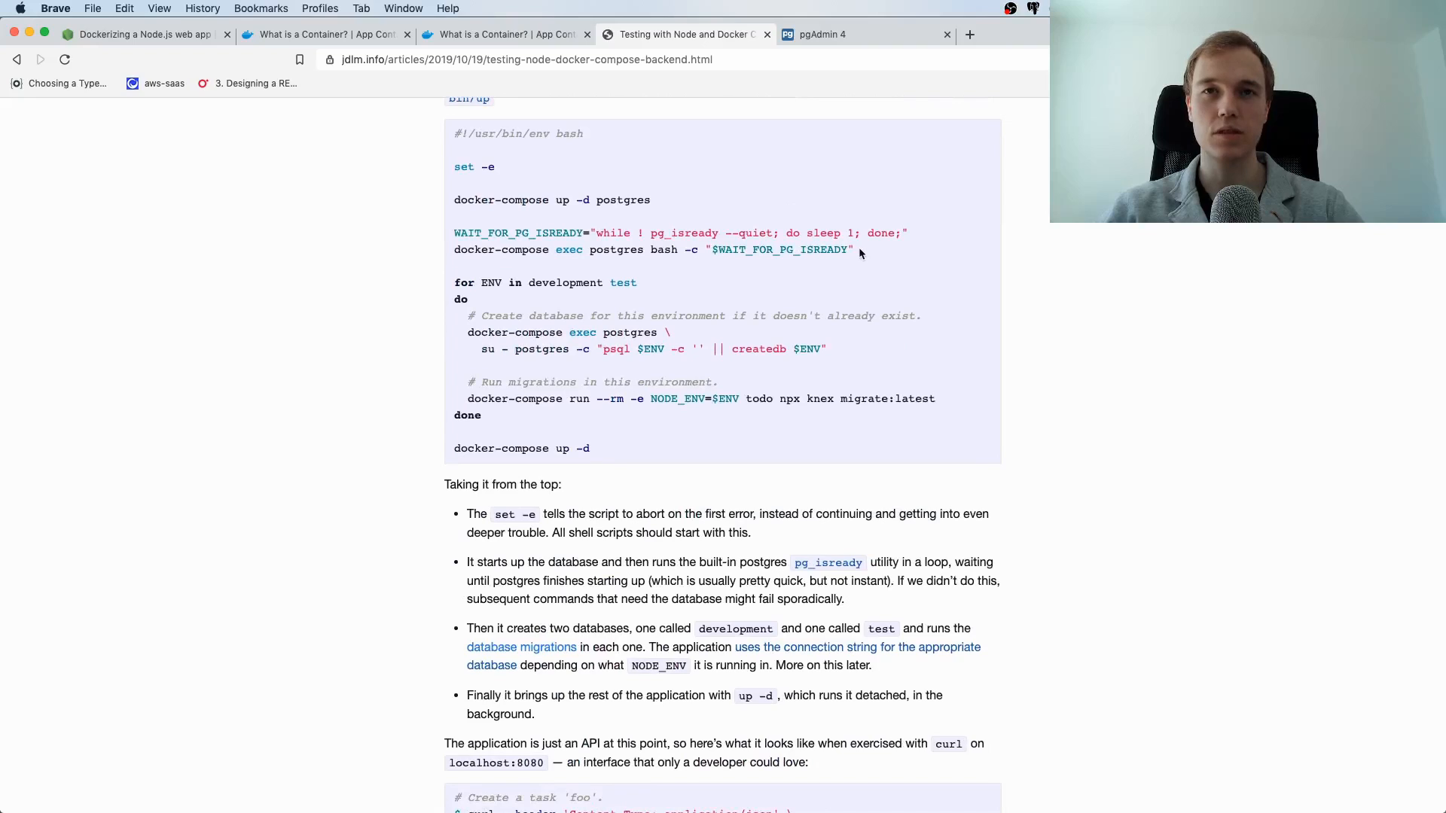
# - Highlight the postgres readiness lines, then add 'buy milk' and 'blog' in the TODO demo
pyautogui.moveTo(453, 233); pyautogui.dragTo(854, 250)
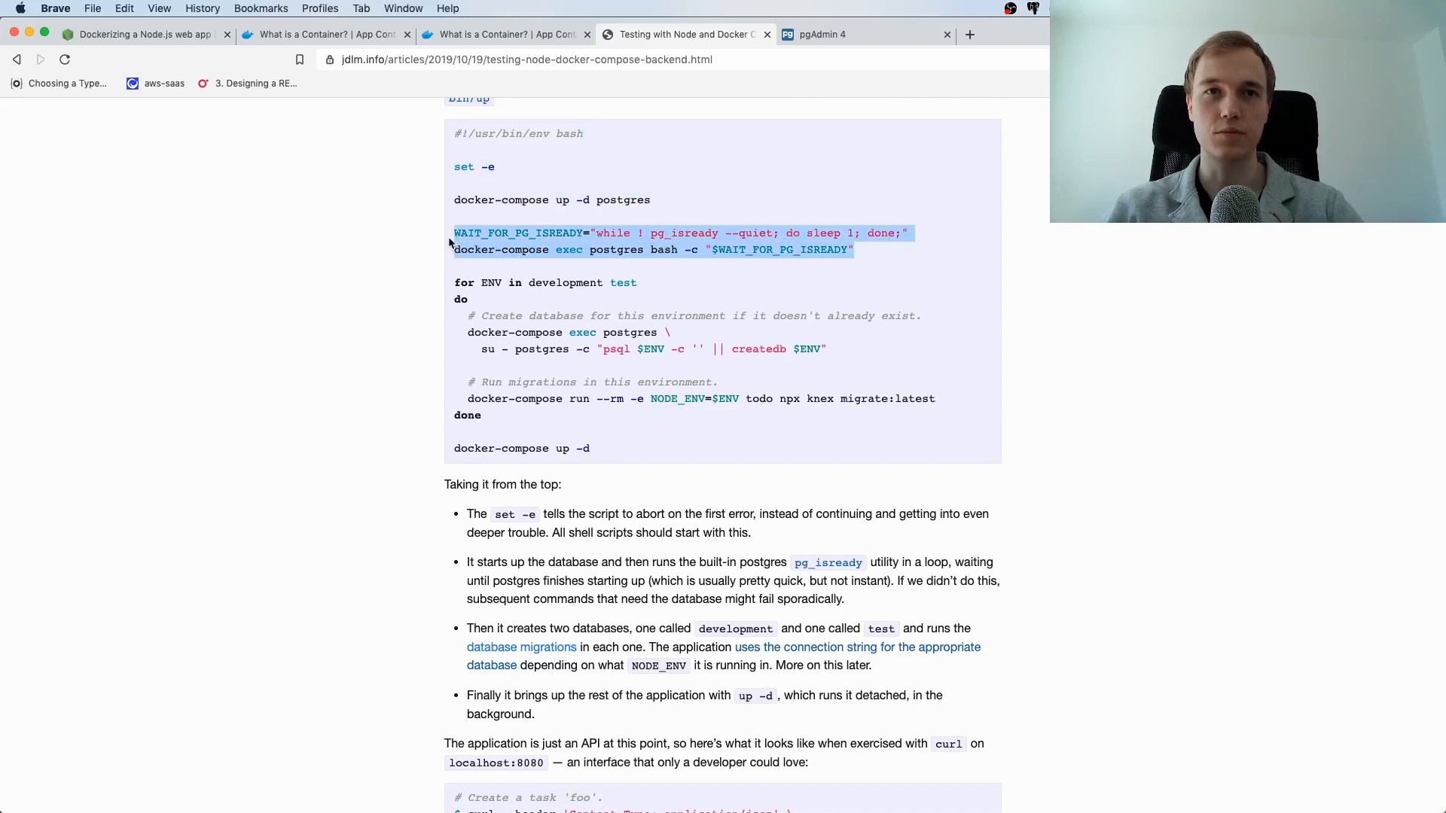
pyautogui.moveTo(286, 263)
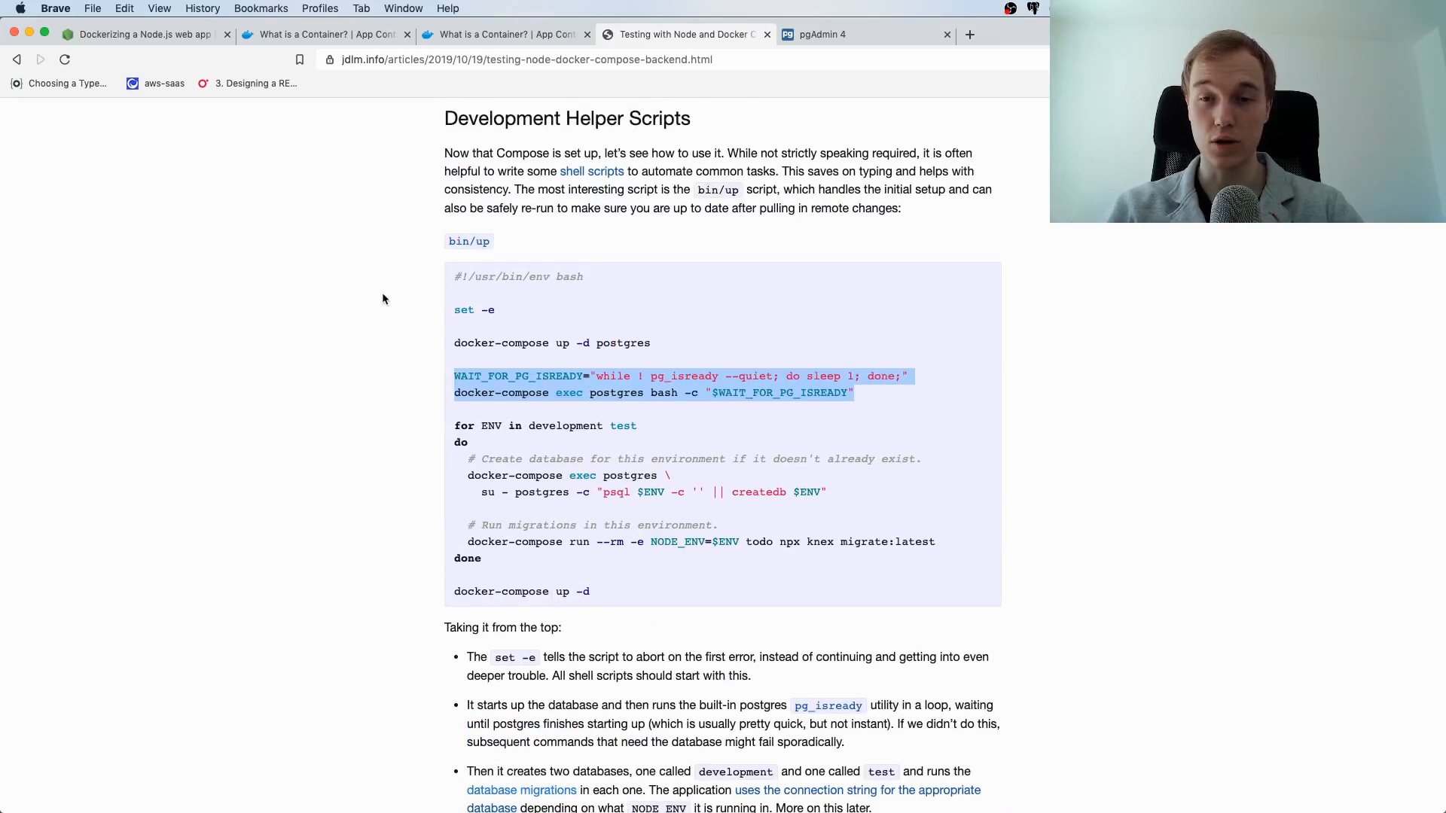
pyautogui.moveTo(408, 287)
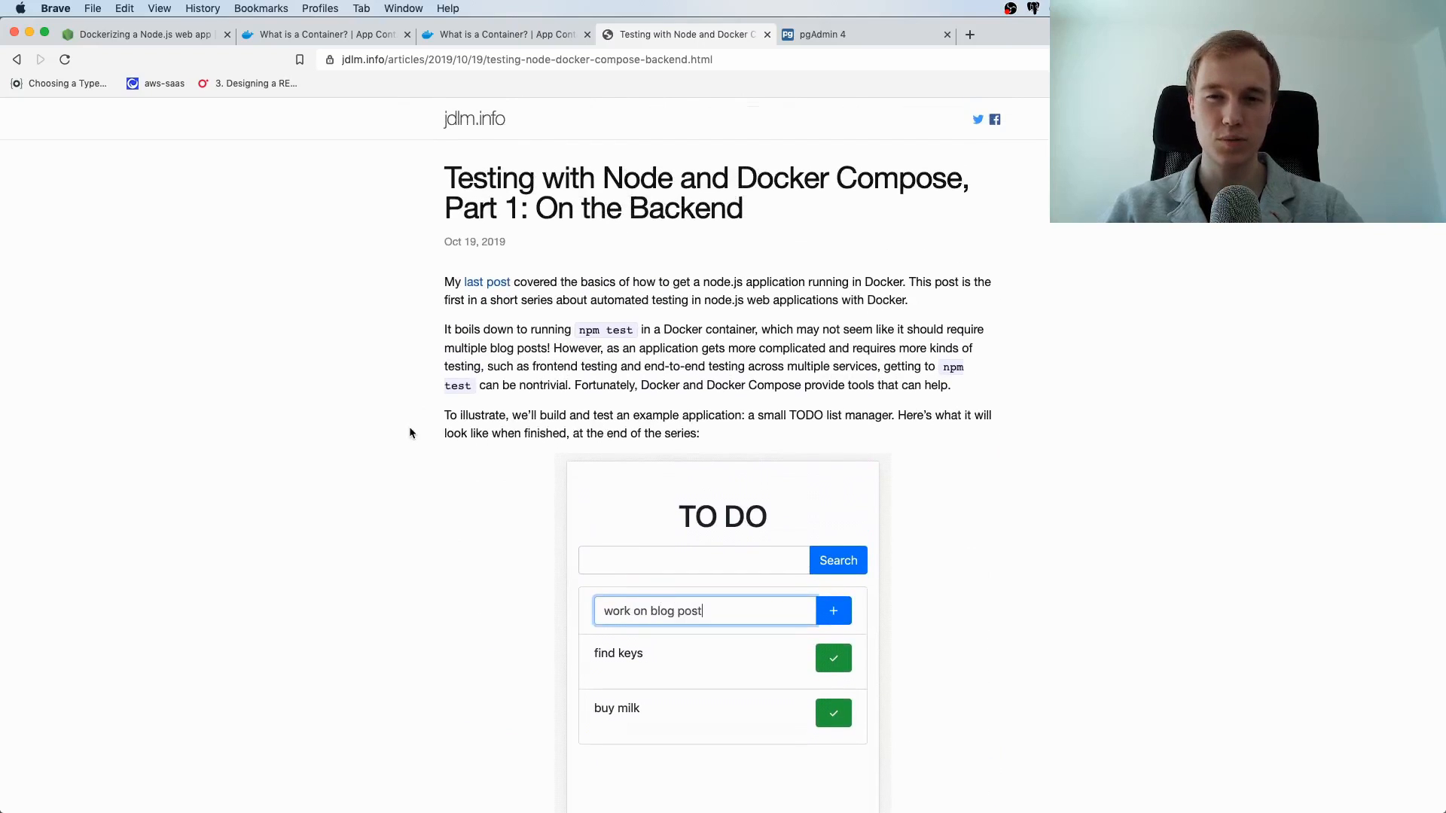
pyautogui.click(832, 611)
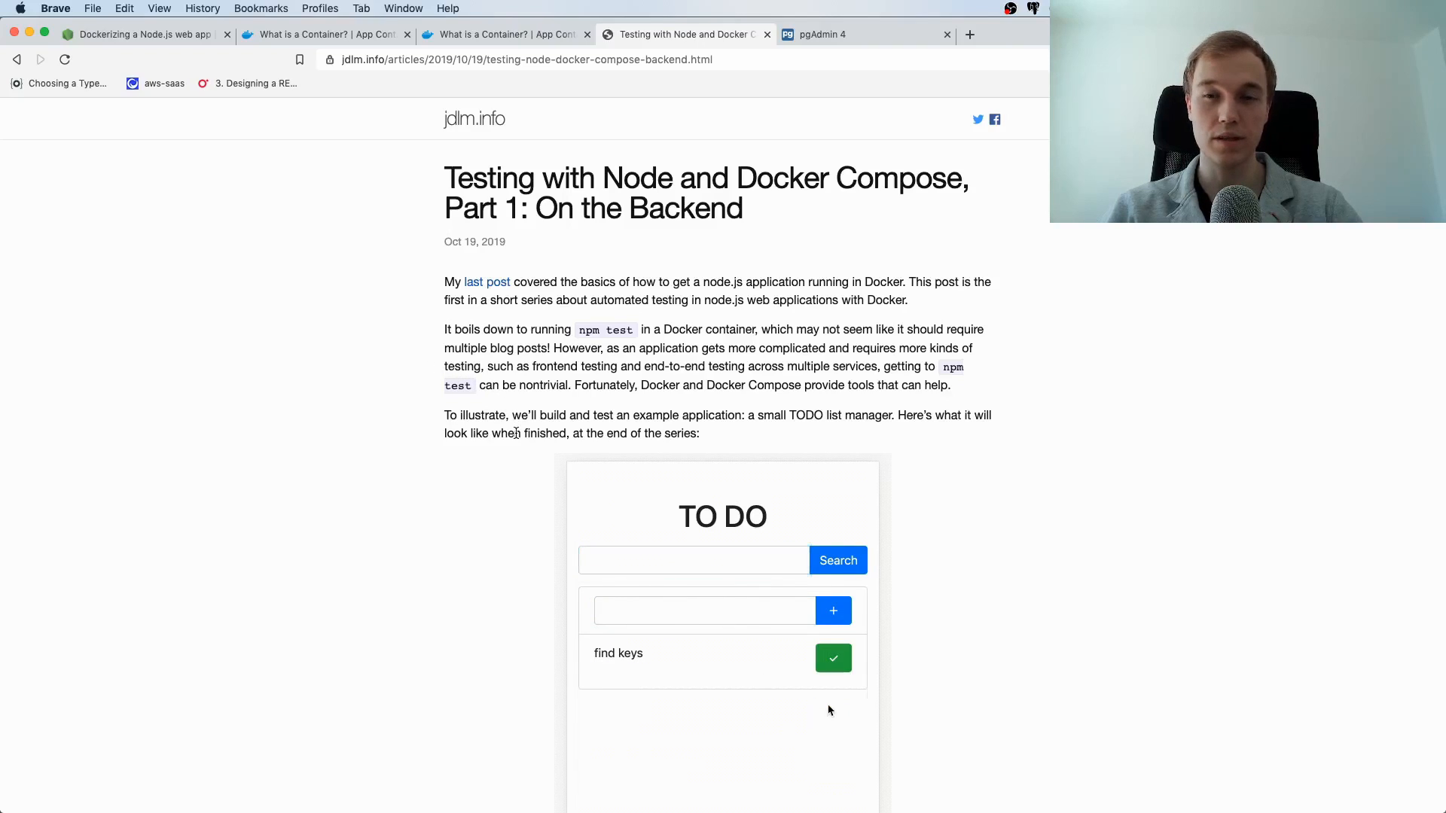
pyautogui.click(703, 610)
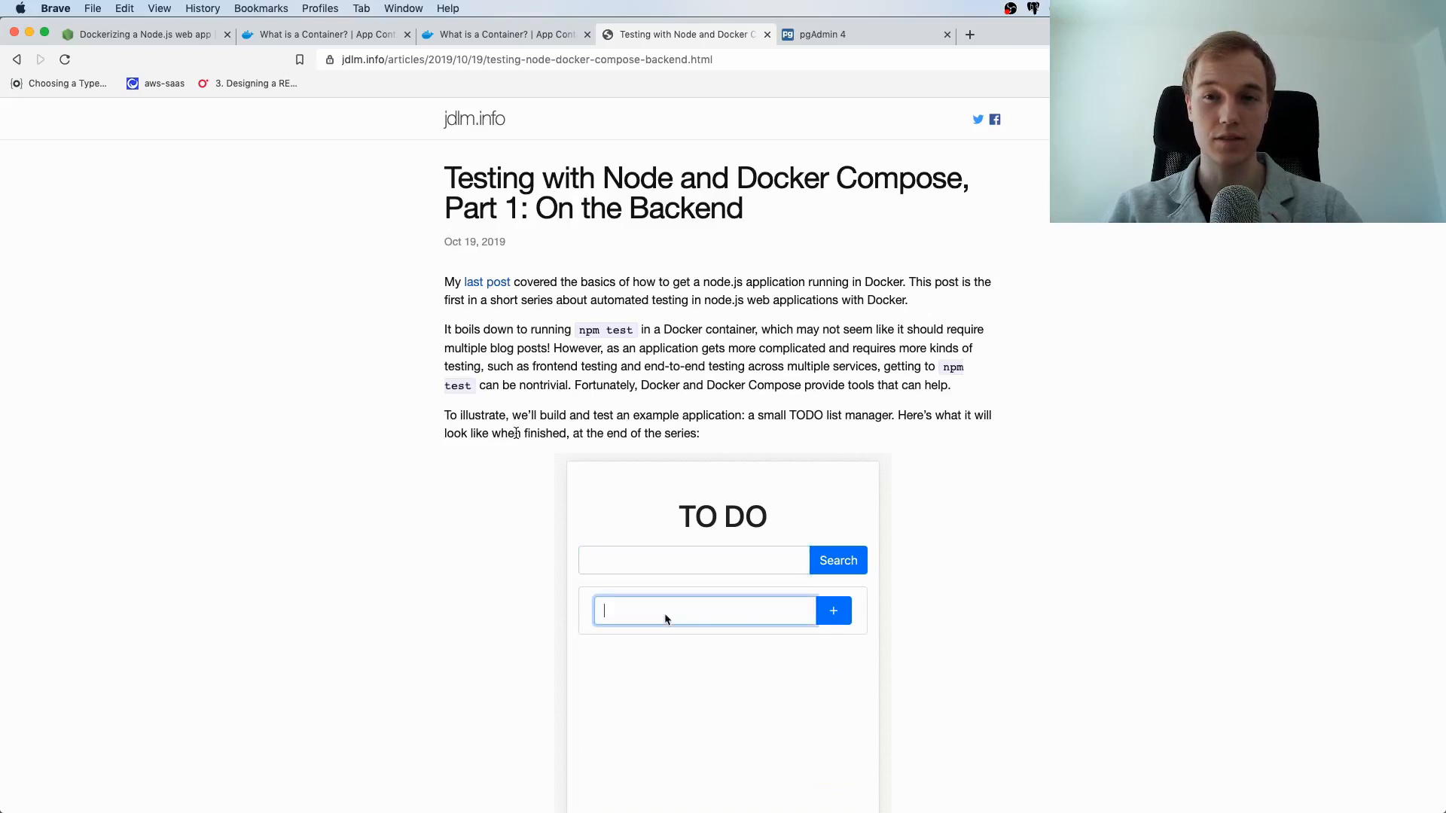
pyautogui.click(833, 611)
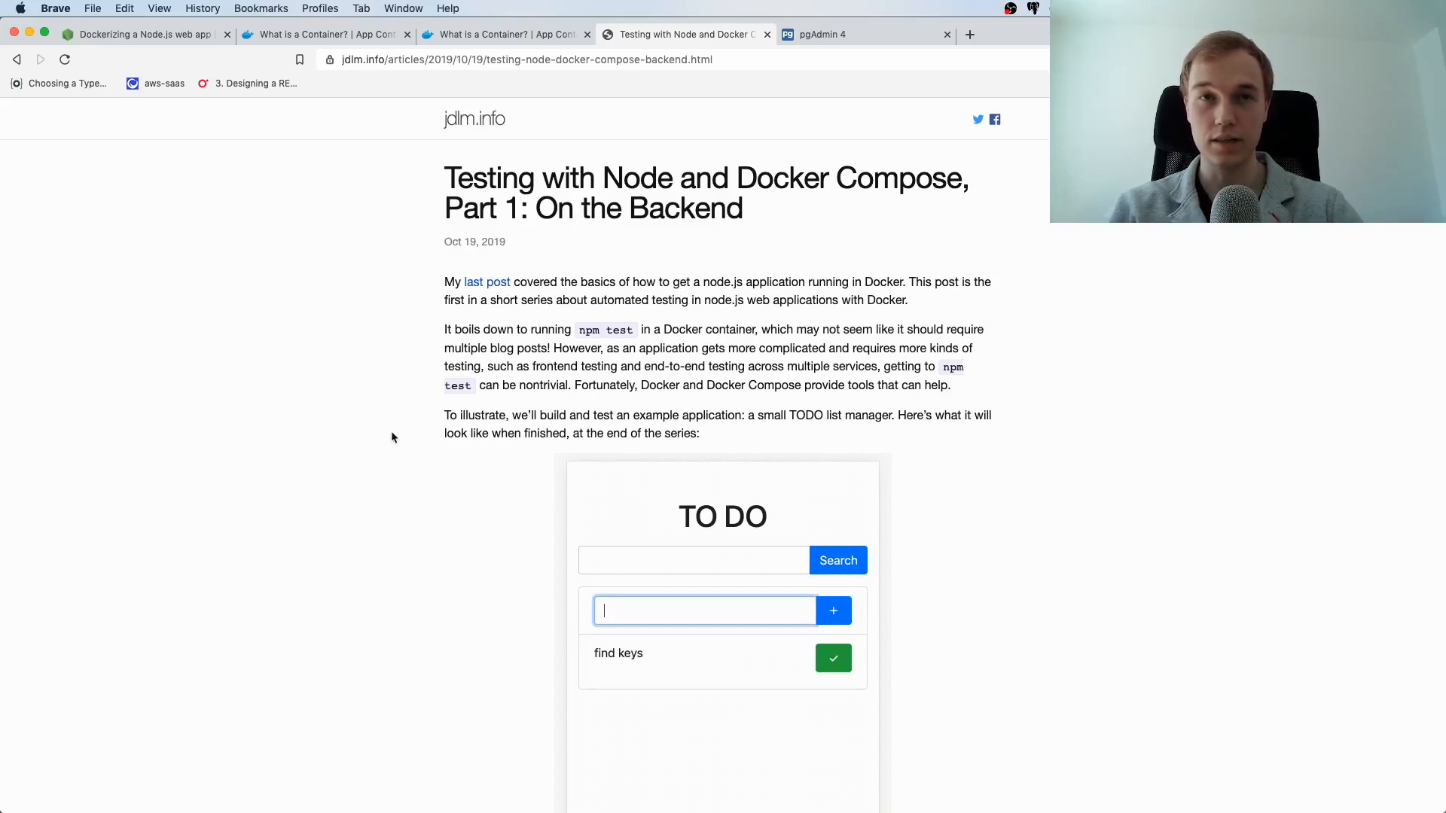
pyautogui.write('buy milk')
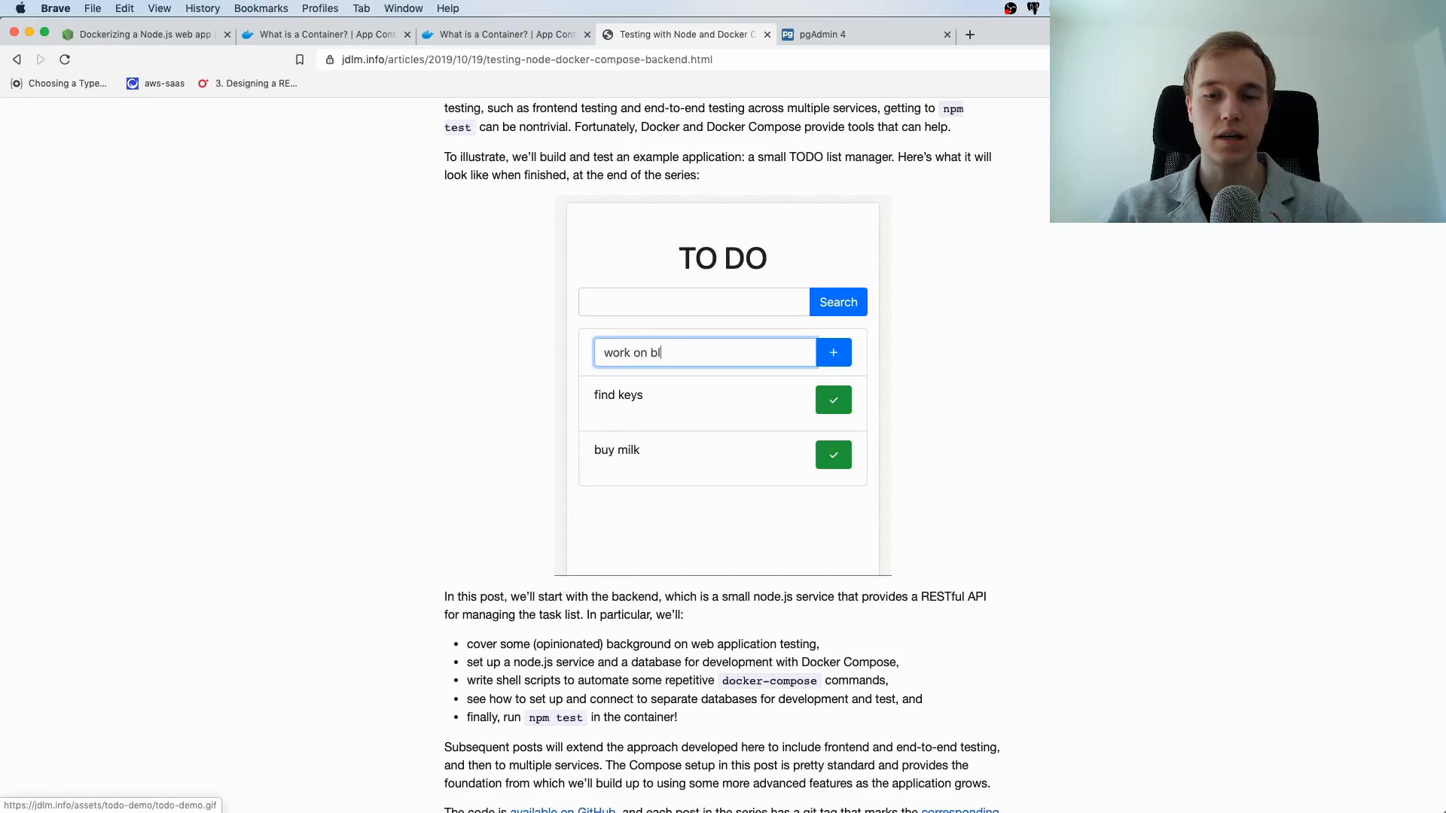
pyautogui.click(833, 353)
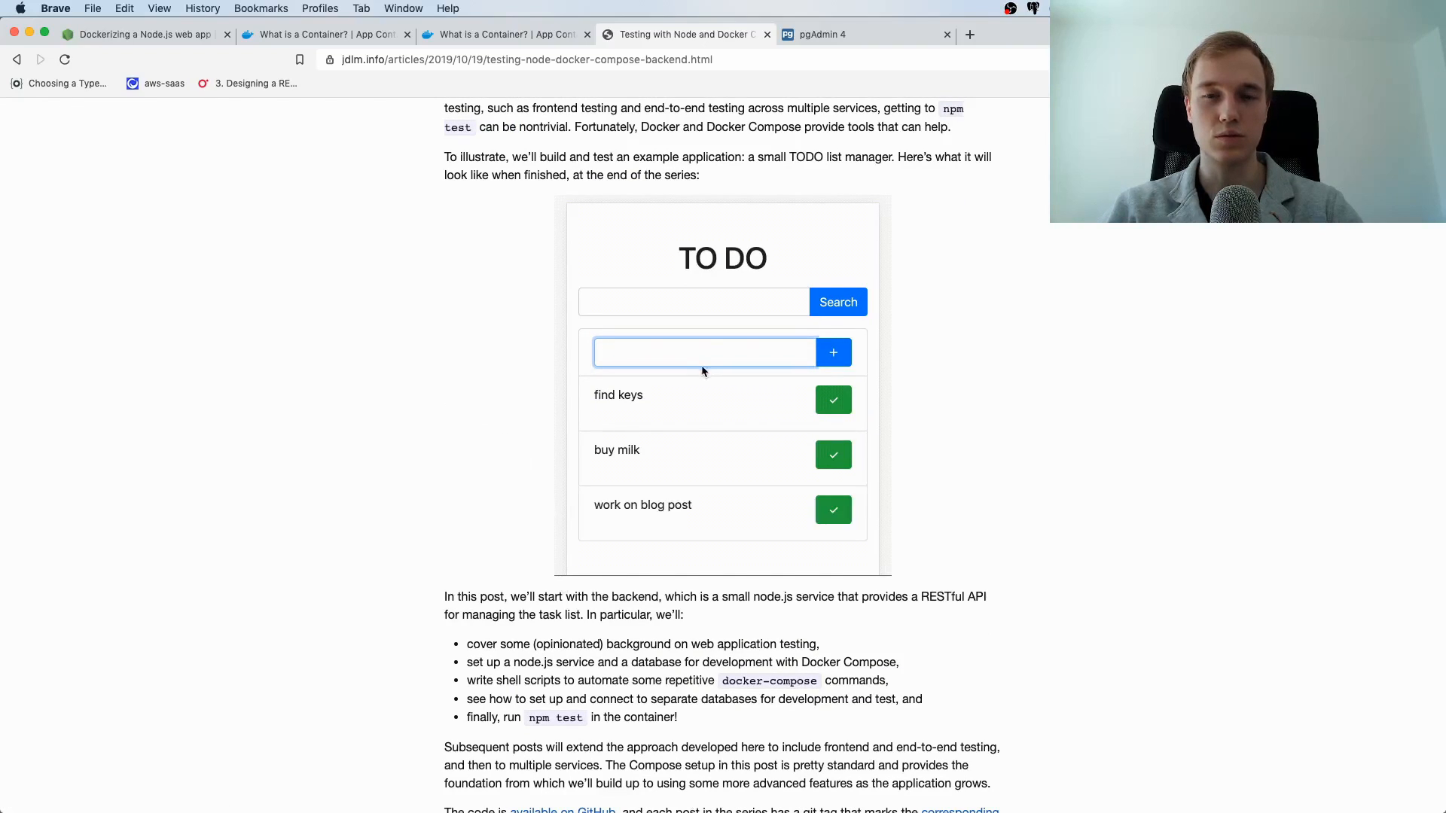
pyautogui.write('blog')
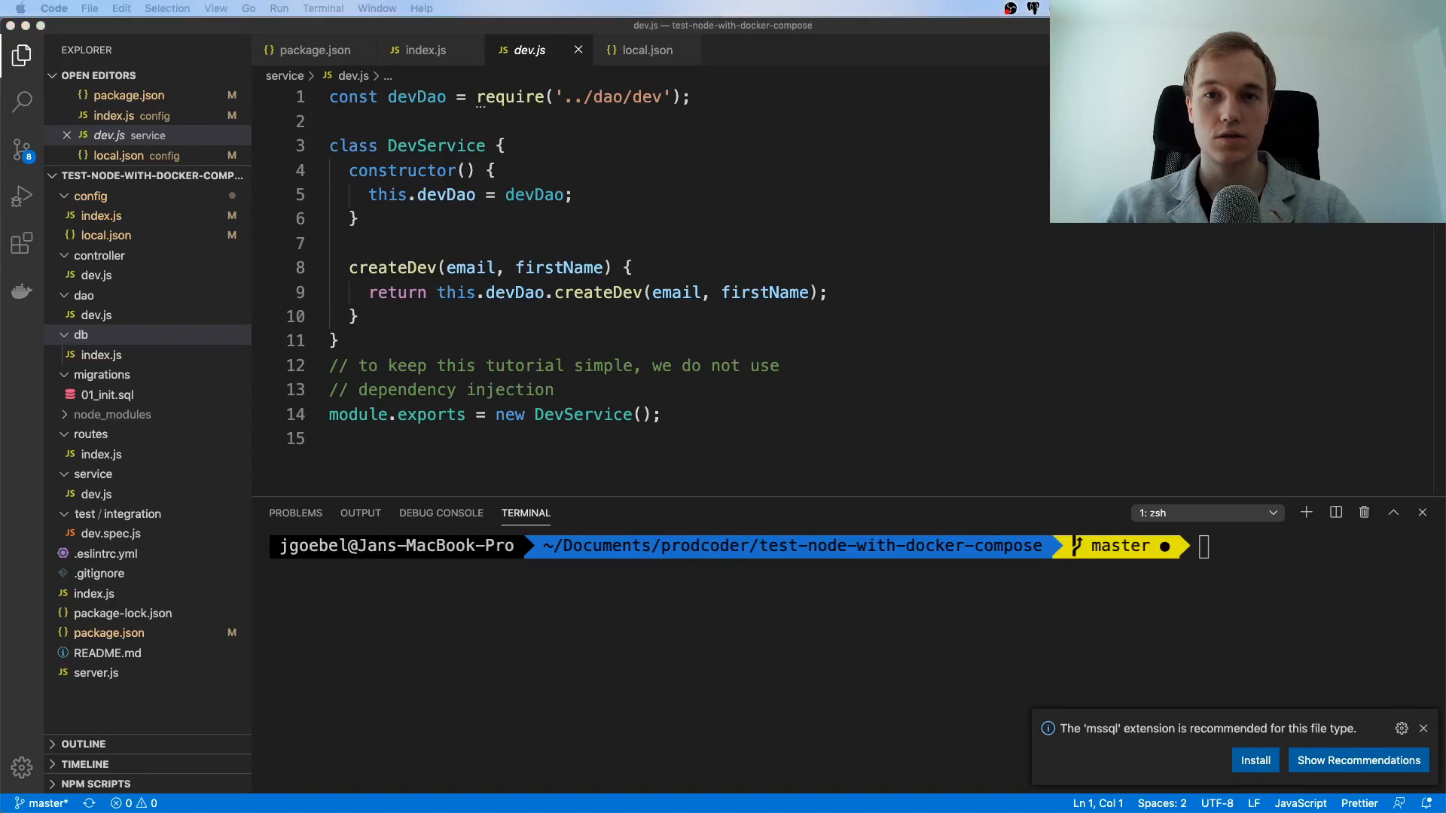
# - Run clear and npm run dev in the integrated terminal to serve on port 8080
pyautogui.write('cle')
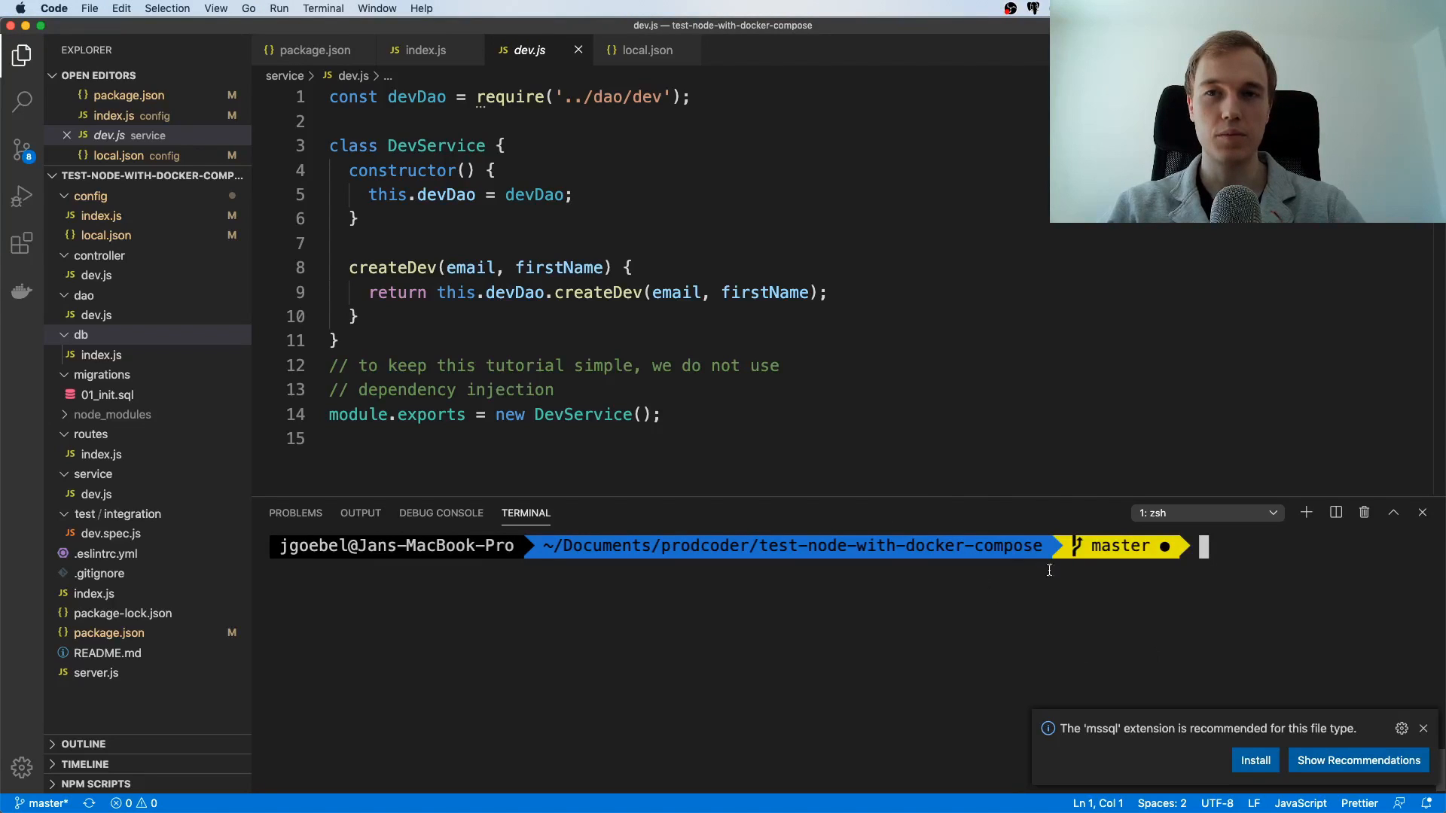
pyautogui.write('npm run de')
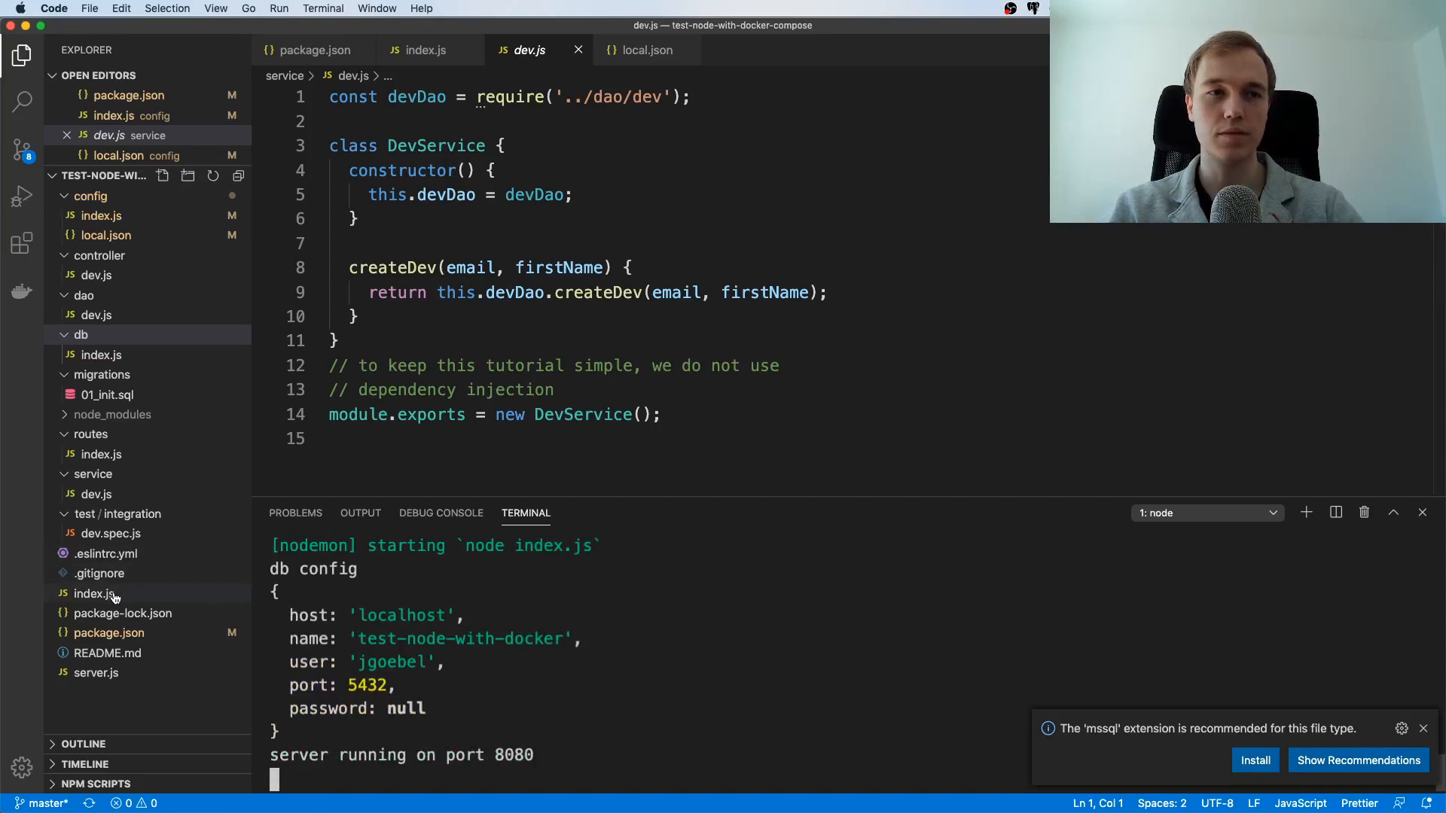
pyautogui.click(93, 592)
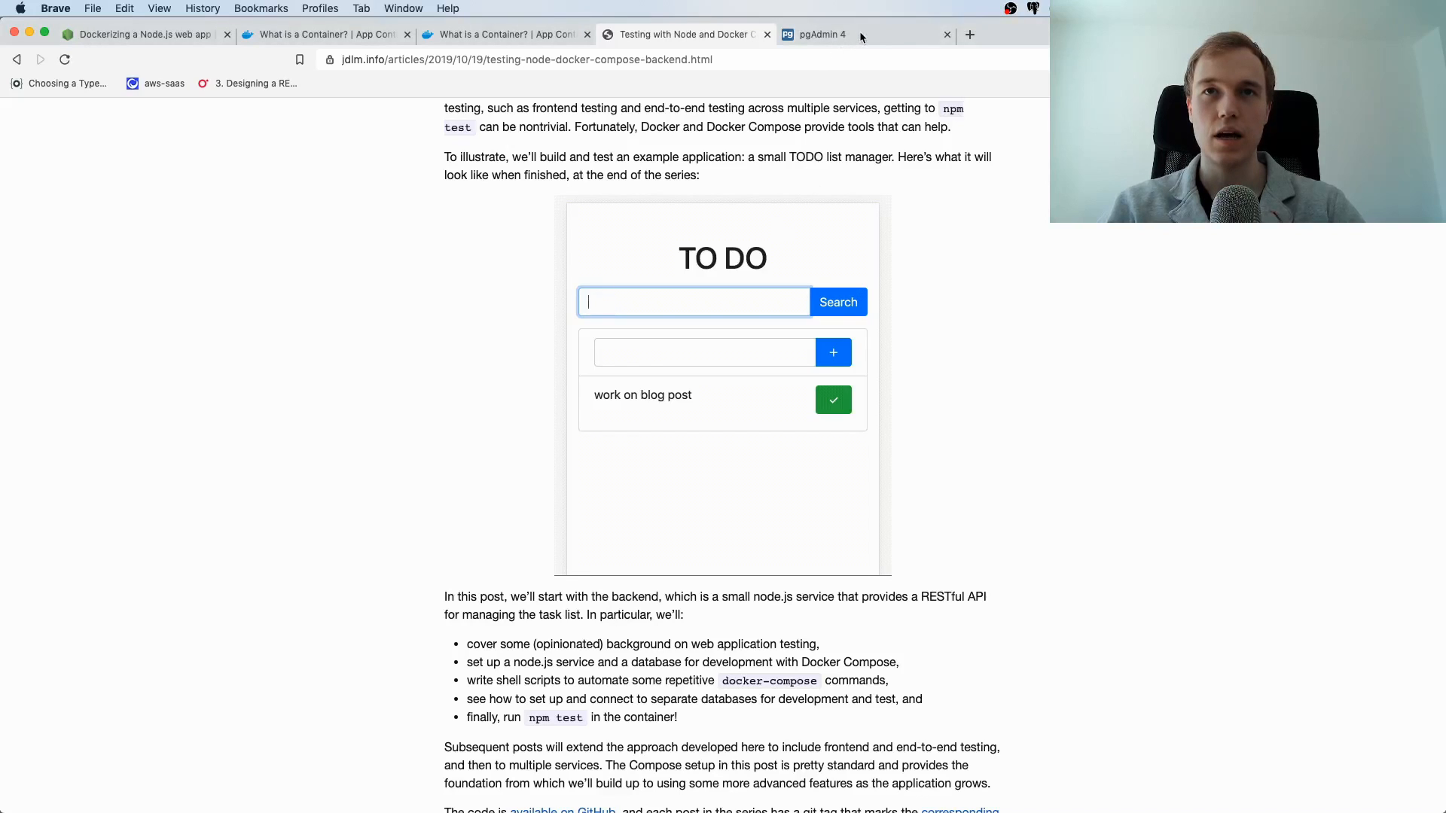
# - Switch to pgAdmin 4 and run 'truncate developer' on test-node-with-docker
pyautogui.click(815, 34)
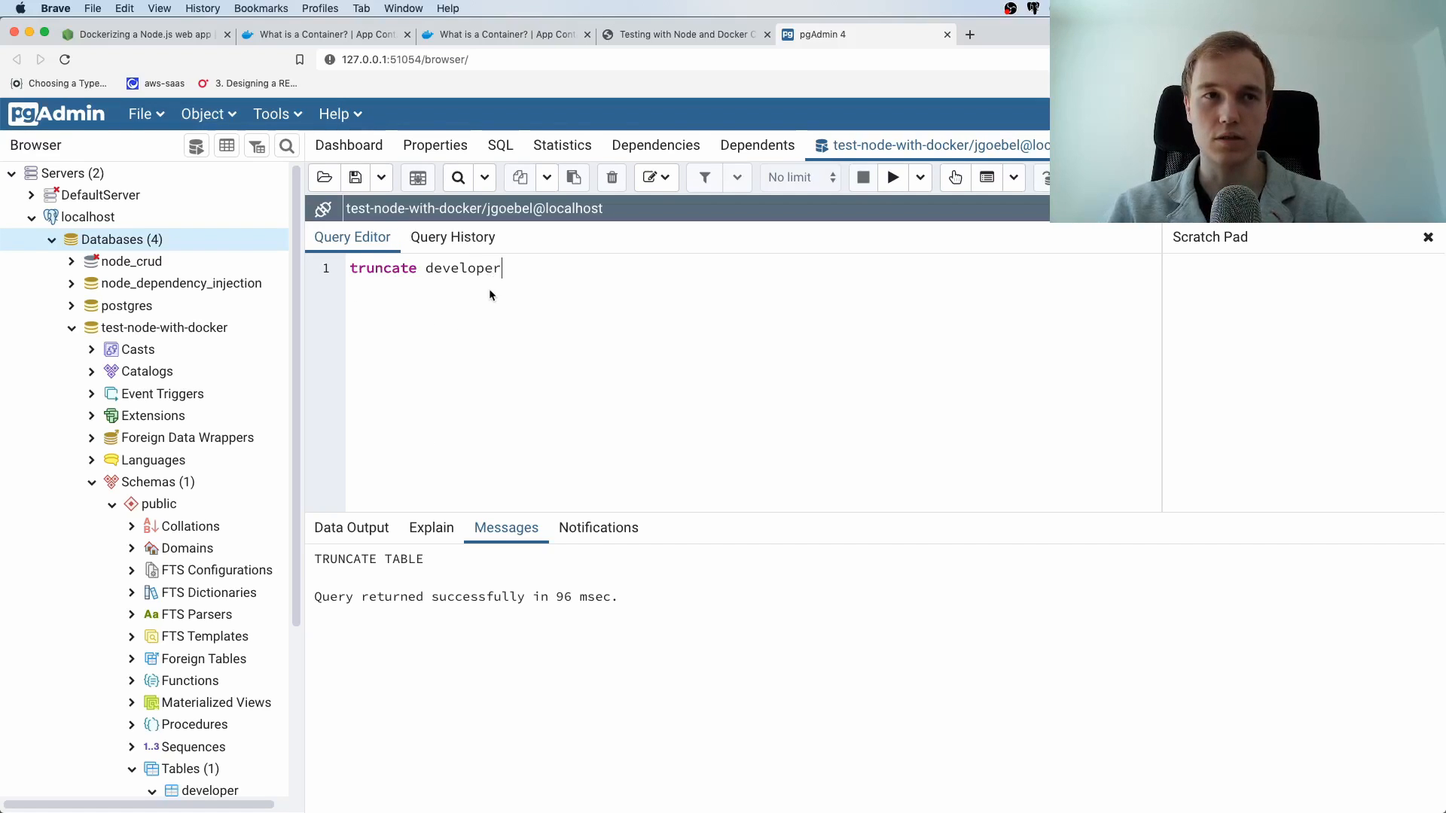
pyautogui.click(164, 328)
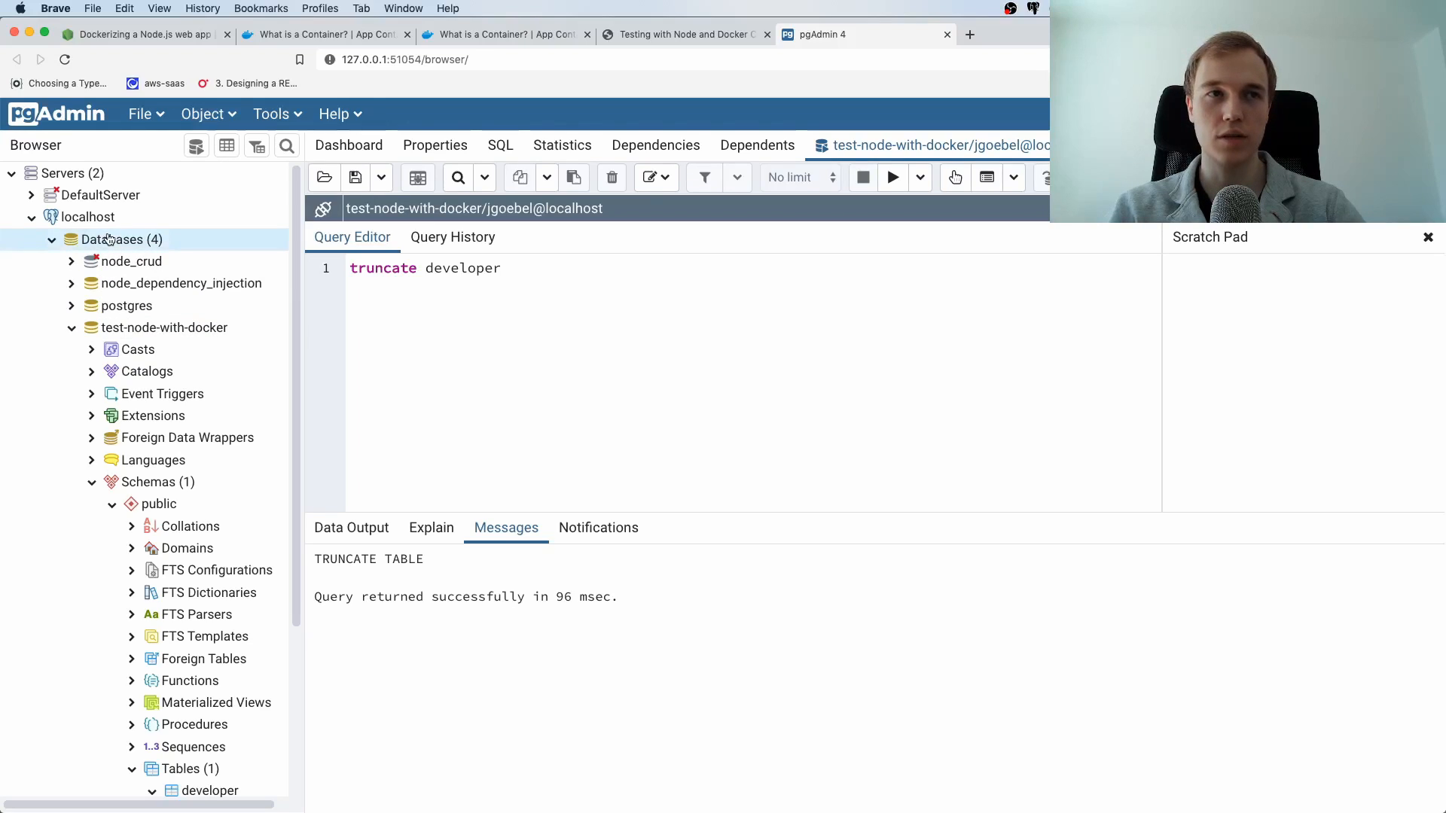
pyautogui.rightClick(118, 239)
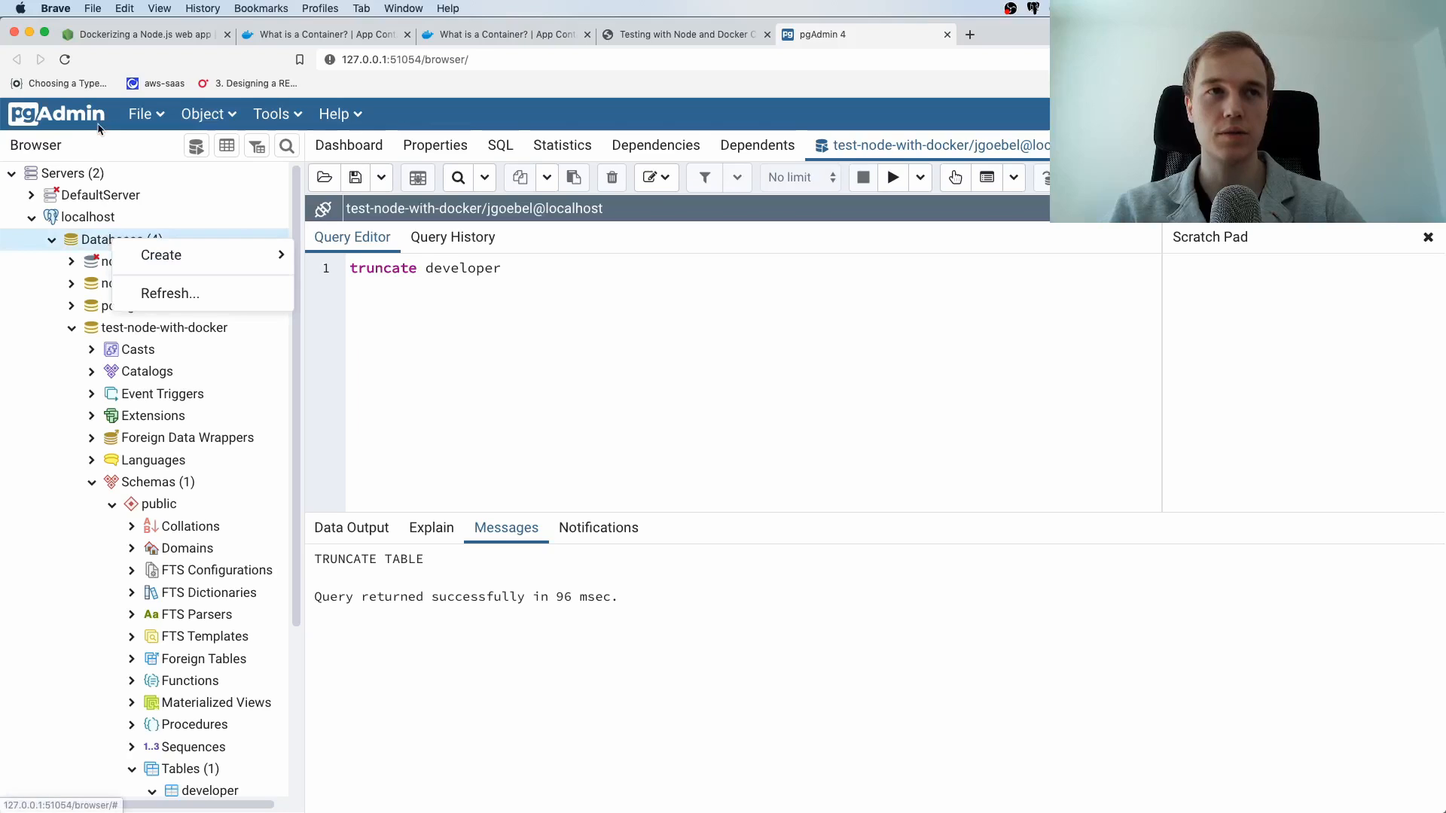
pyautogui.moveTo(92, 125)
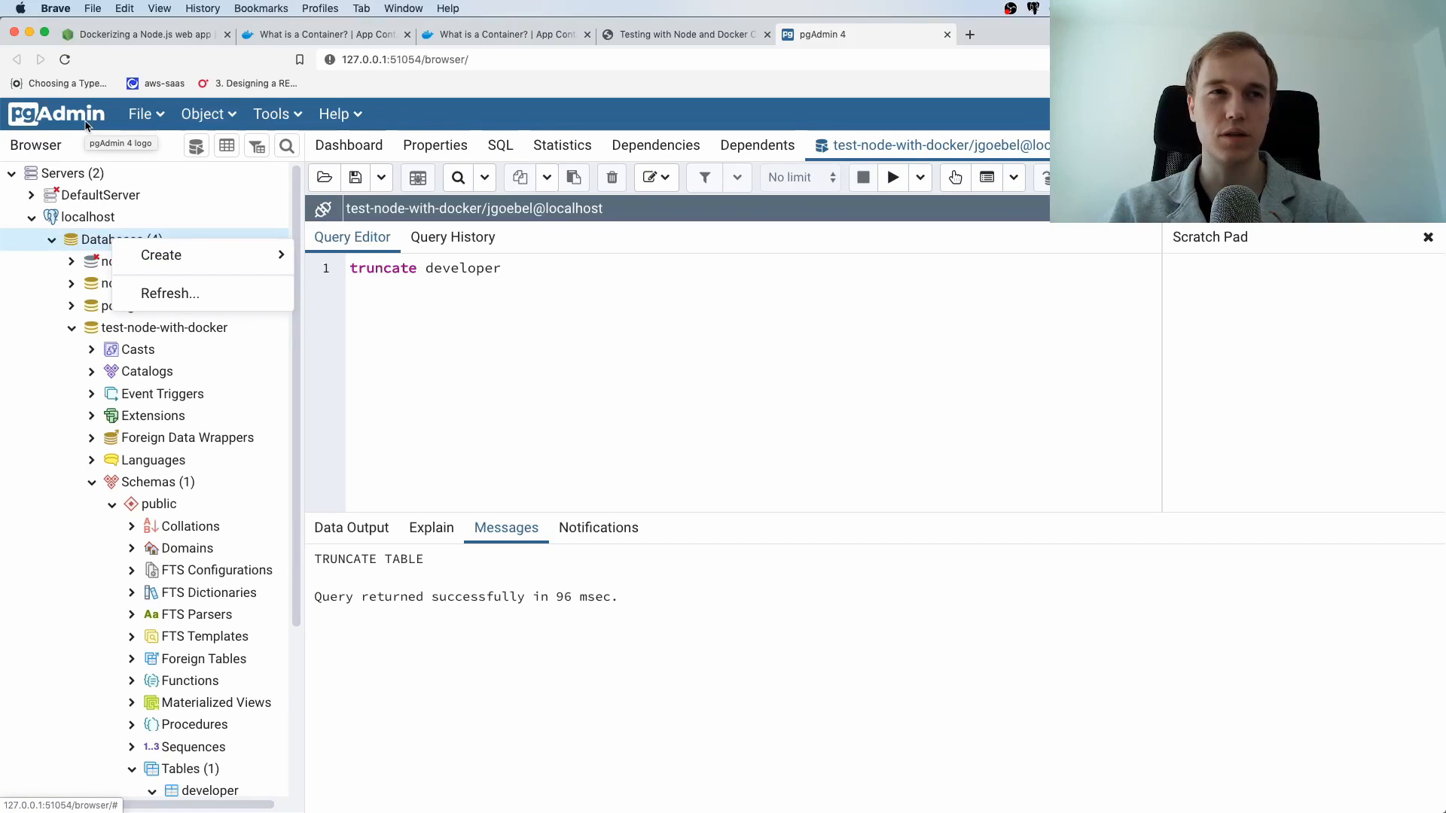
pyautogui.moveTo(161, 255)
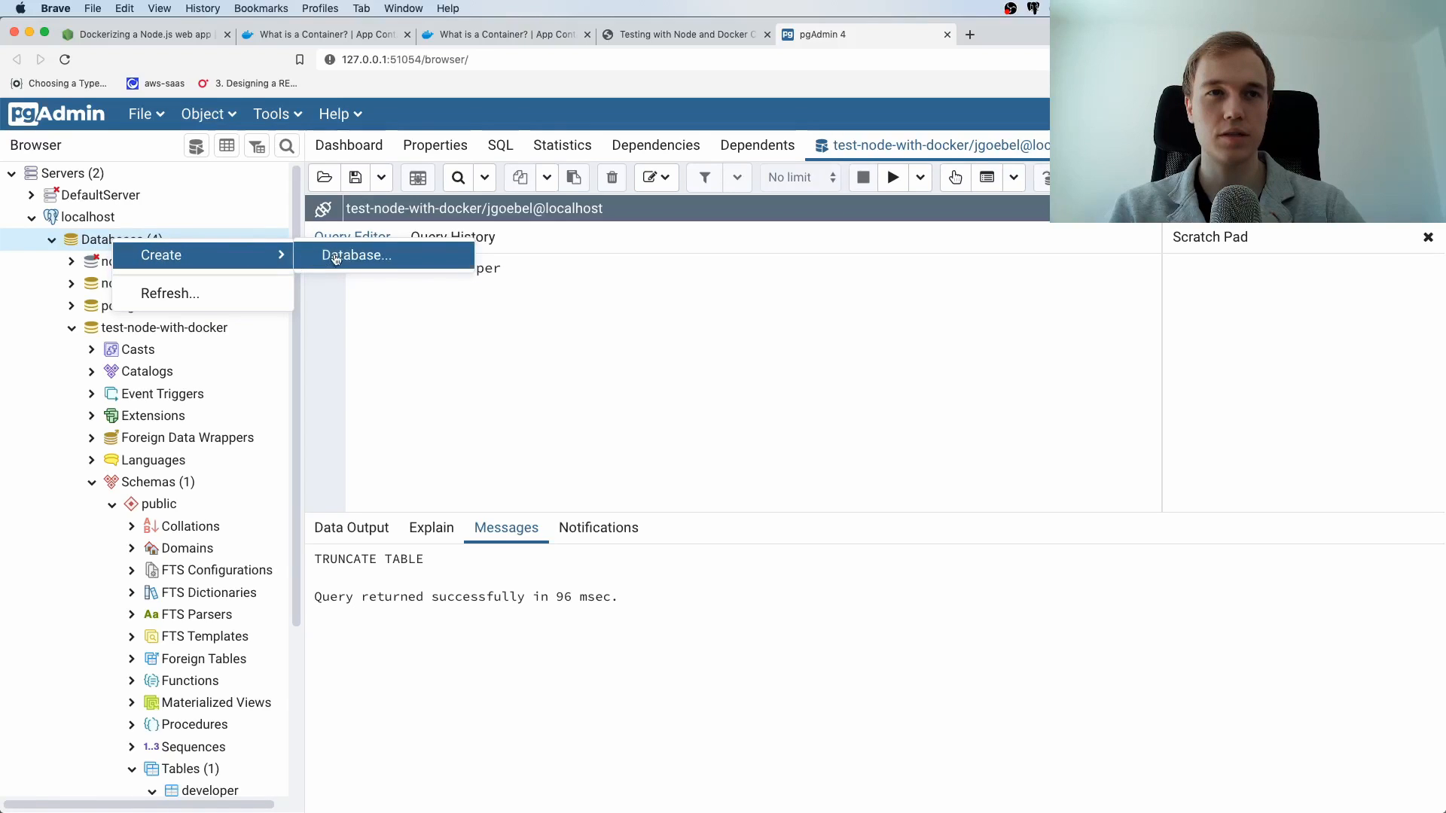
pyautogui.click(356, 256)
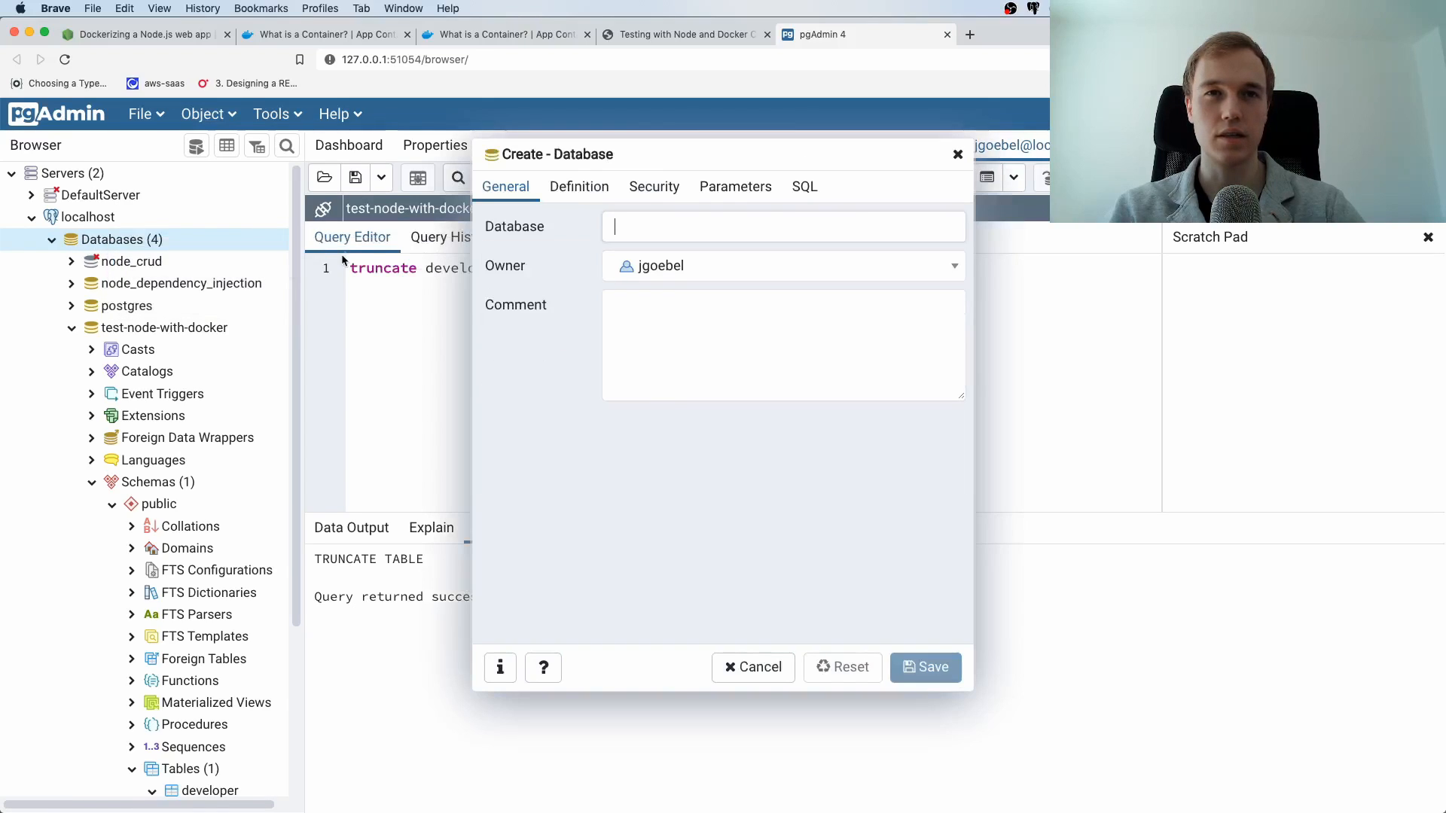
pyautogui.click(782, 226)
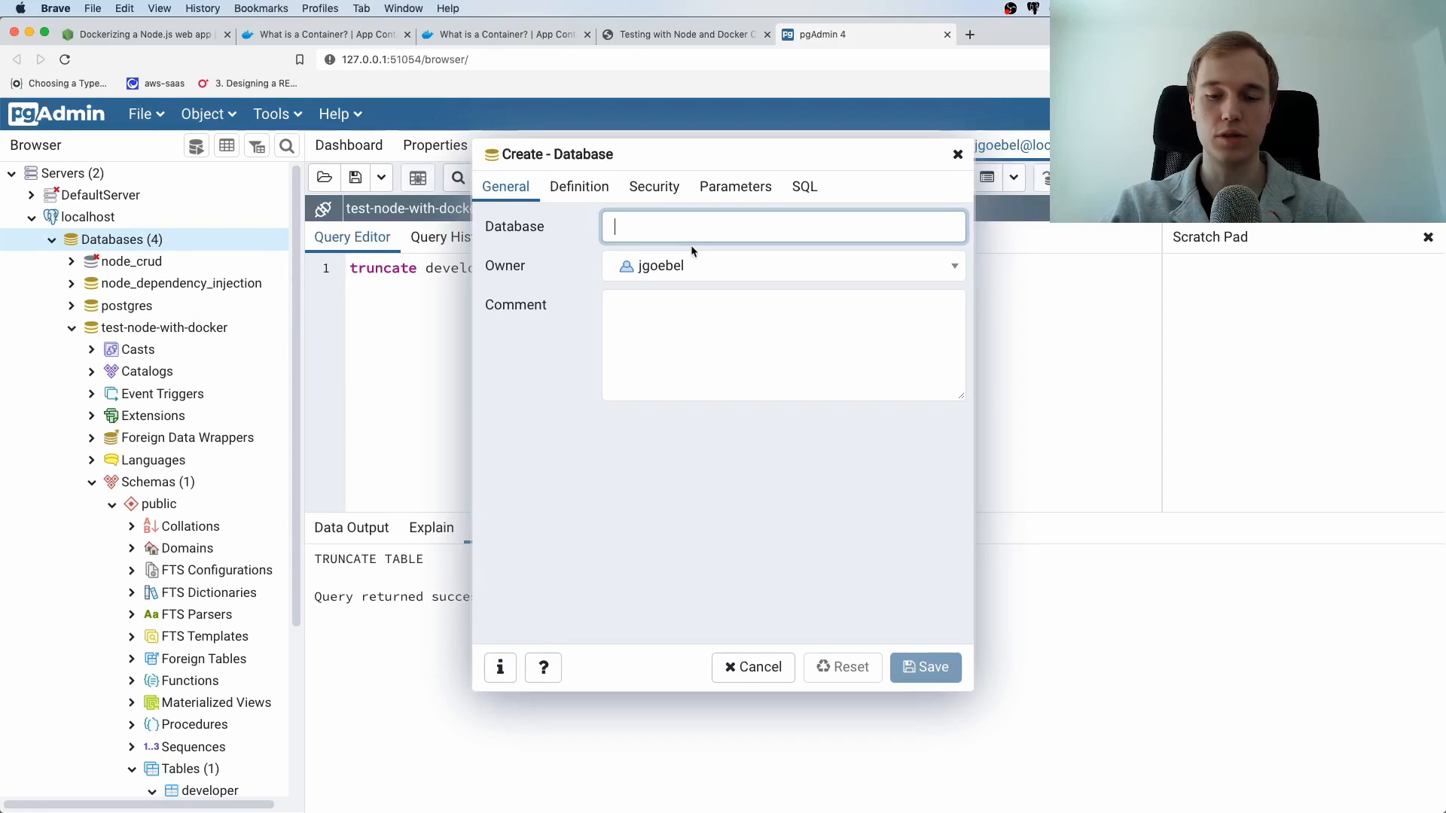
pyautogui.write('test')
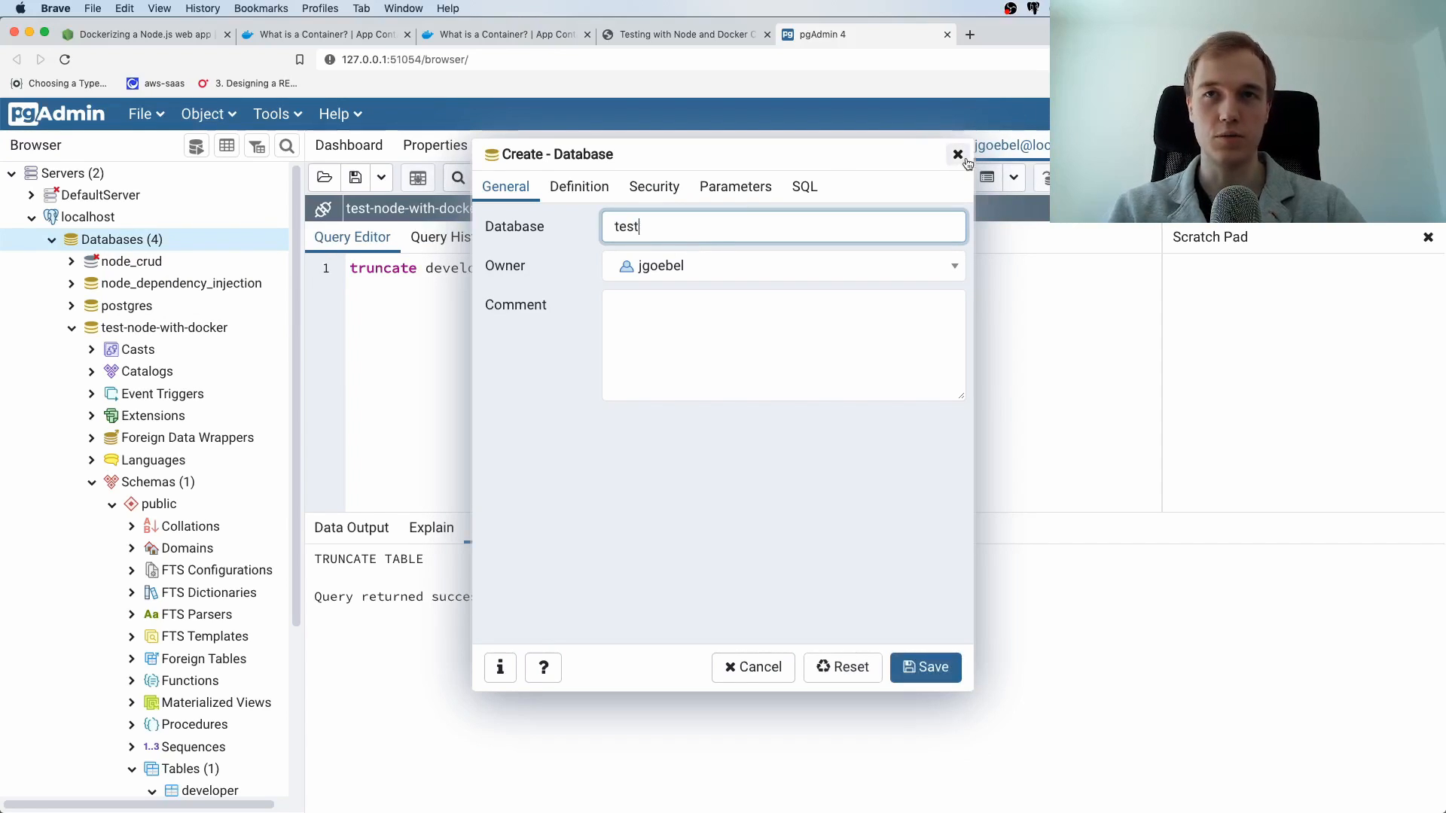
pyautogui.click(957, 153)
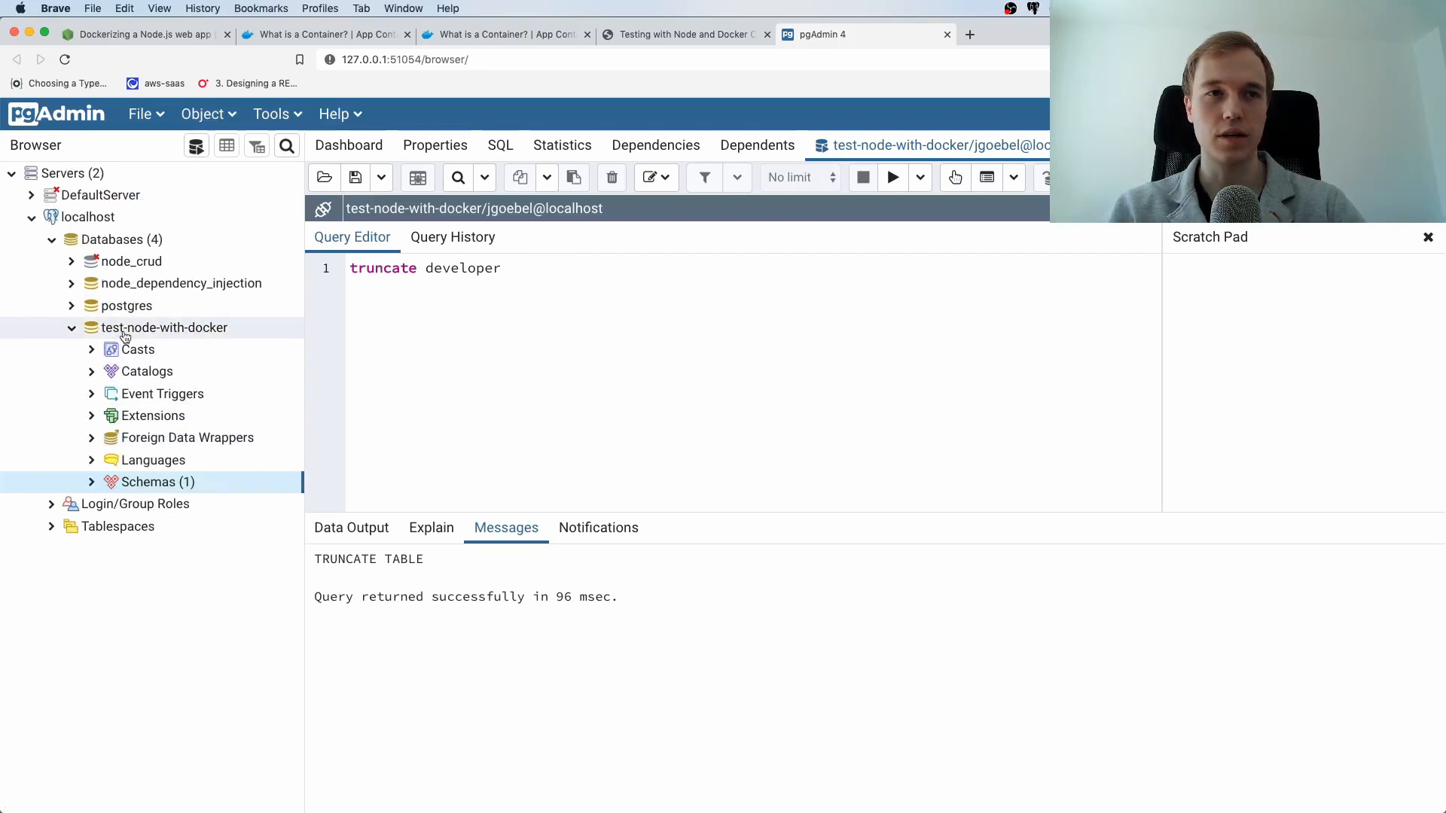
pyautogui.click(91, 481)
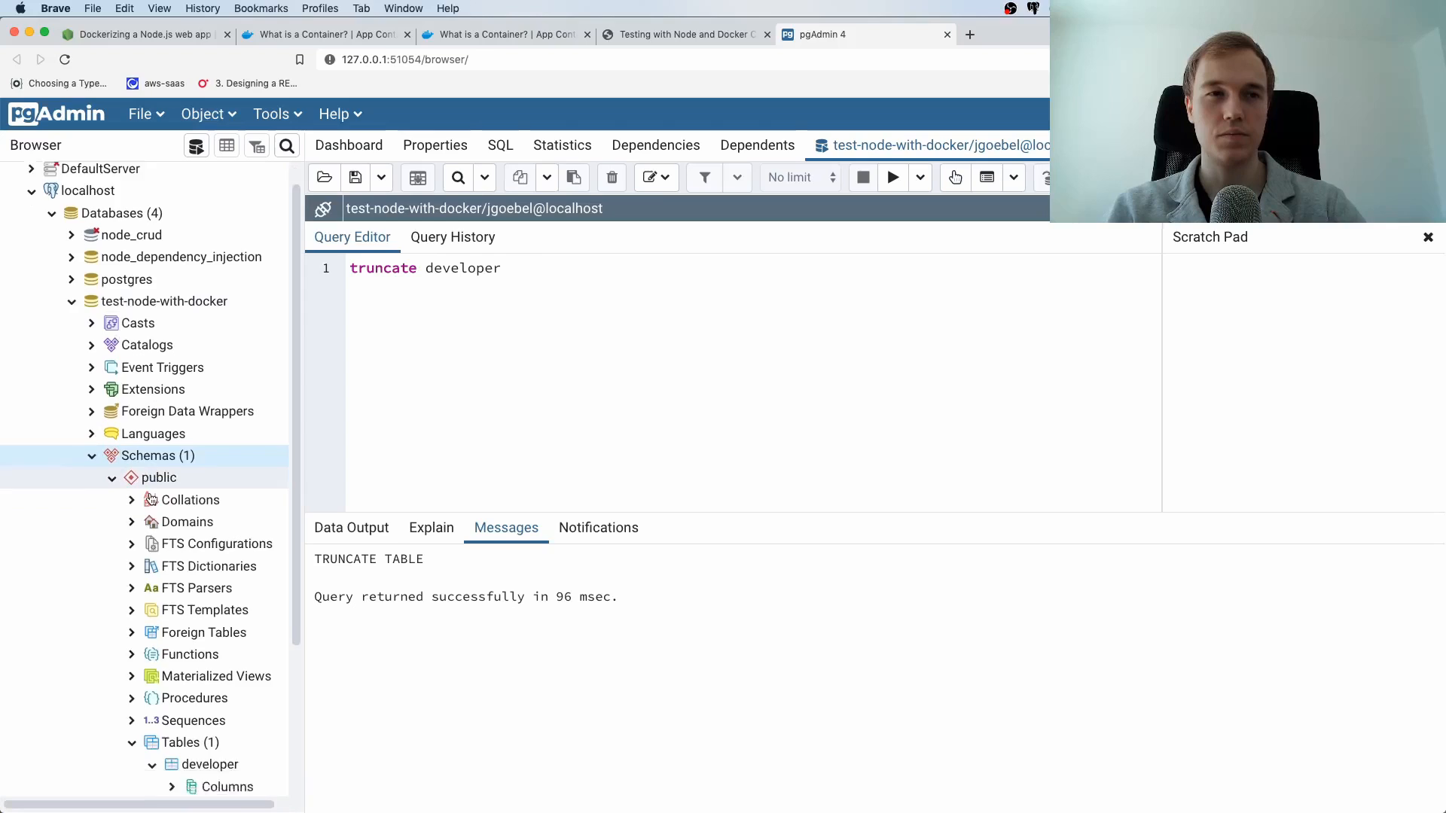
pyautogui.scroll(-3)
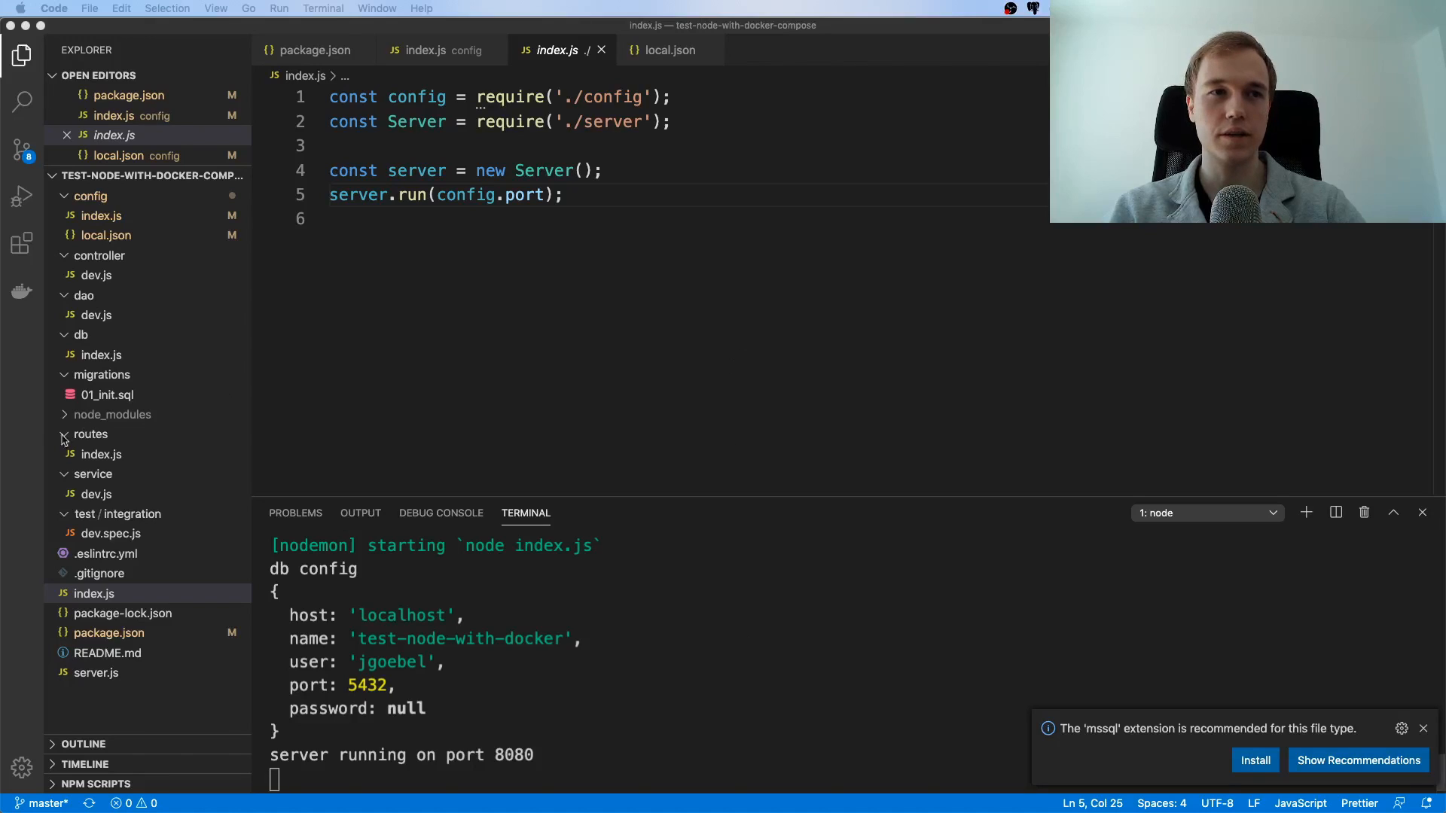
# - Open migrations/01_init.sql and highlight the id serial primary key and first_name not null
pyautogui.click(108, 394)
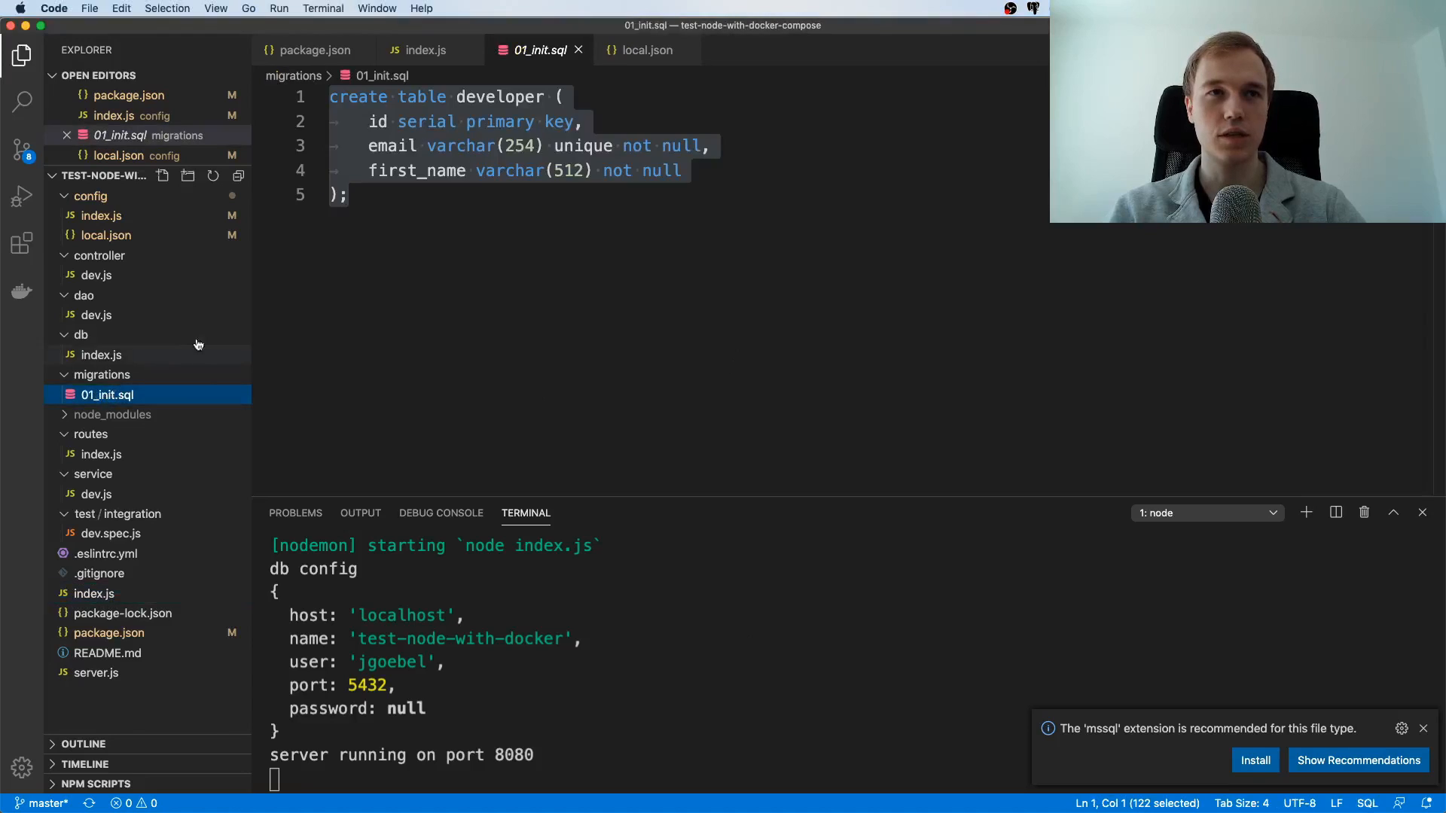
pyautogui.moveTo(108, 395)
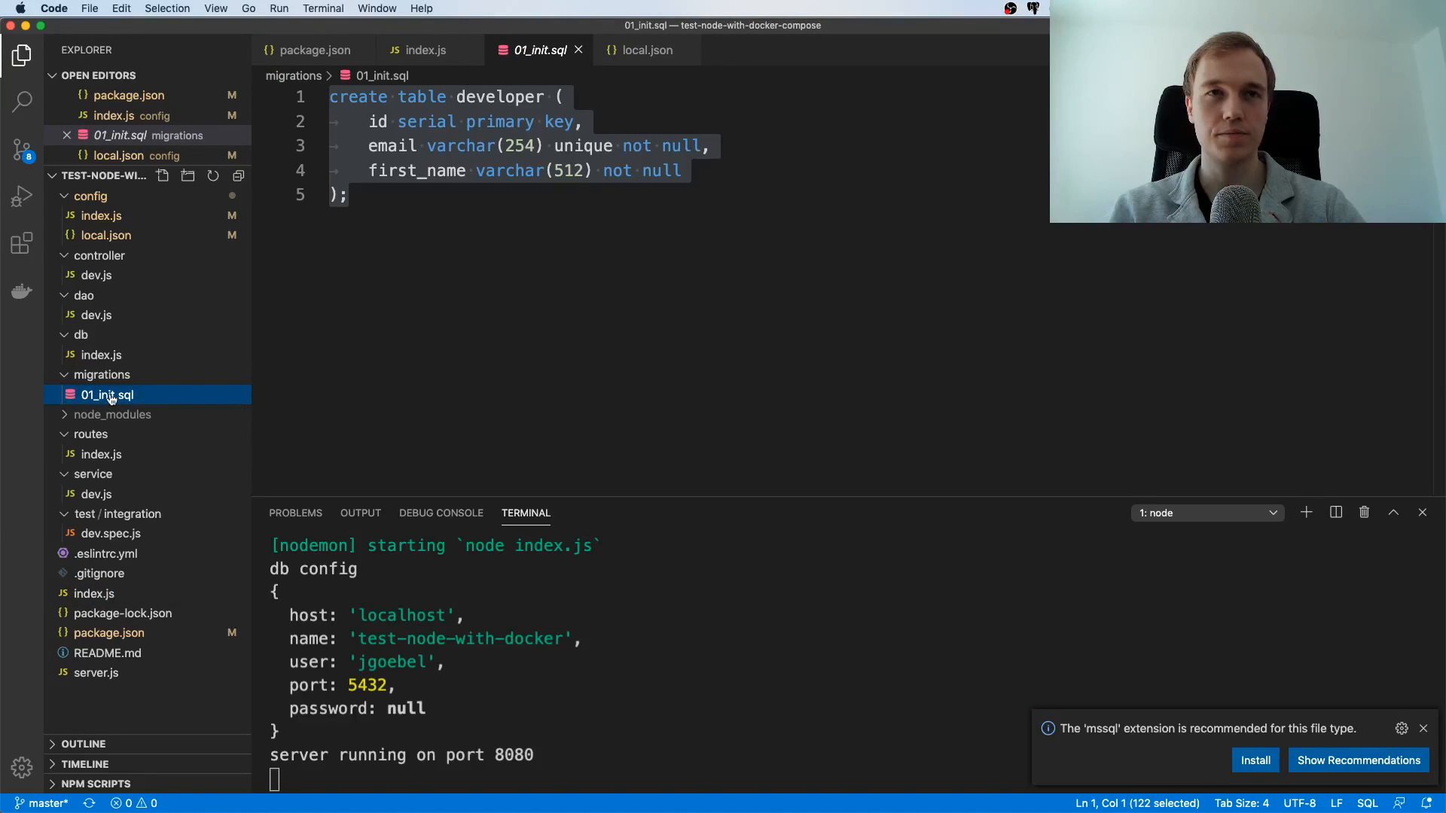
pyautogui.click(349, 194)
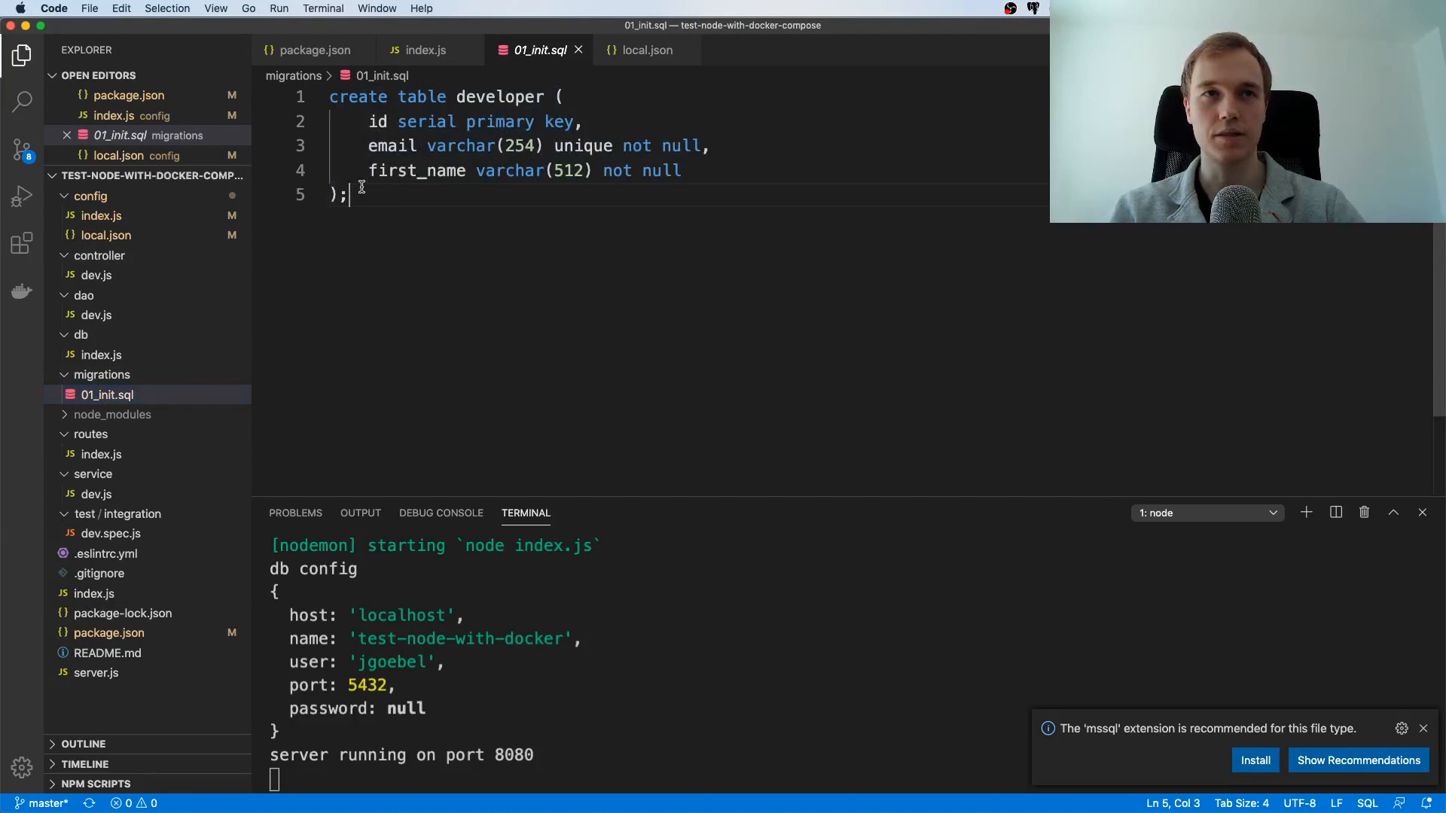
pyautogui.press('cmd+a')
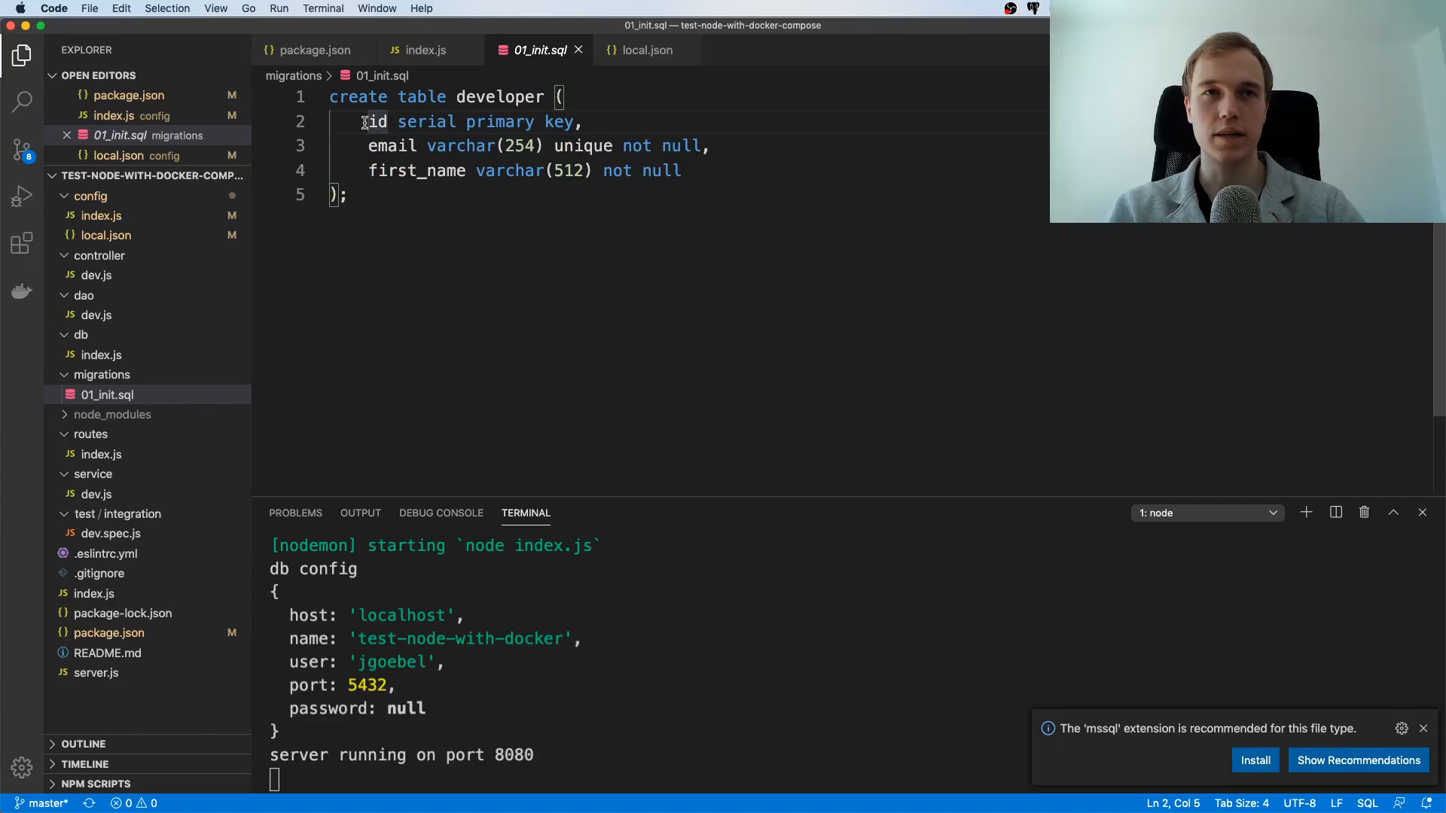
pyautogui.moveTo(368, 121); pyautogui.dragTo(582, 120)
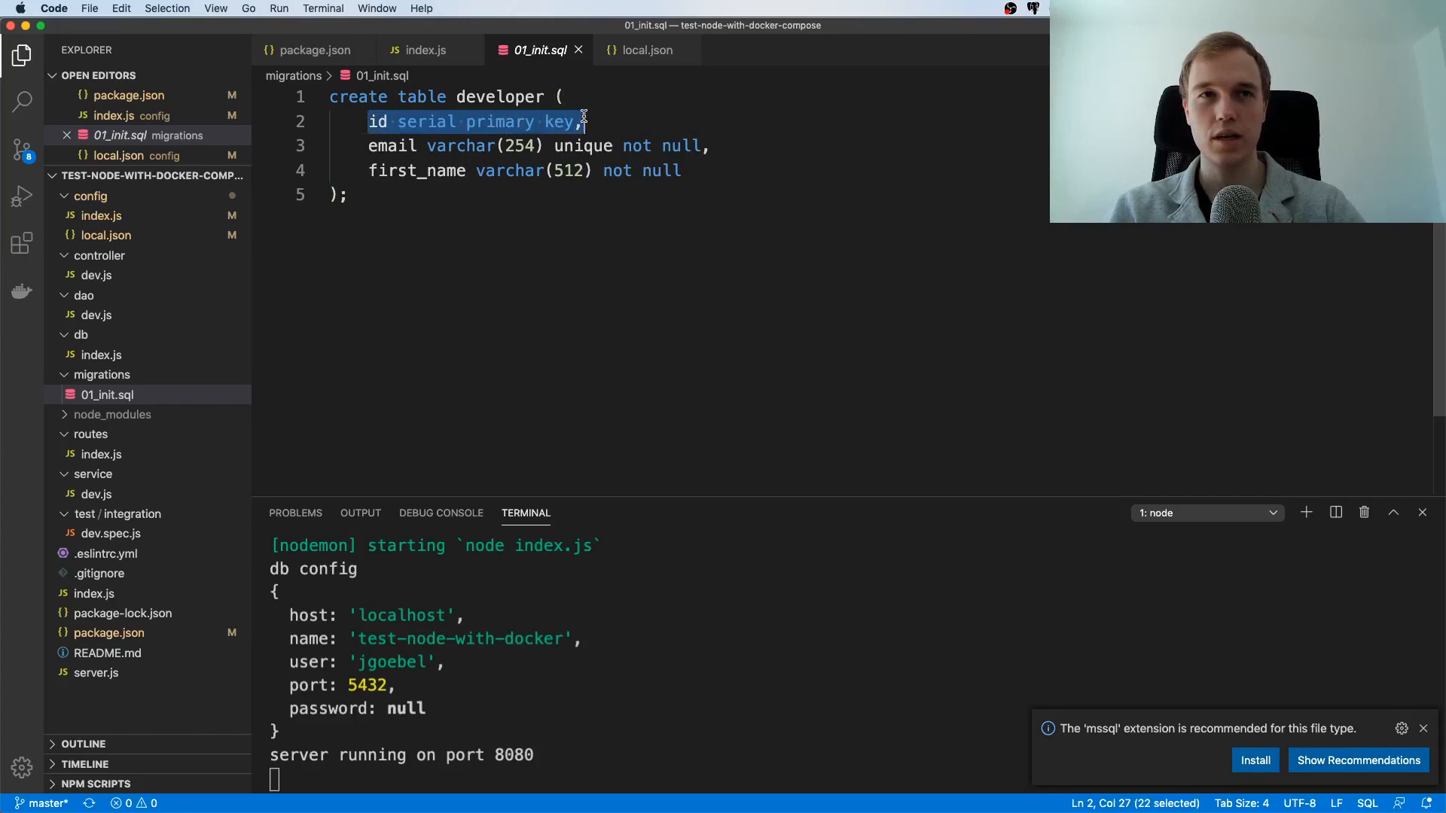
pyautogui.click(690, 171)
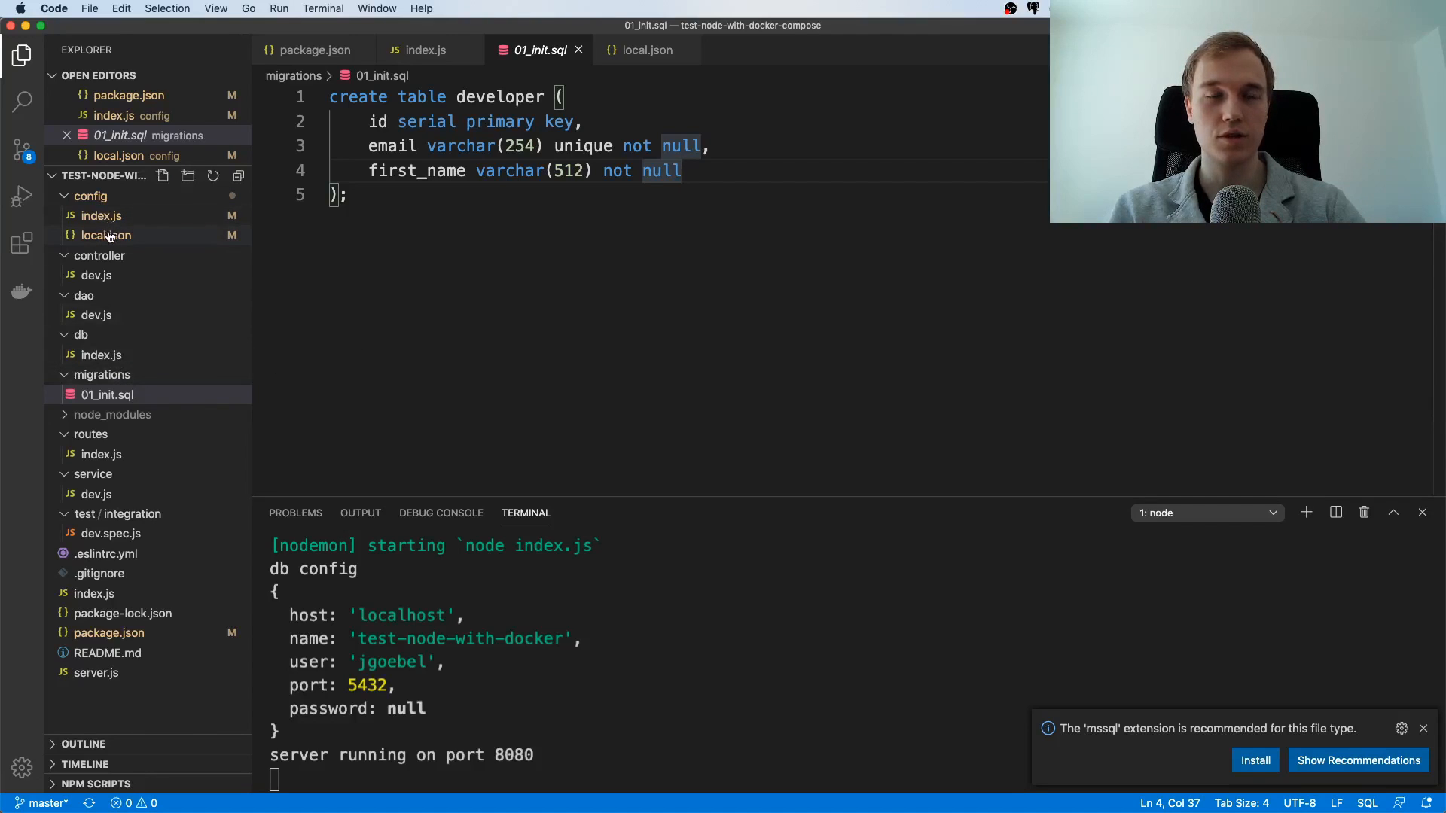
# - Open config/local.json and highlight its null password and database user values
pyautogui.click(104, 235)
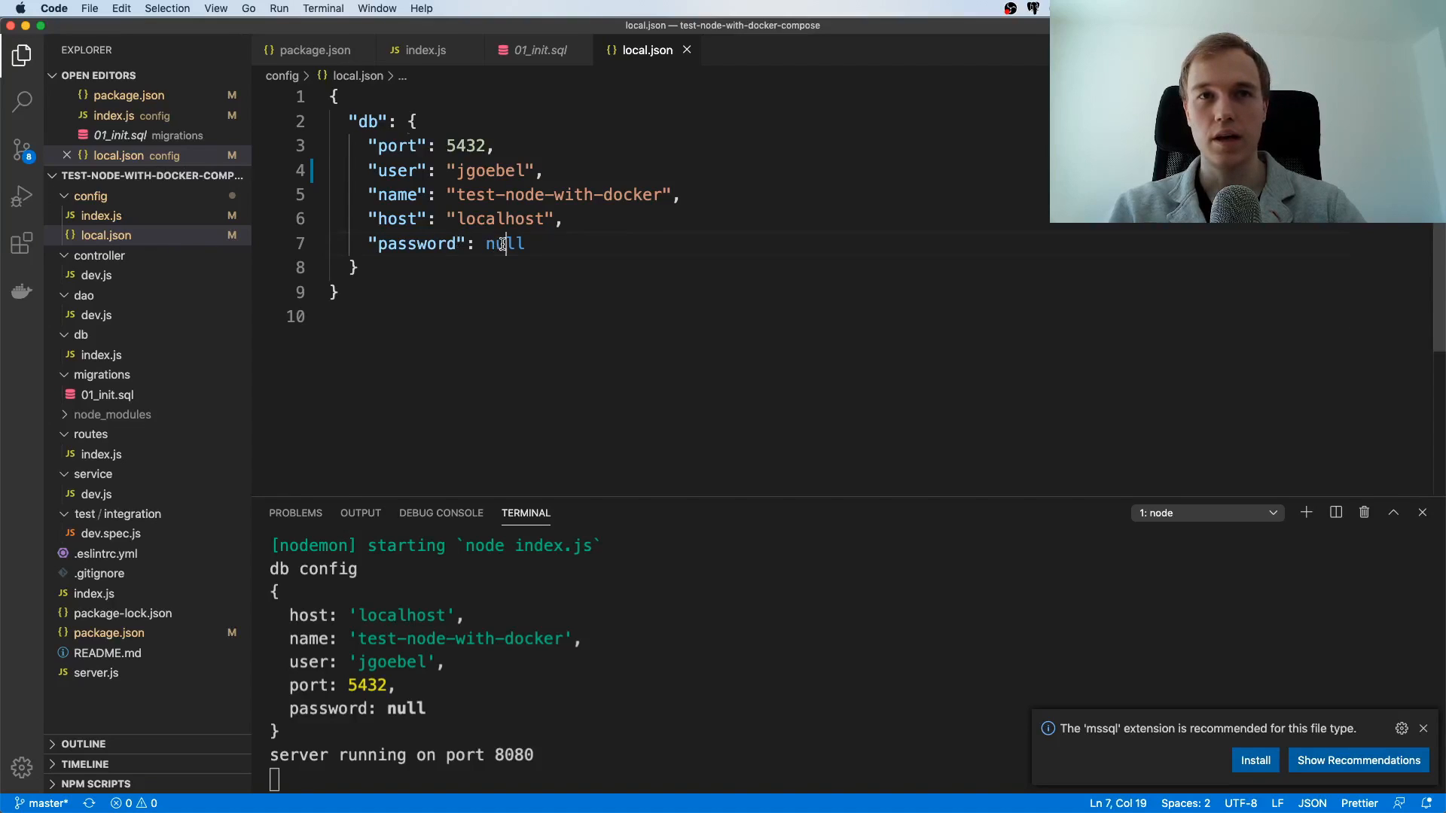
pyautogui.doubleClick(505, 244)
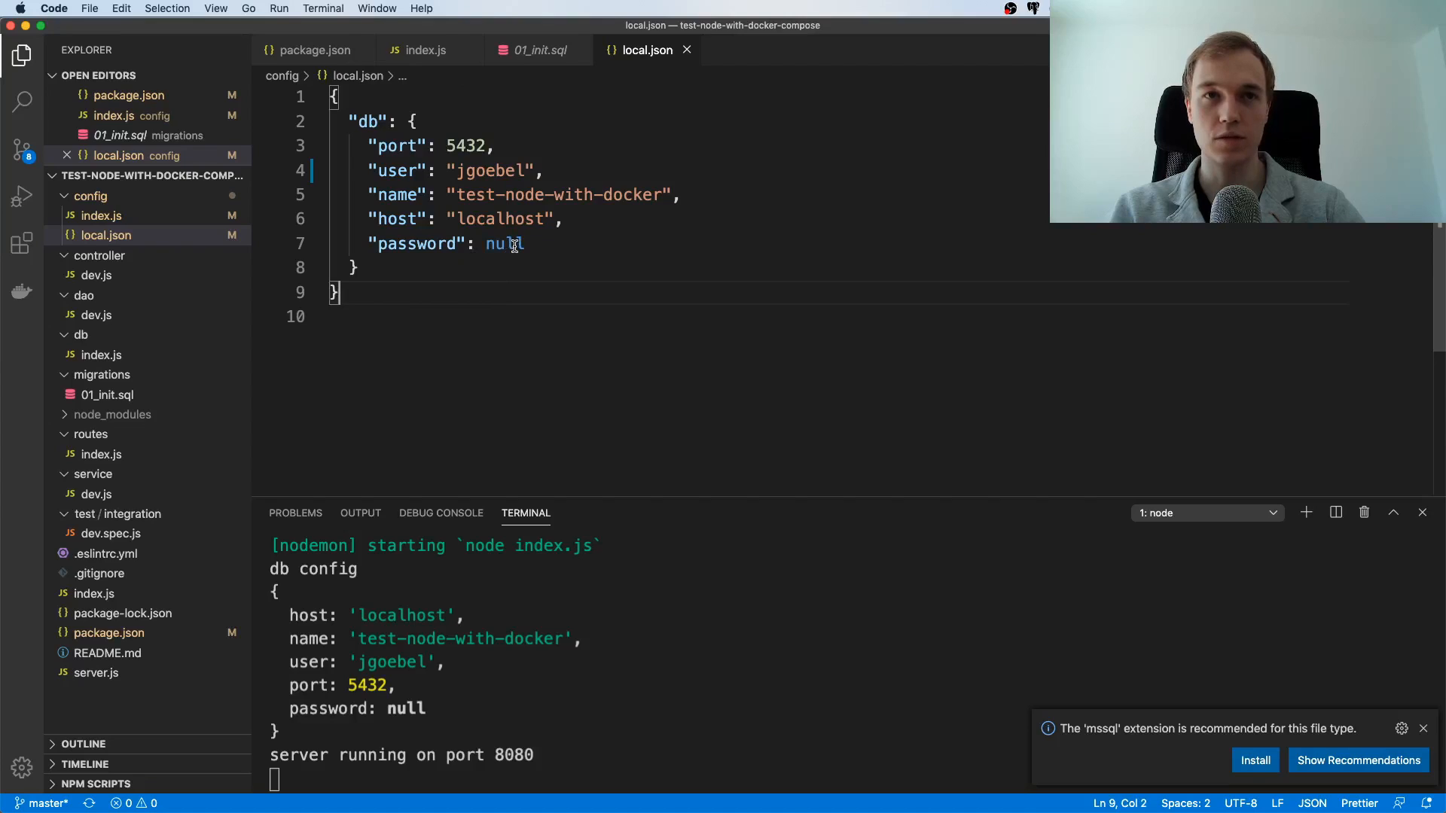
pyautogui.doubleClick(504, 243)
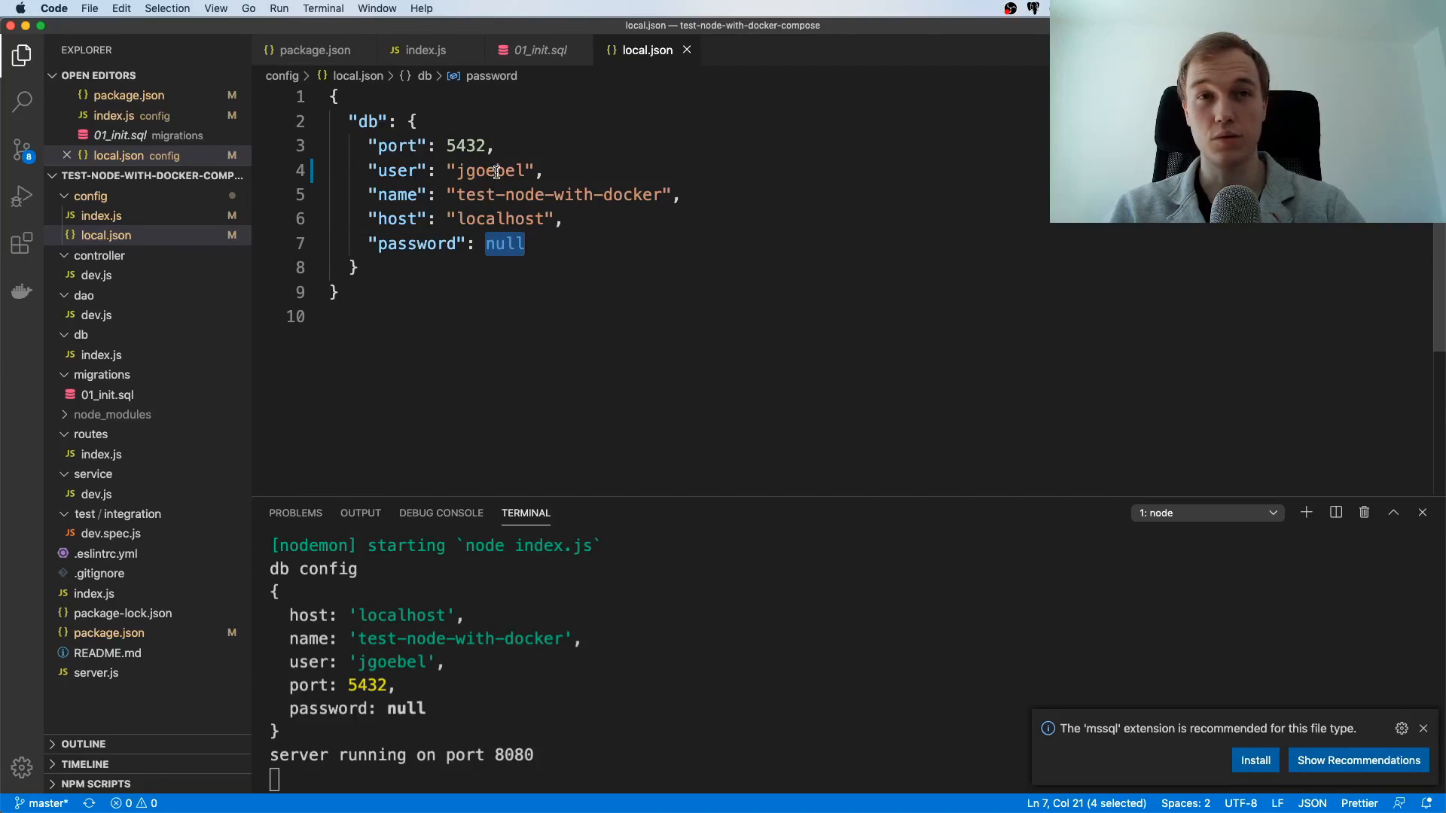
pyautogui.doubleClick(488, 171)
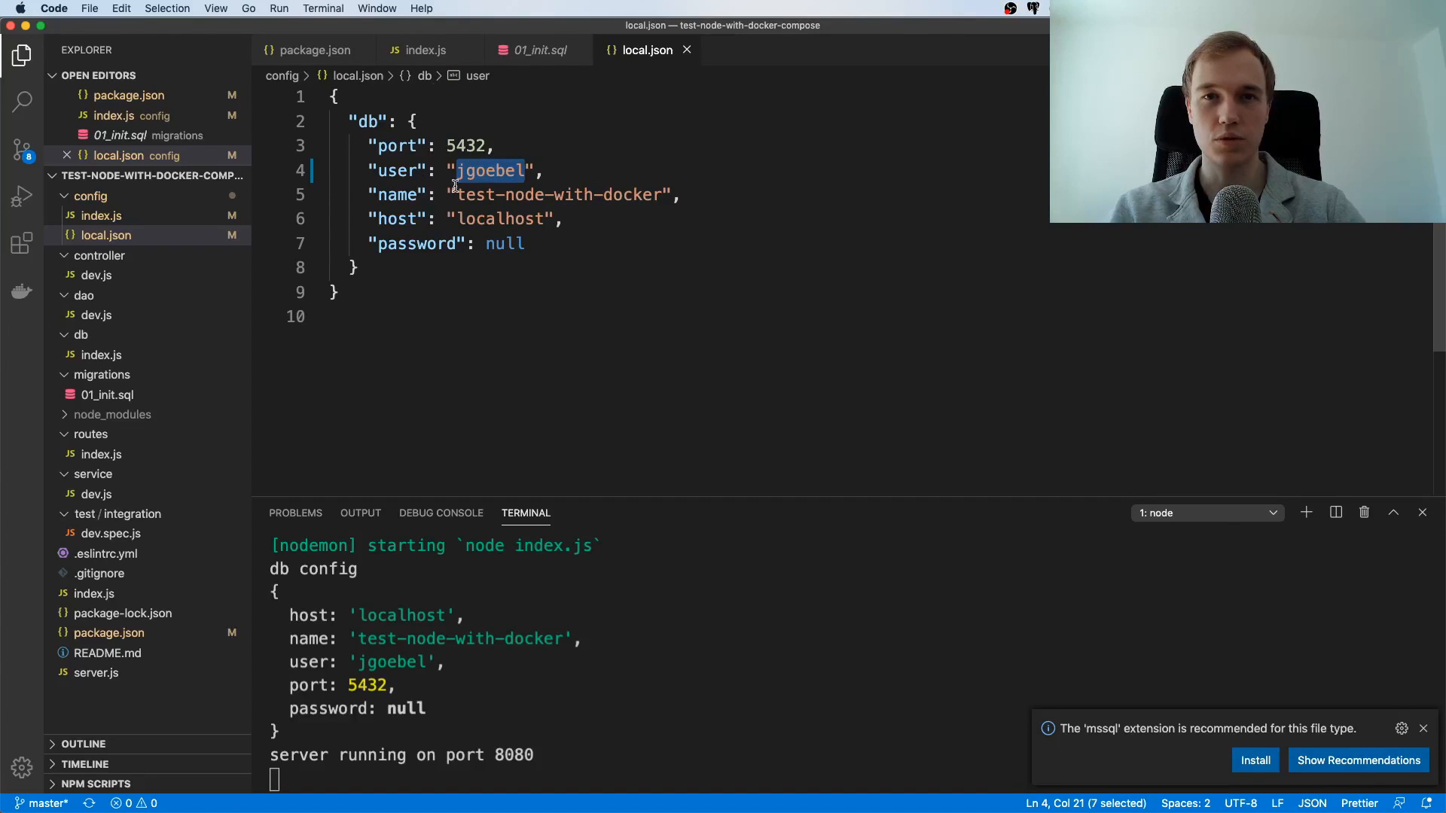
pyautogui.moveTo(485, 255)
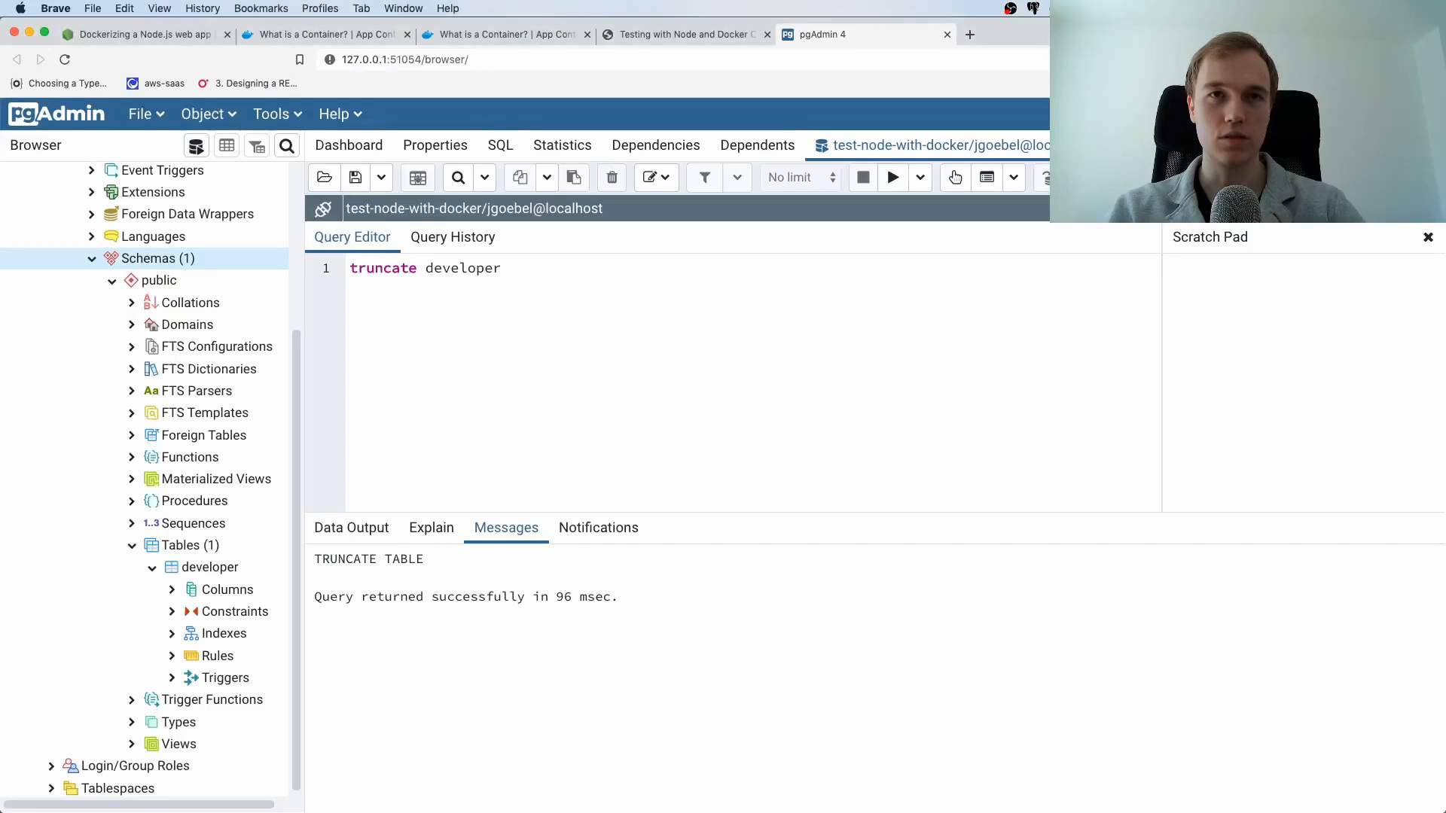
pyautogui.moveTo(595, 274)
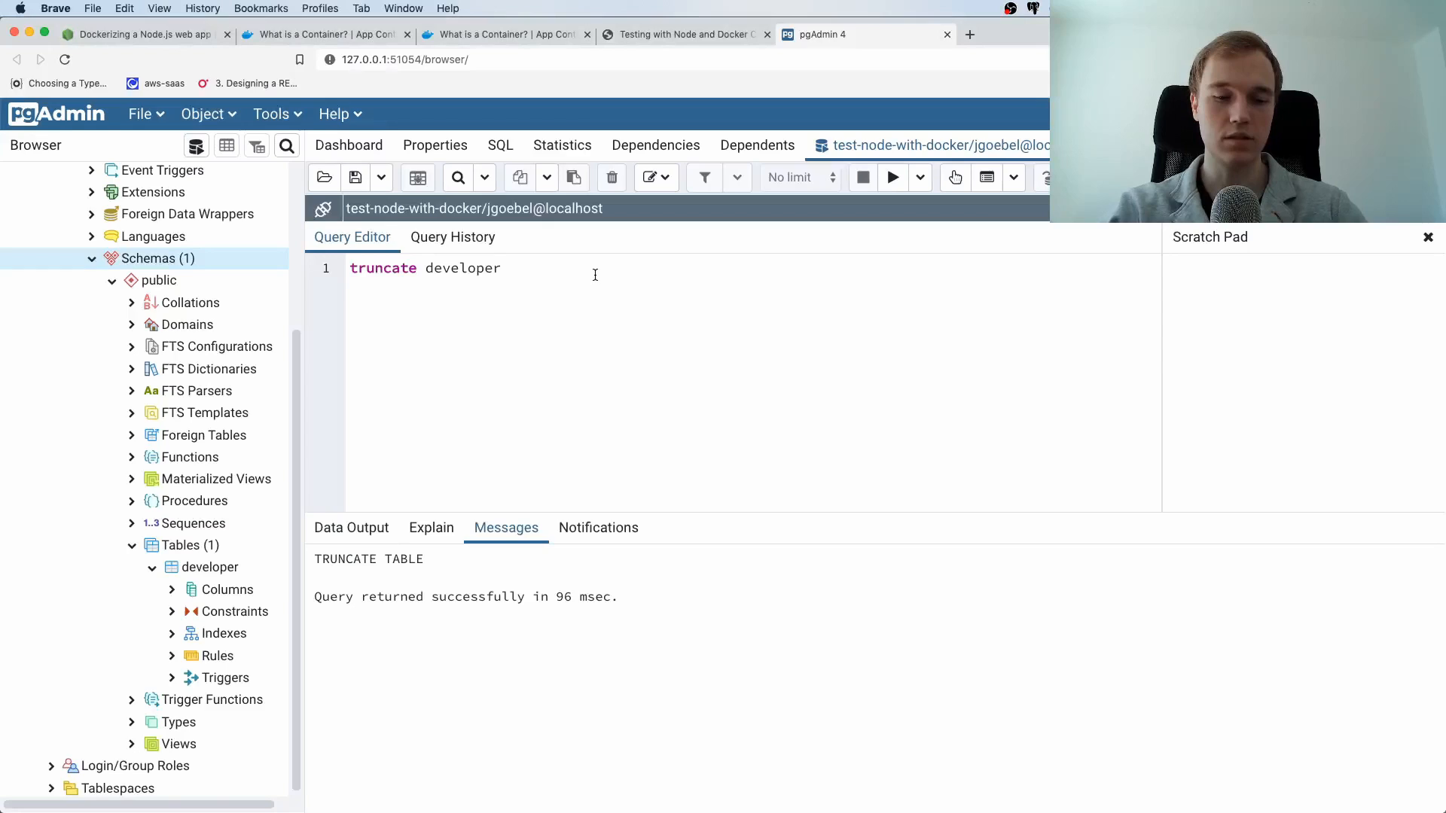
# - Run 'select * from developer' in pgAdmin and confirm zero rows return
pyautogui.click(891, 177)
pyautogui.write('select')
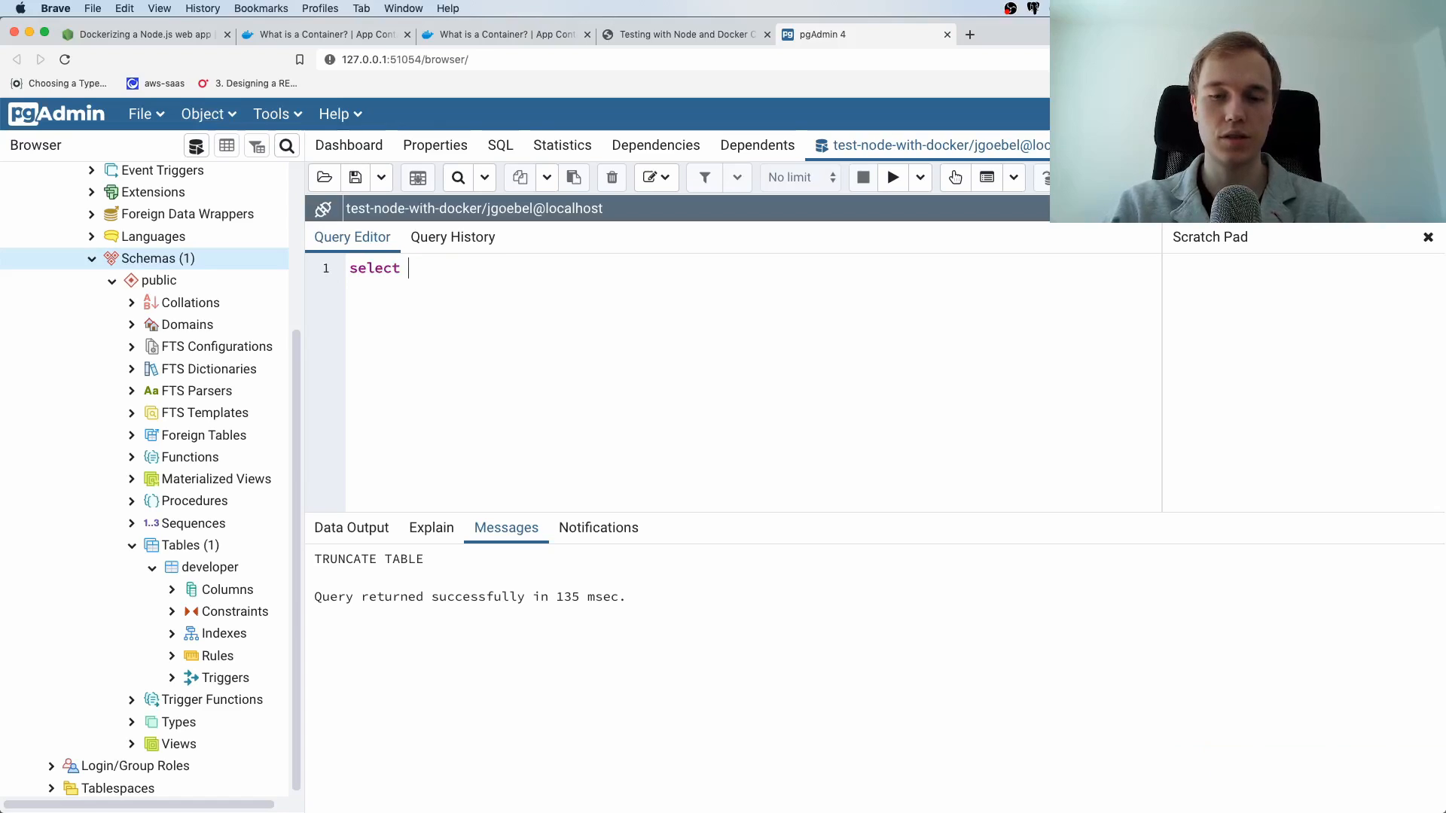
pyautogui.write('* from developer')
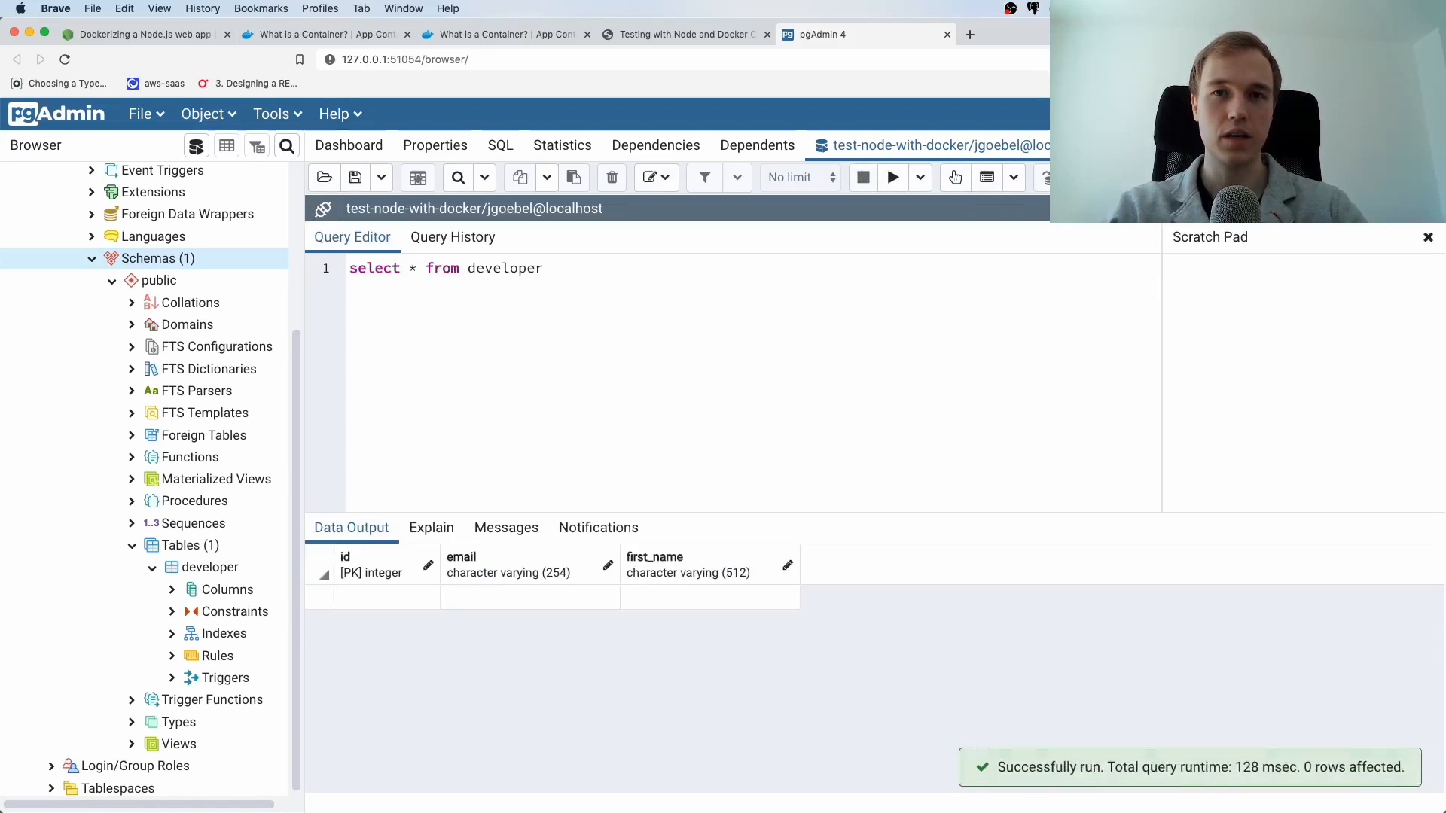
pyautogui.moveTo(670, 384)
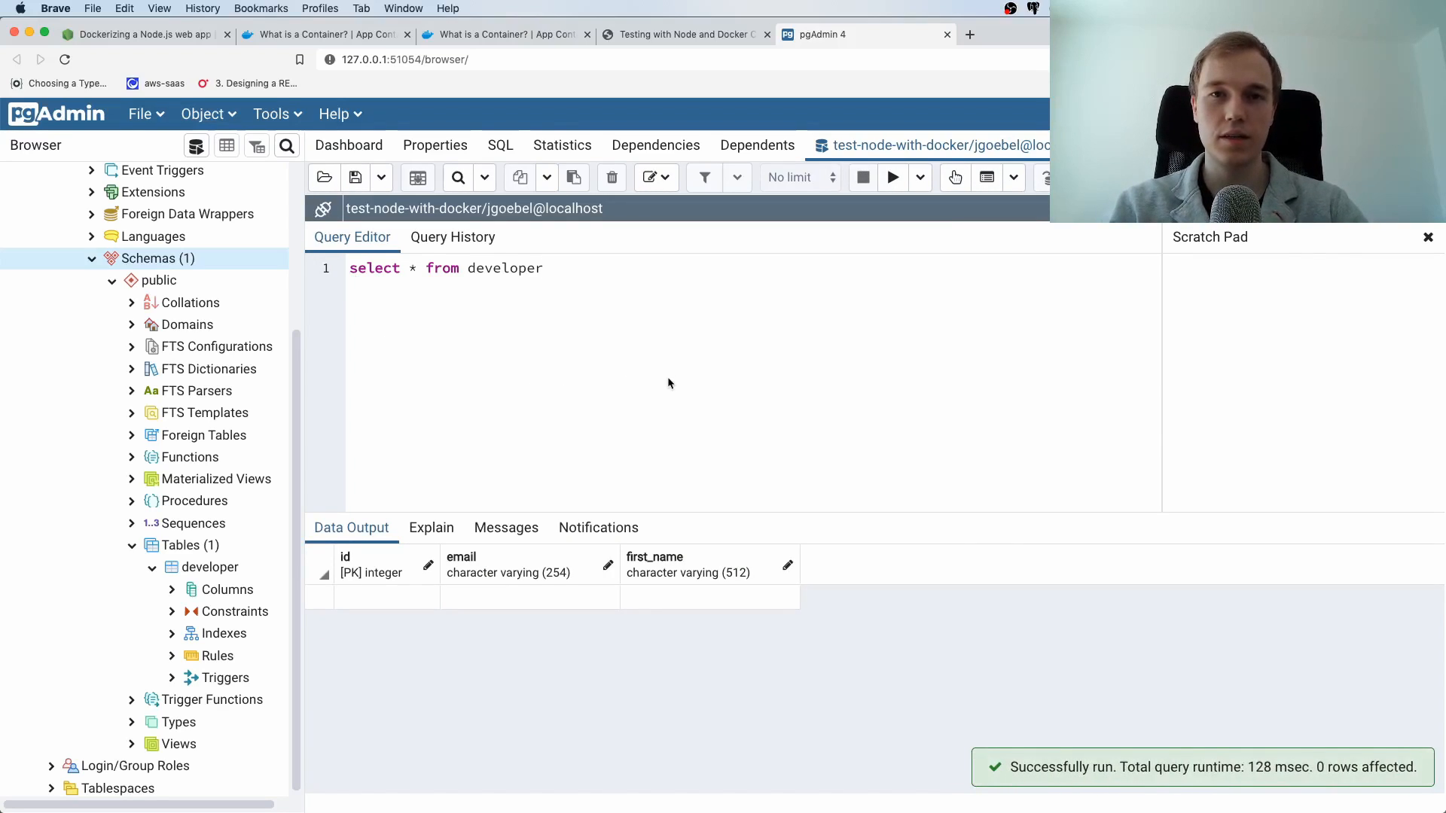
pyautogui.moveTo(670, 388)
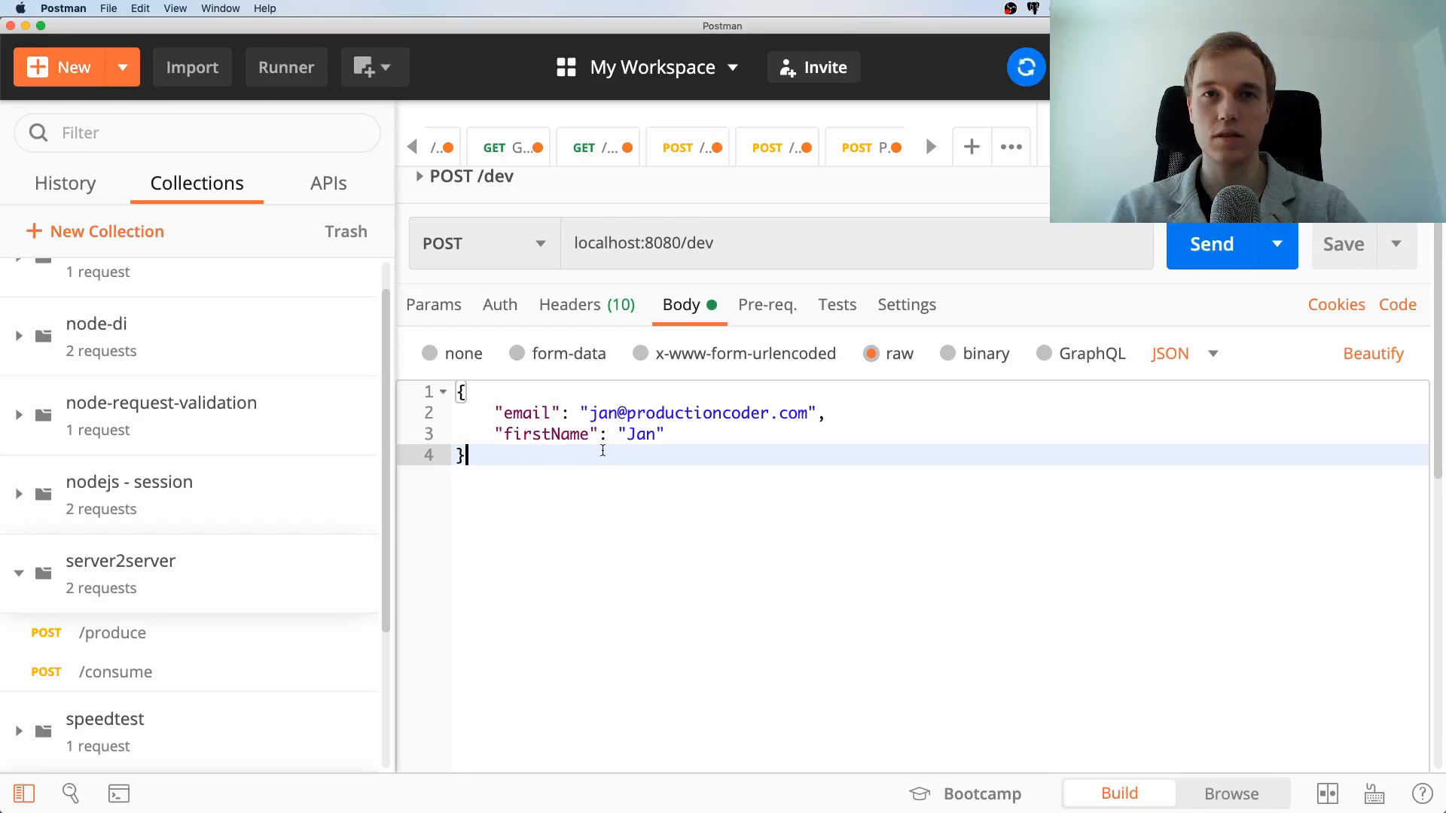
# - Send the POST localhost:8080/dev request for Jan, getting 201 Created with id 50
pyautogui.click(1211, 243)
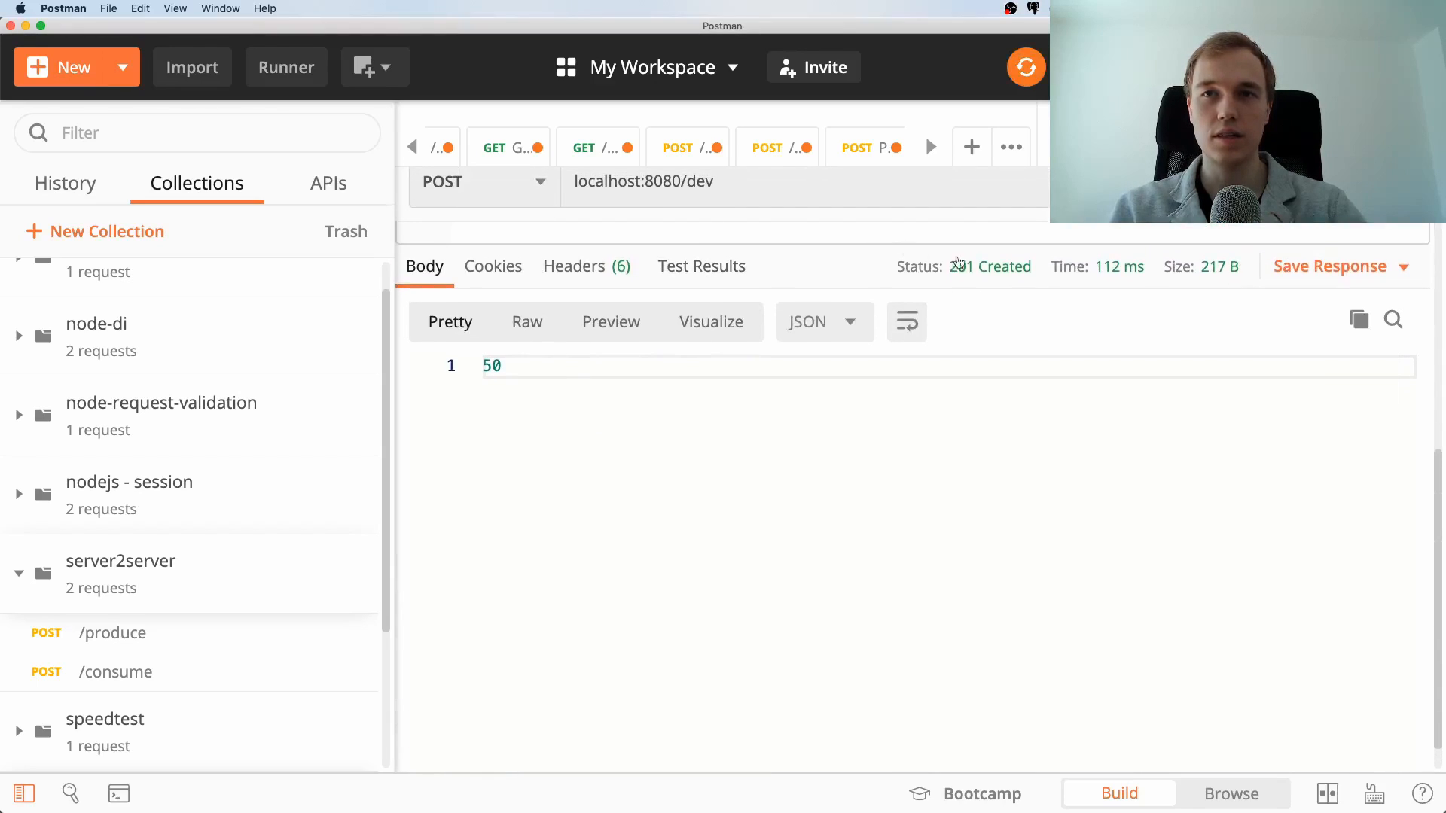
pyautogui.moveTo(991, 266)
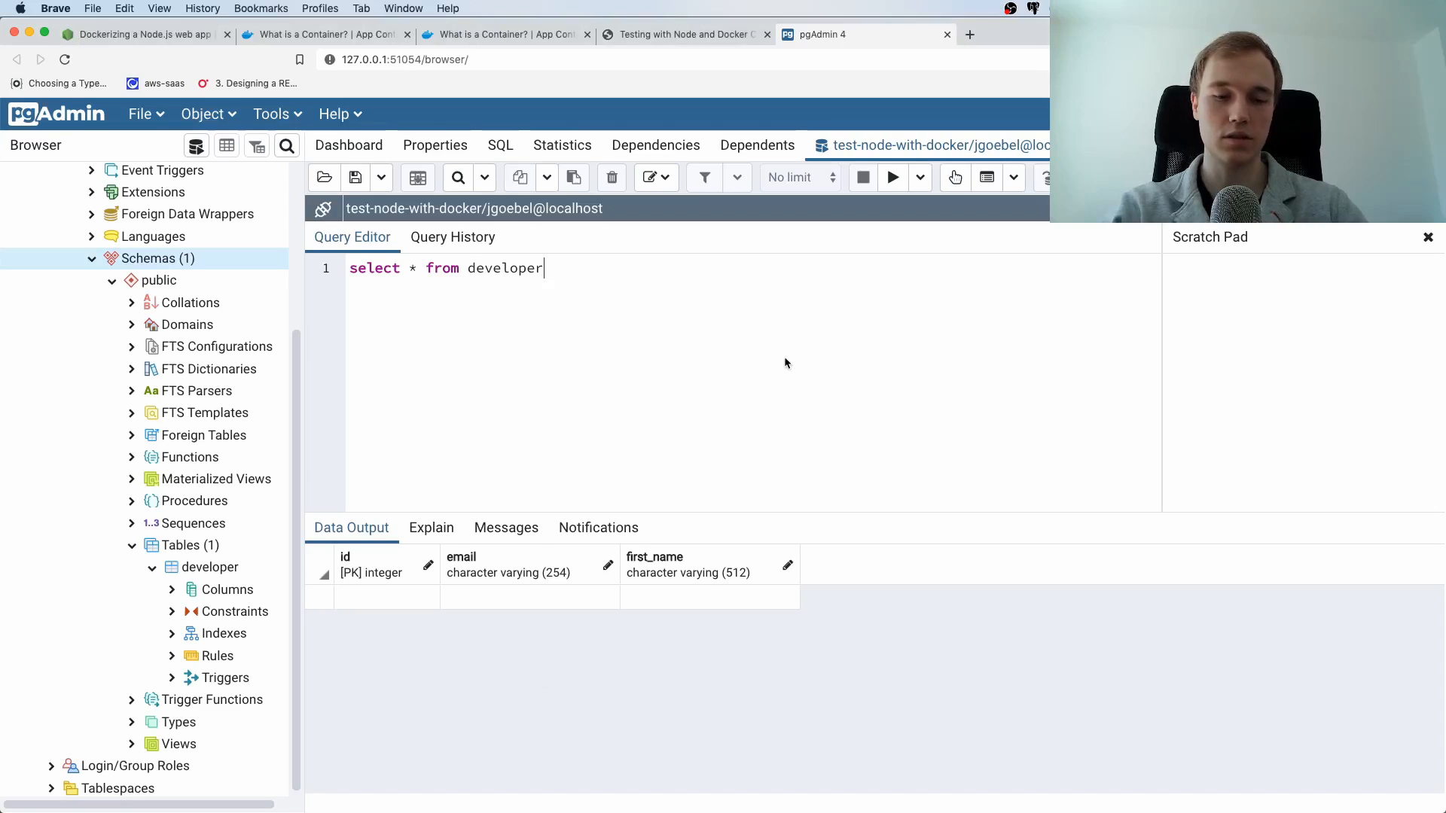
# - Rerun select * from developer and point out Jan's new row with id 50
pyautogui.click(891, 177)
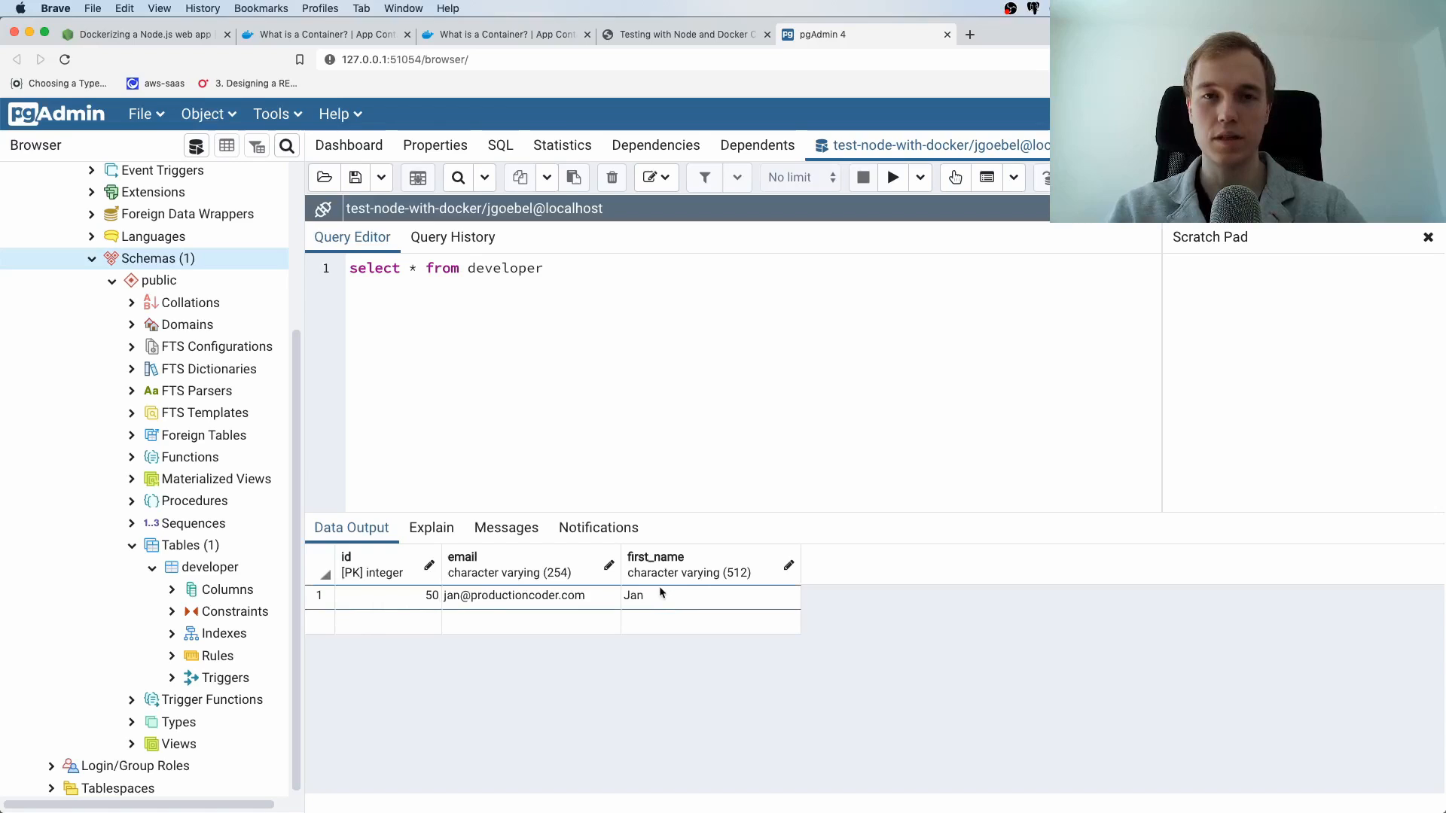
pyautogui.click(542, 268)
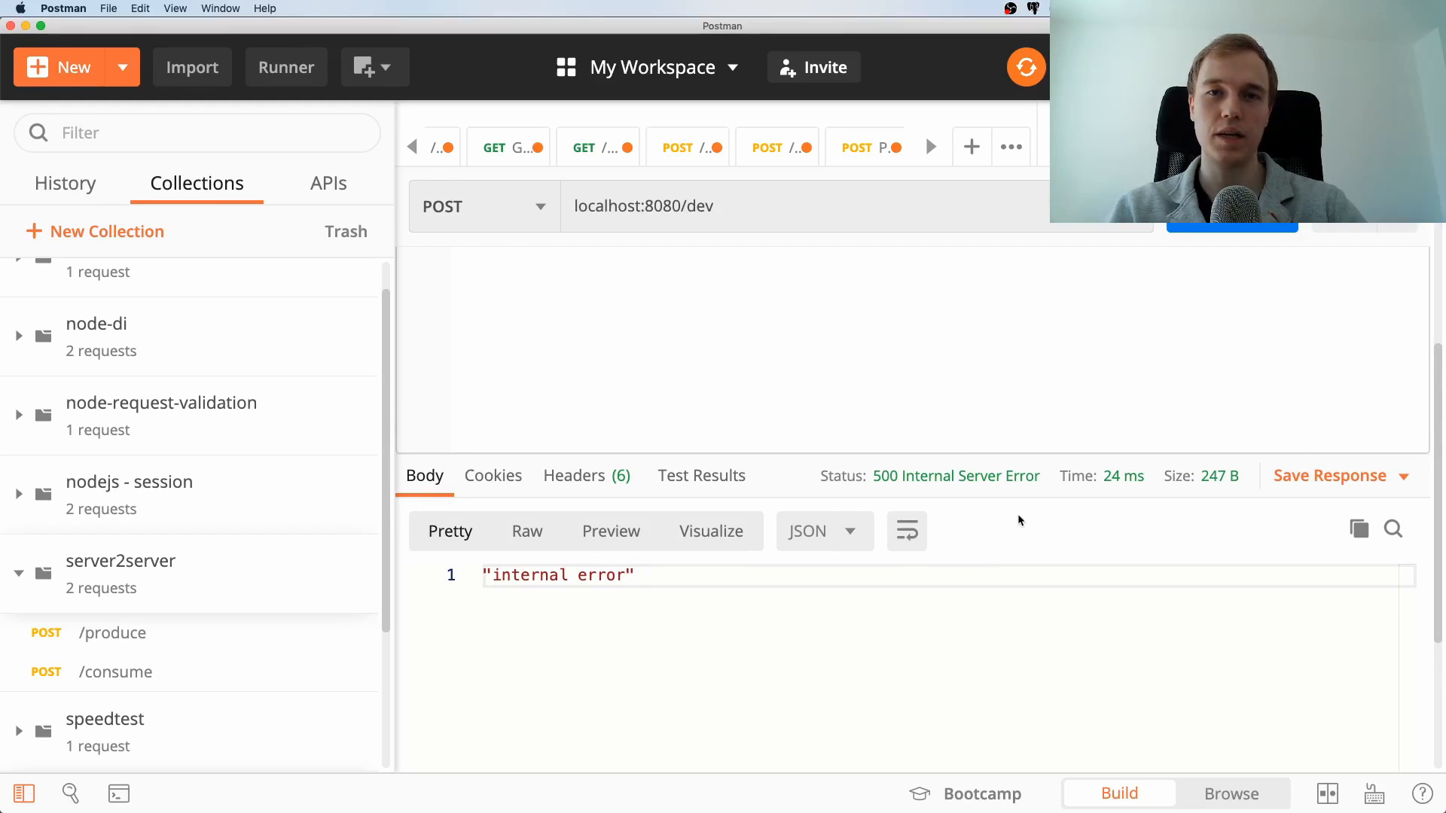
pyautogui.moveTo(988, 556)
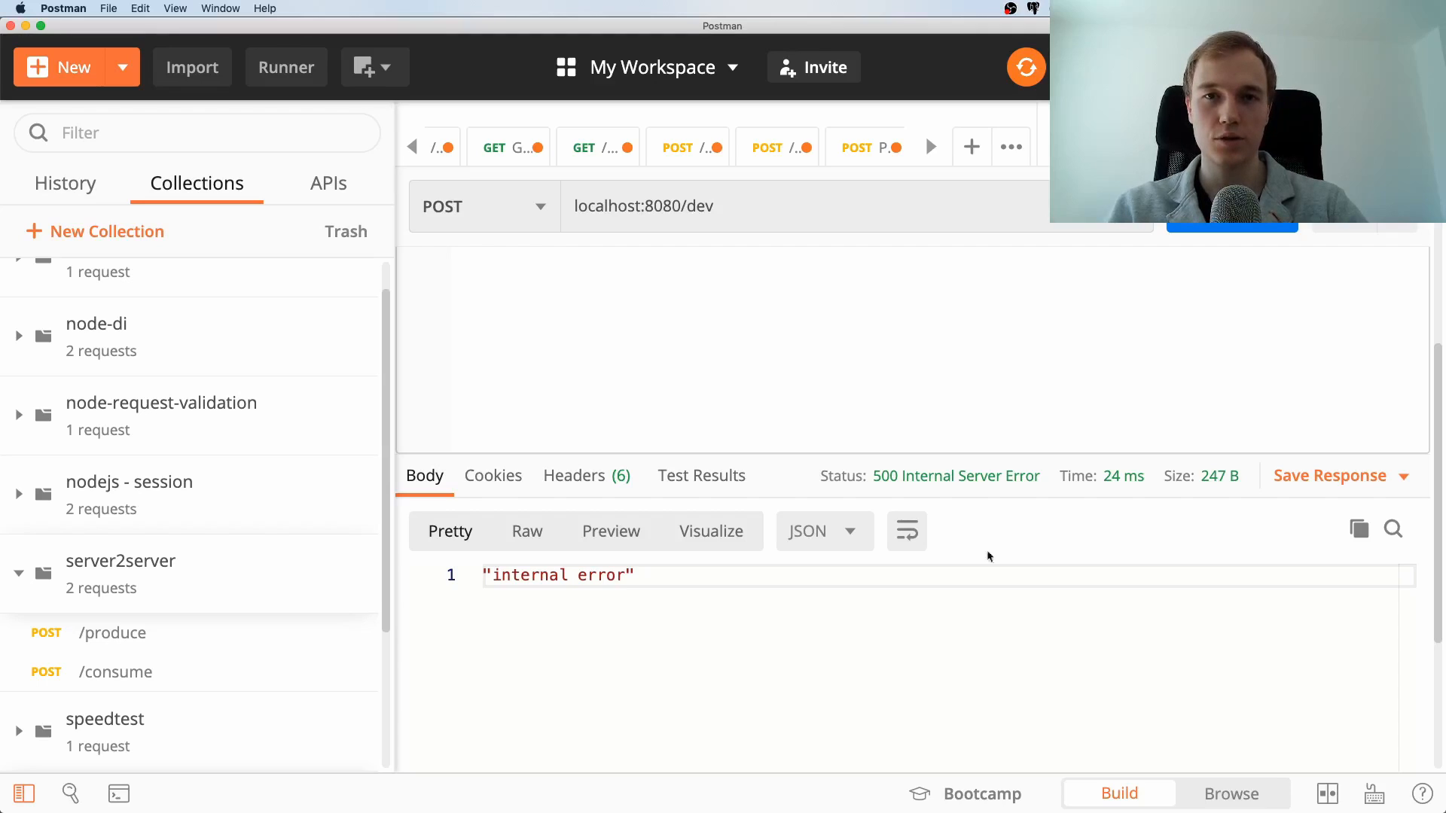
pyautogui.moveTo(1094, 599)
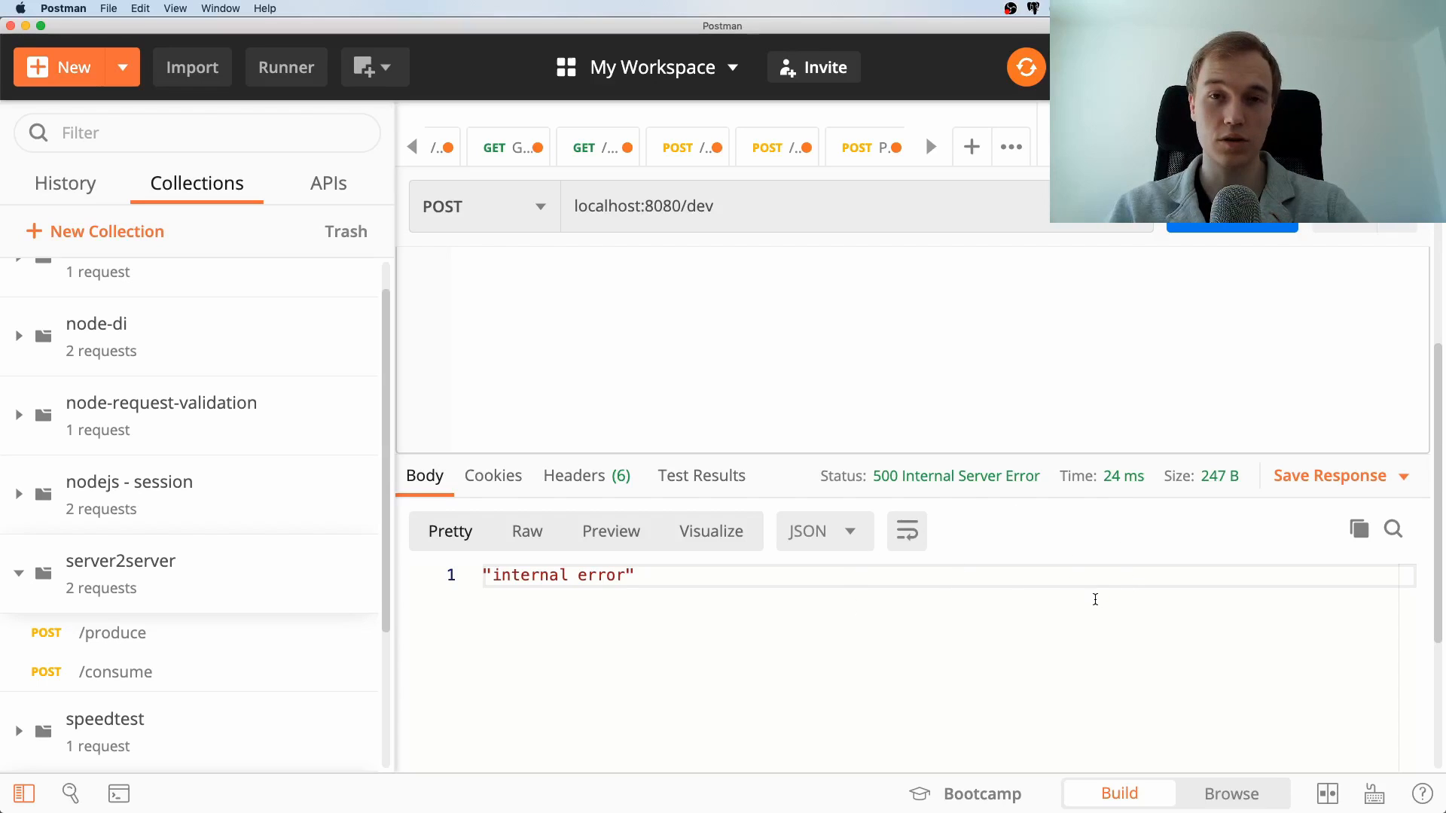
pyautogui.moveTo(886, 476)
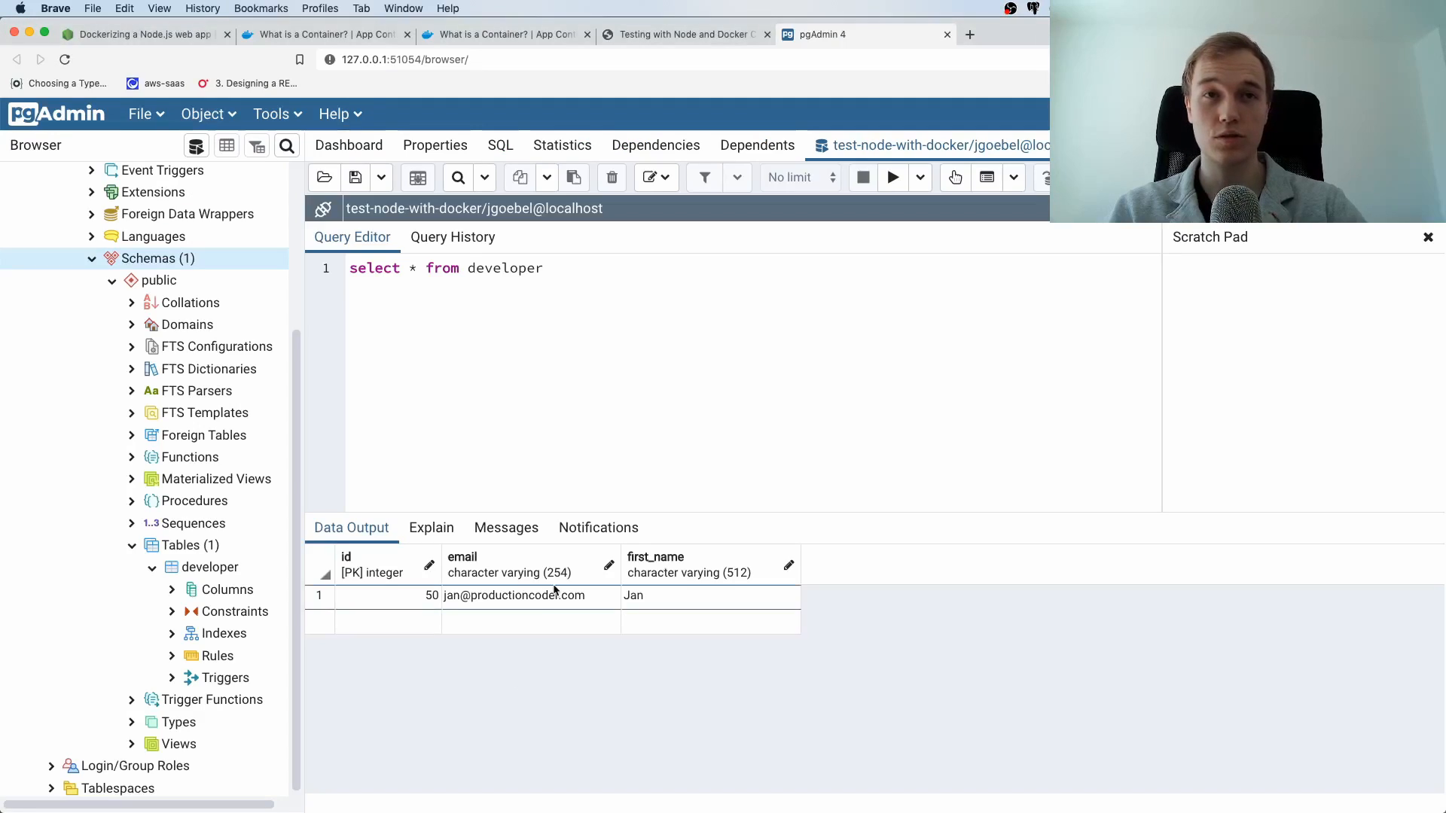
# - Replace the query with 'truncate developer' and execute it
pyautogui.tripleClick(446, 268)
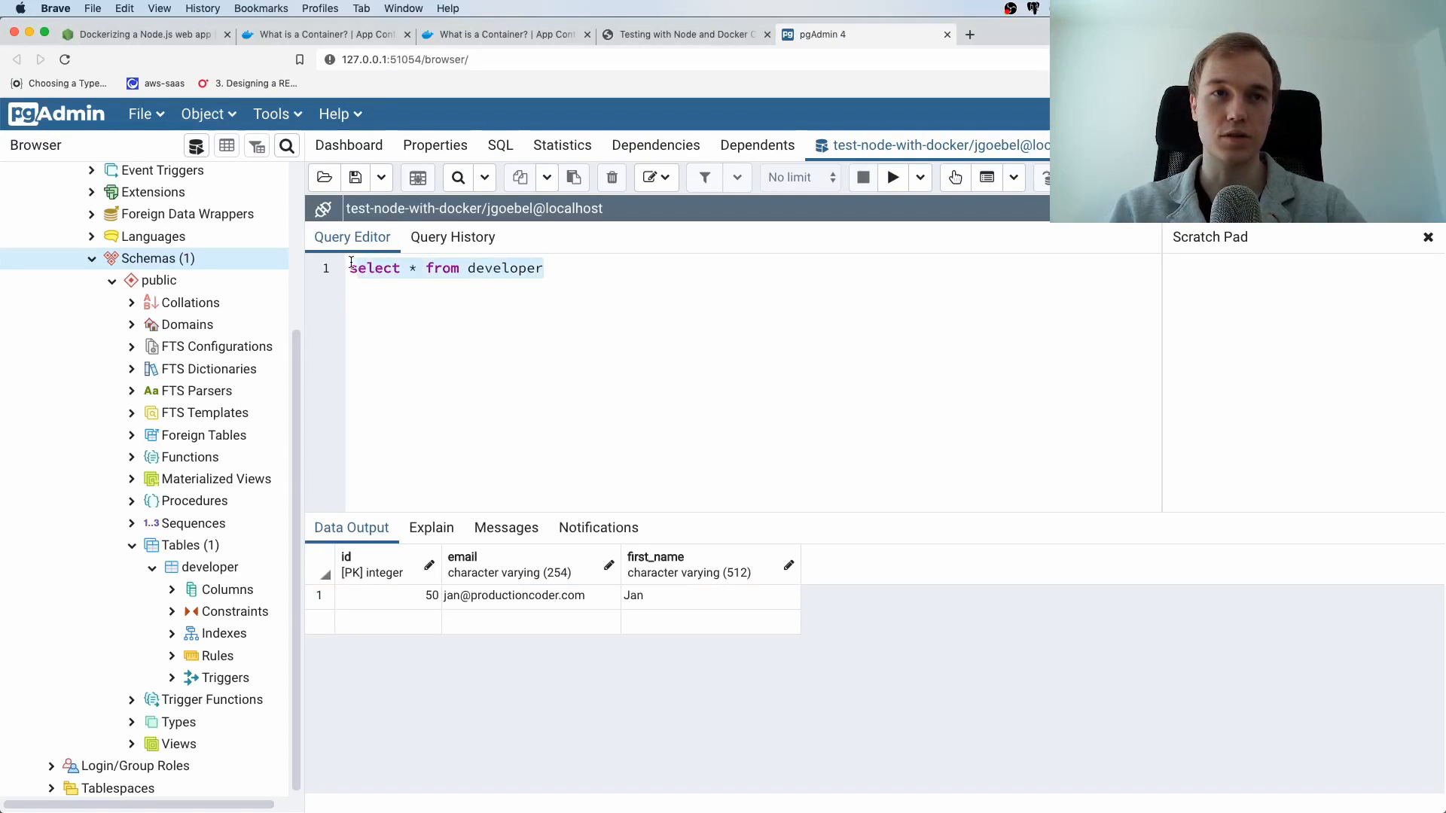
pyautogui.write('truncate')
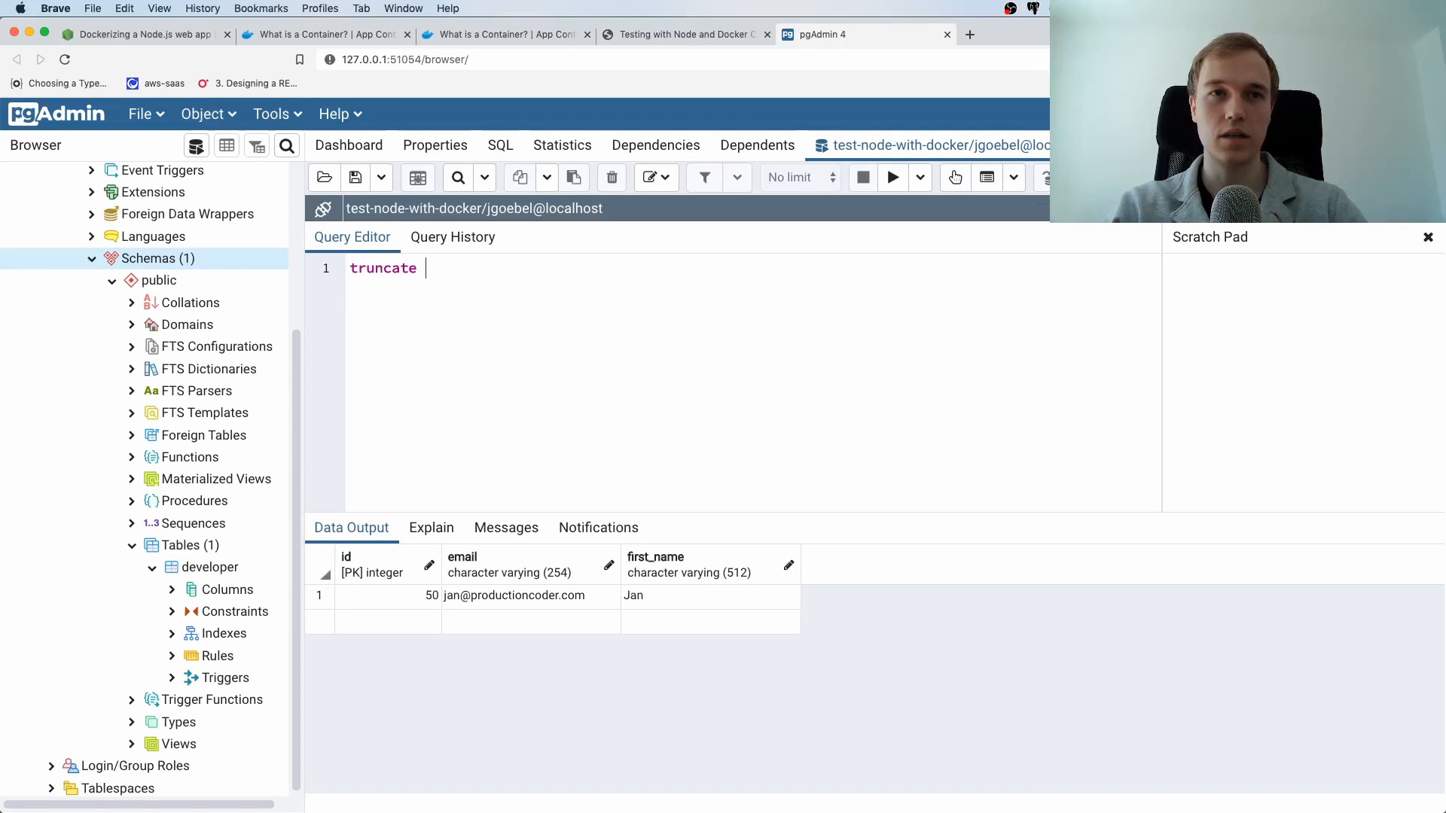
pyautogui.write('developer')
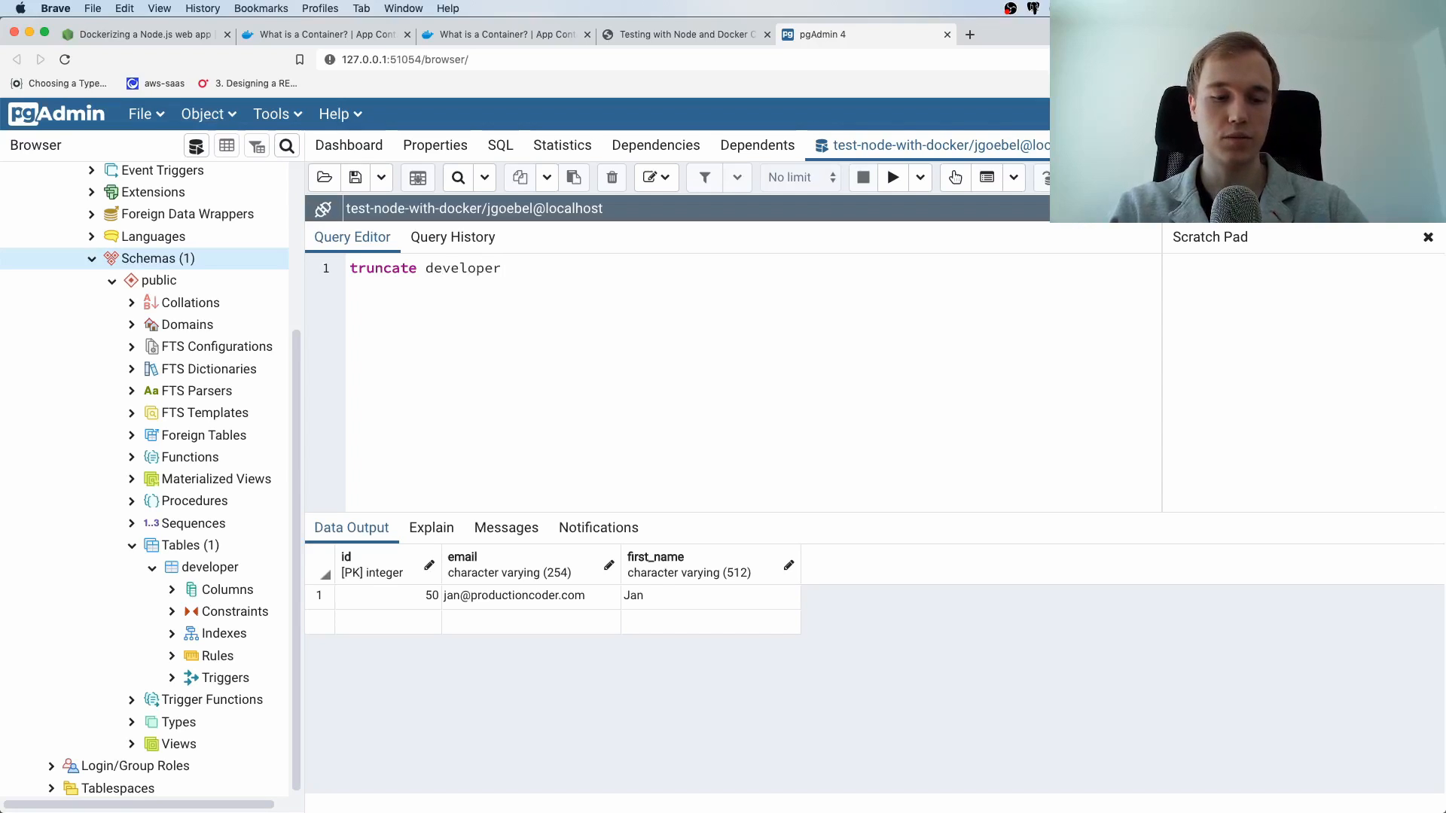
pyautogui.click(891, 177)
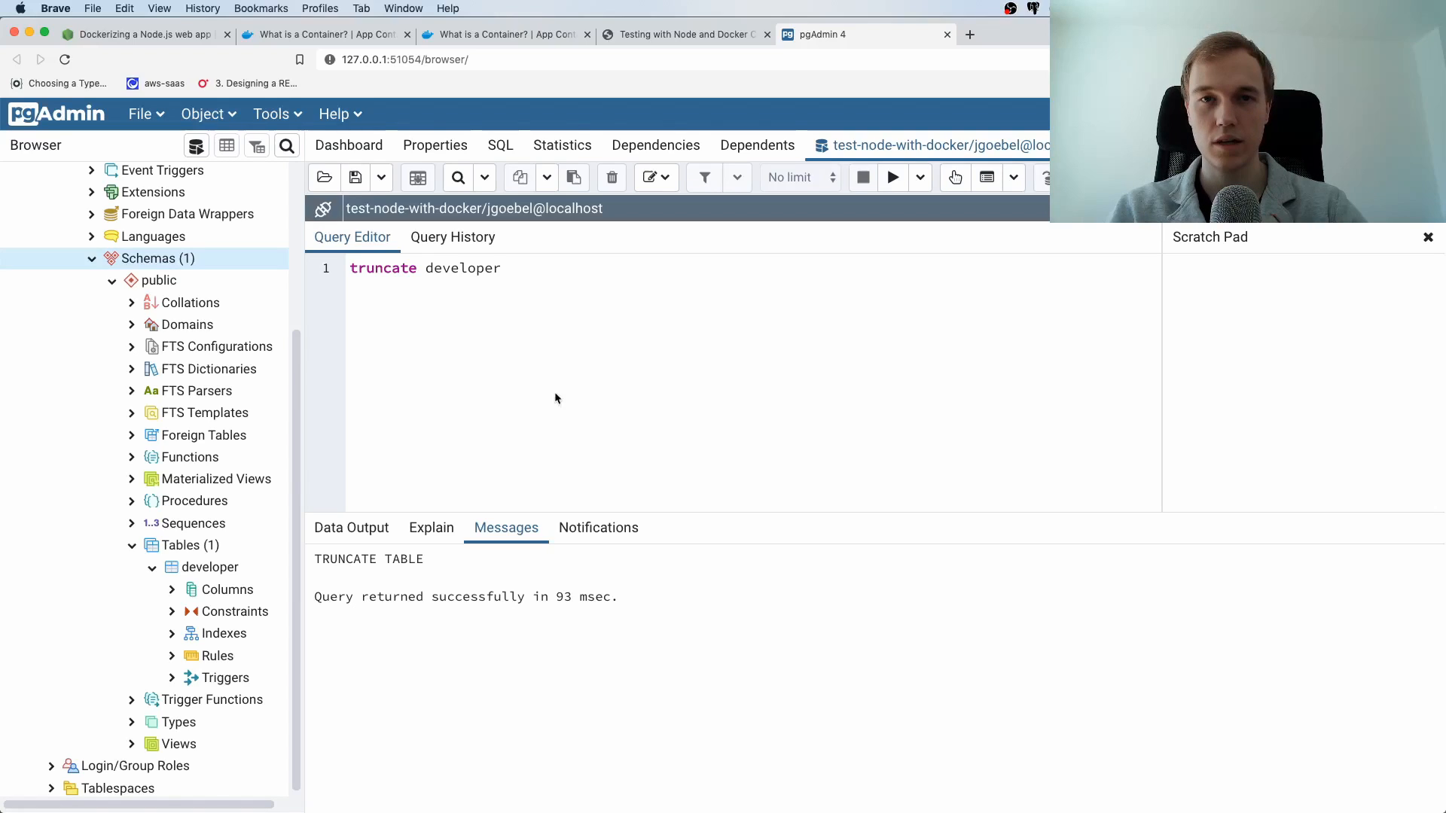
pyautogui.moveTo(464, 342)
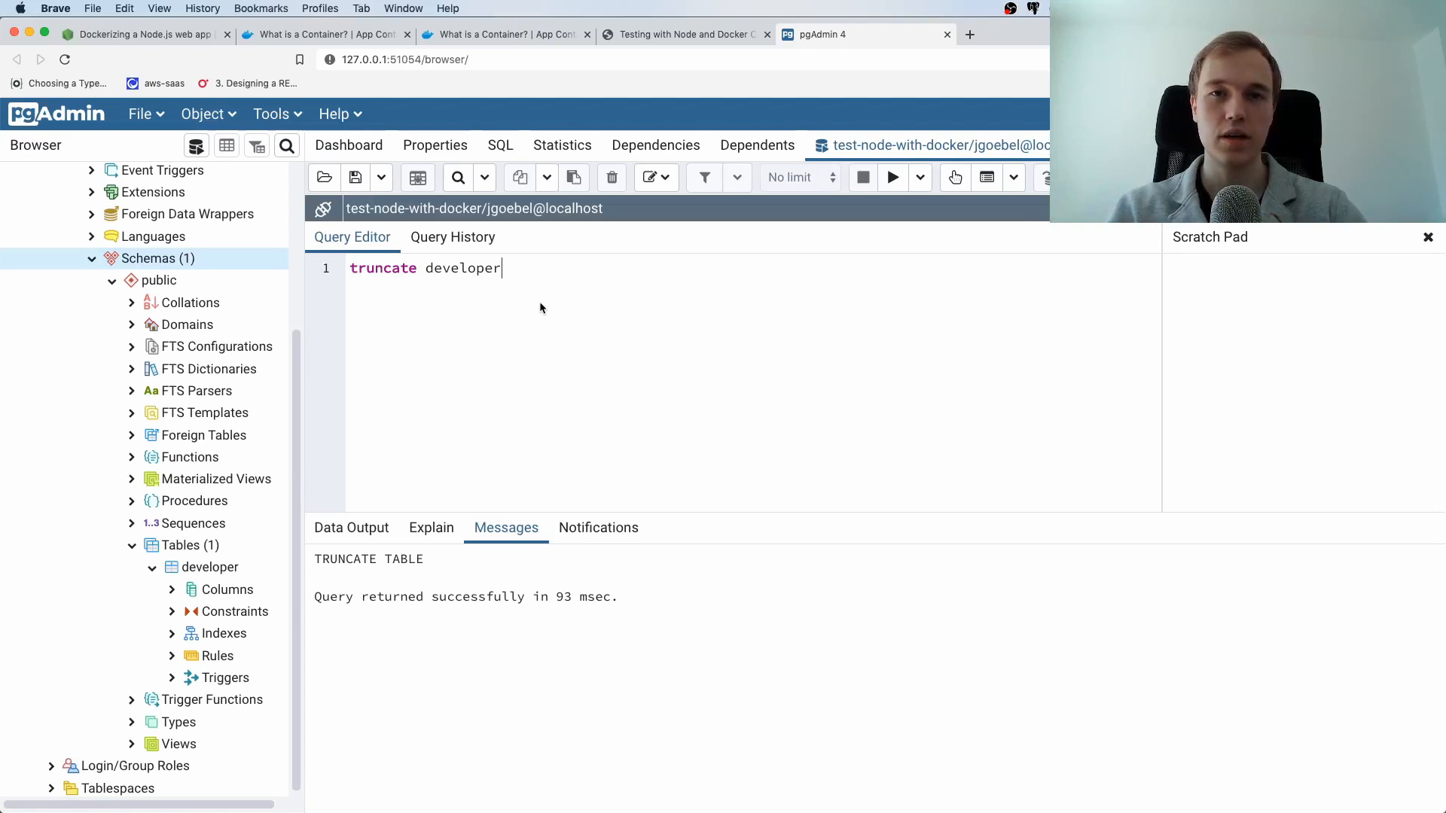
pyautogui.moveTo(687, 461)
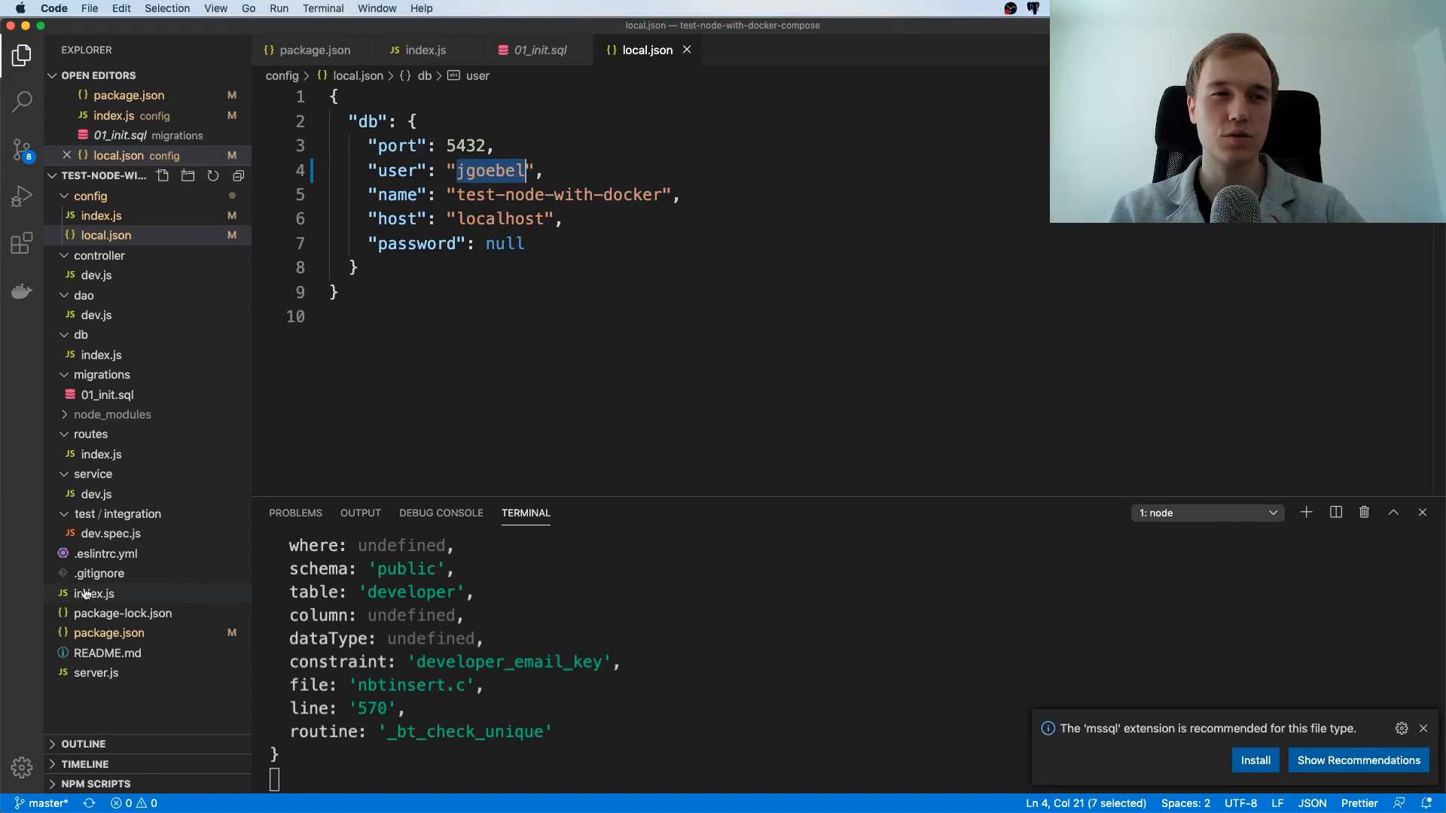
# - Review the root index.js entry point, then open server.js
pyautogui.click(93, 593)
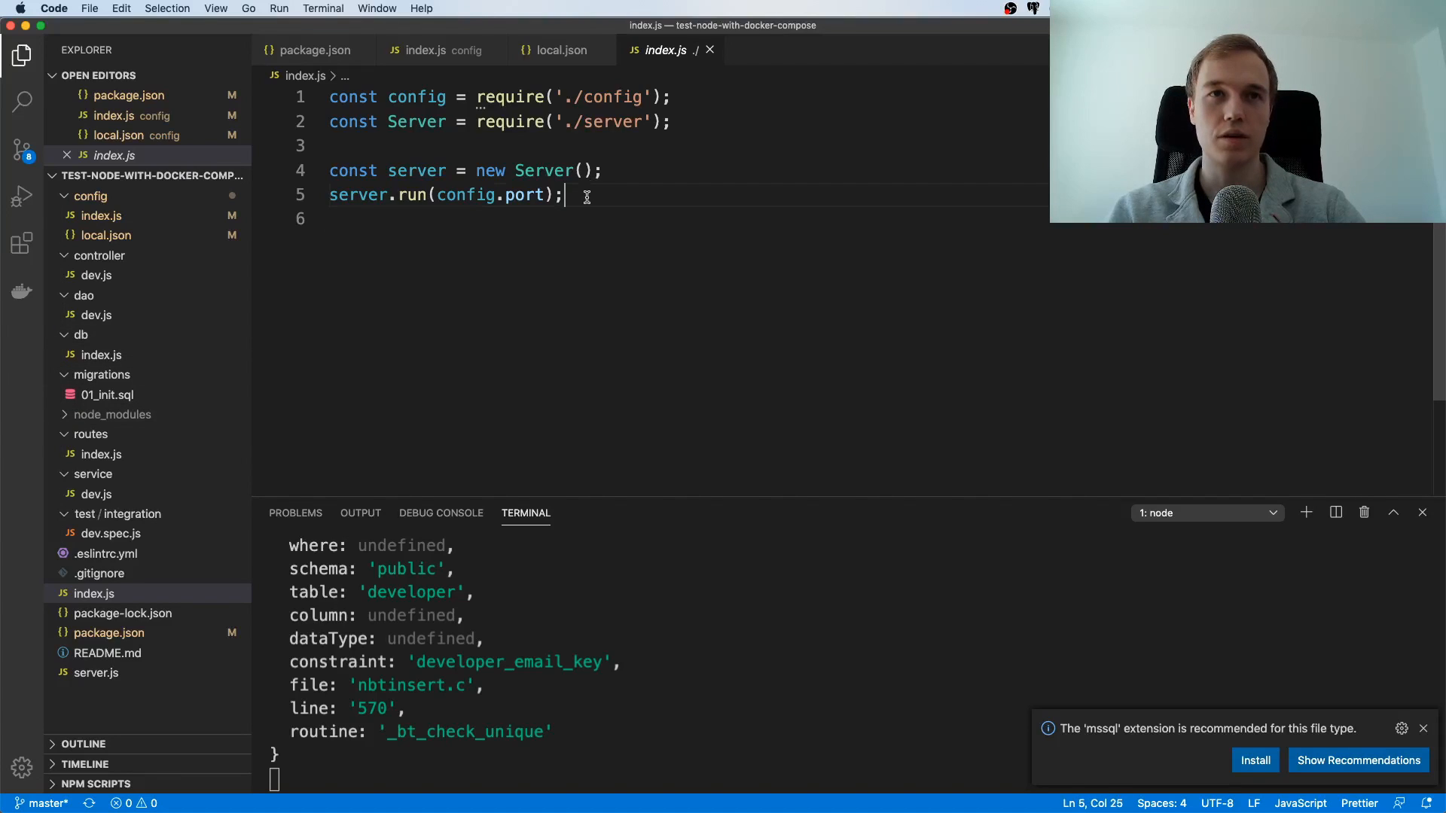
pyautogui.click(345, 218)
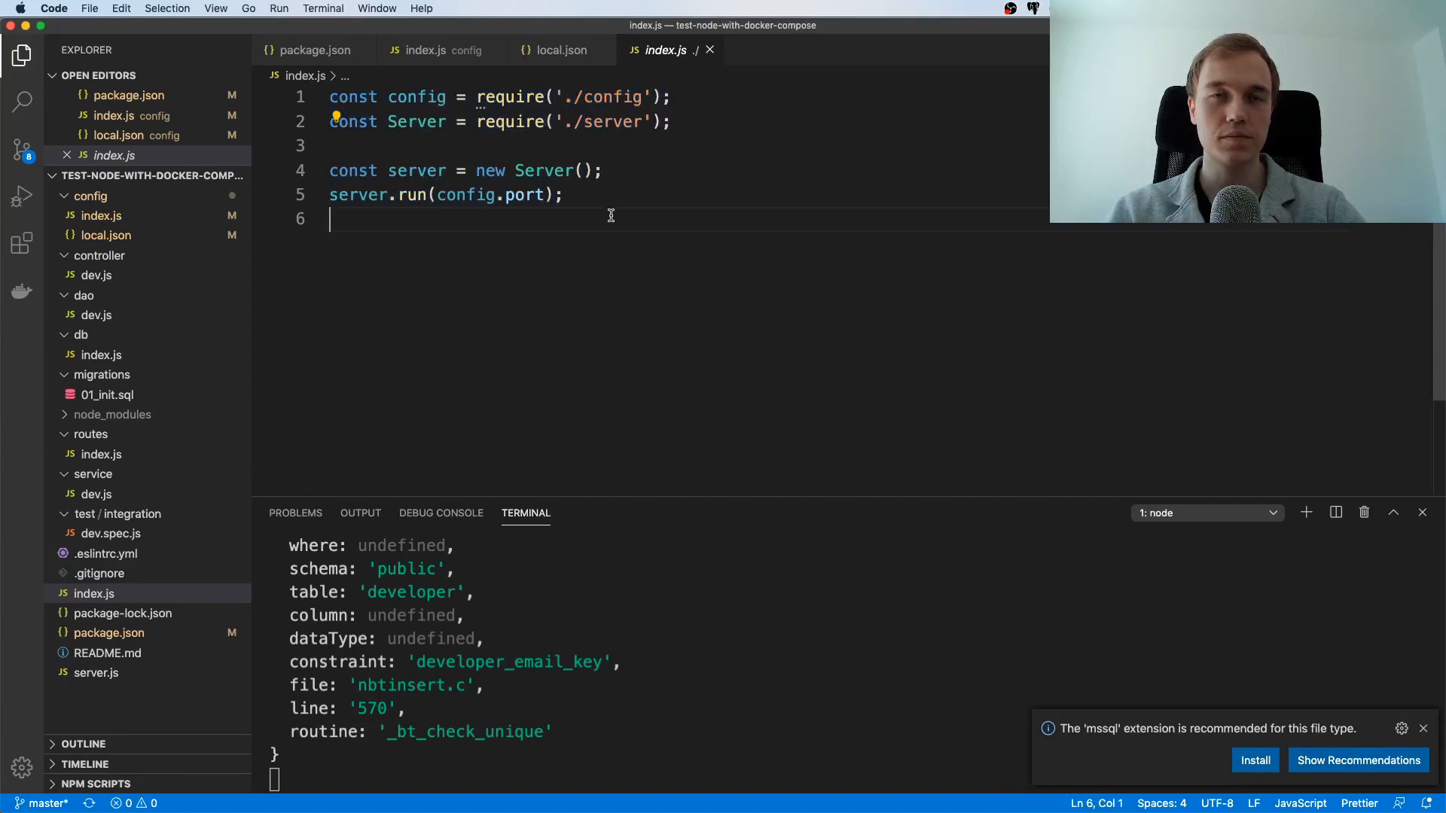
pyautogui.moveTo(355, 127)
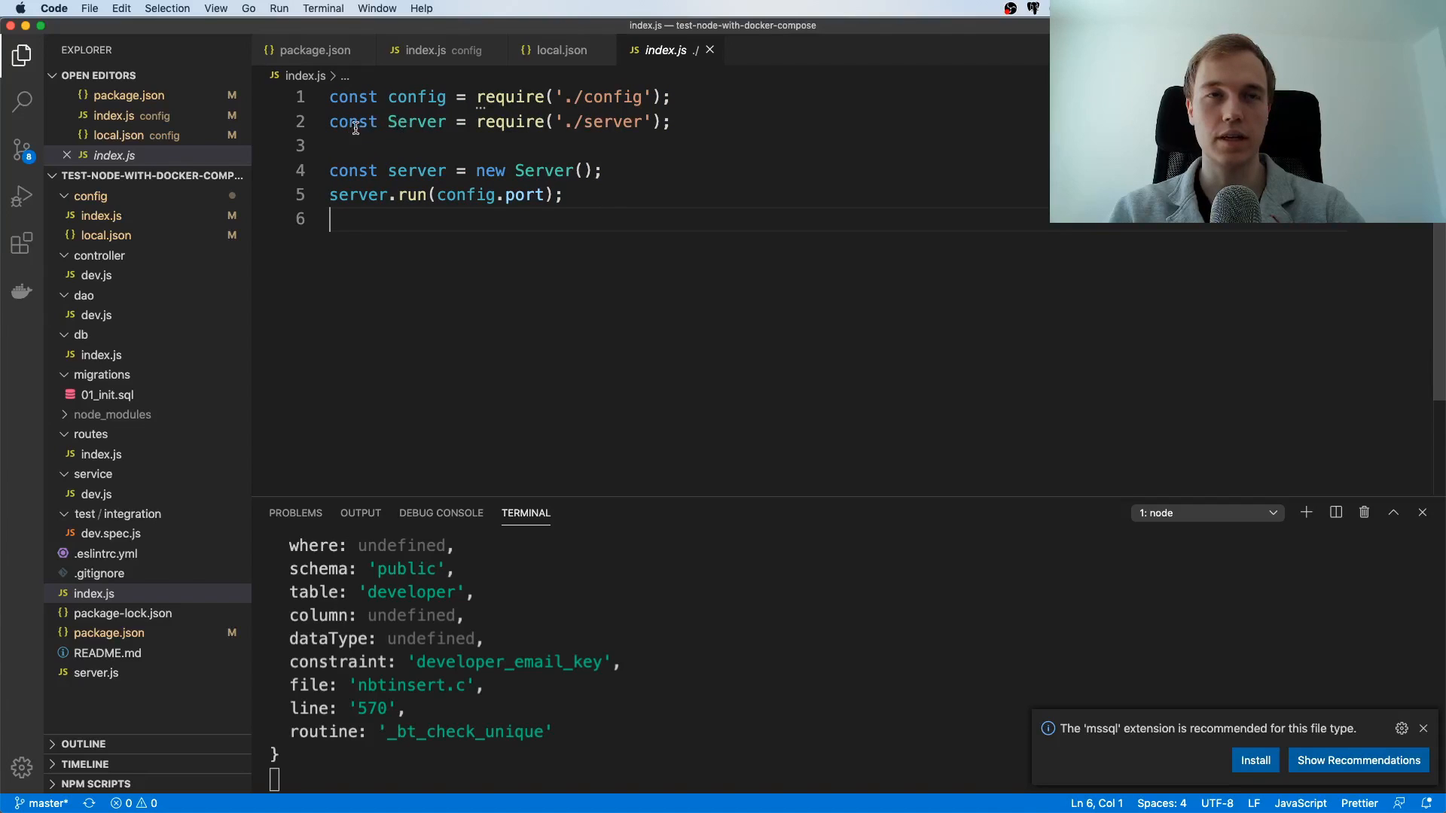
pyautogui.doubleClick(416, 122)
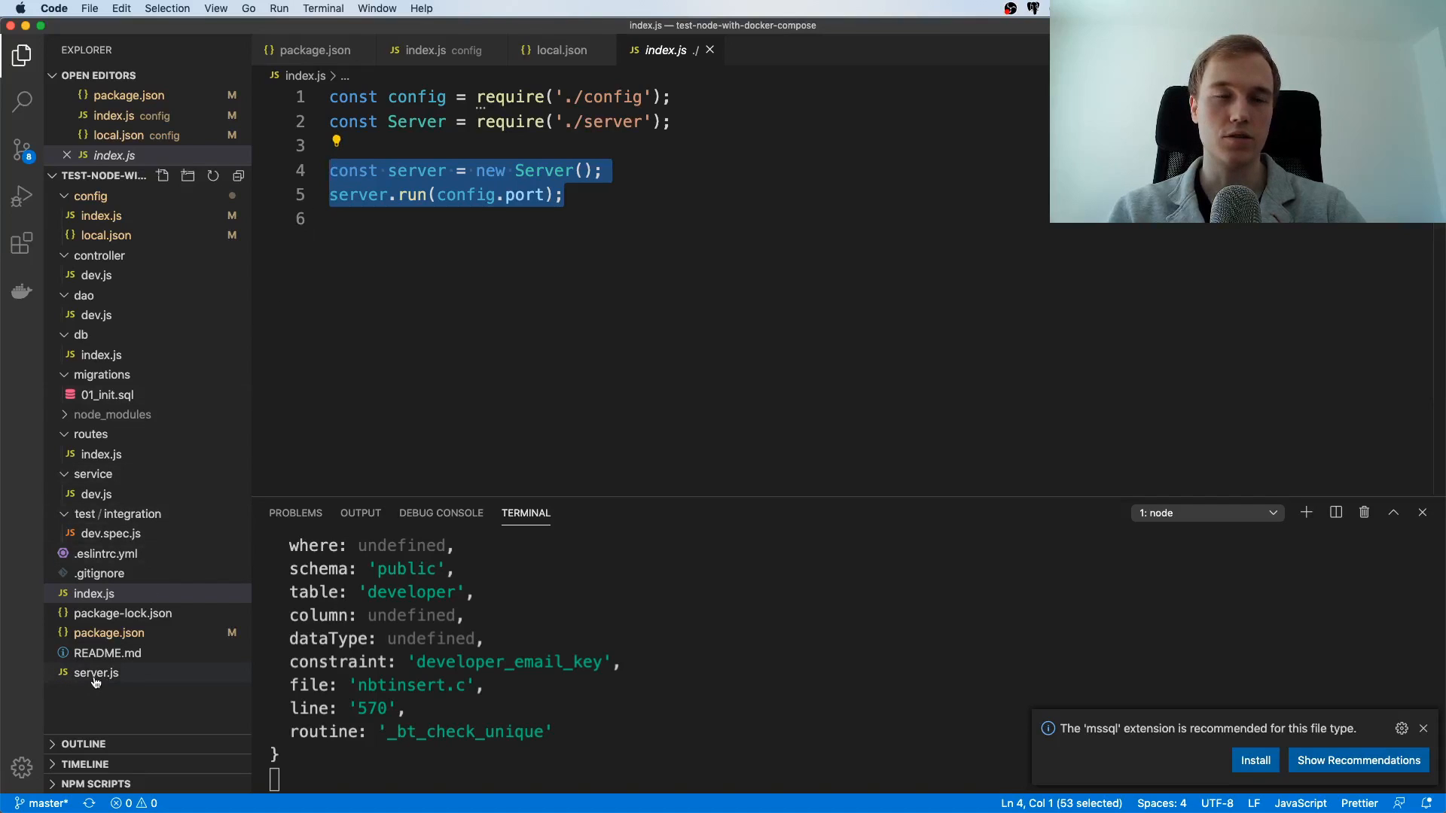
pyautogui.click(95, 672)
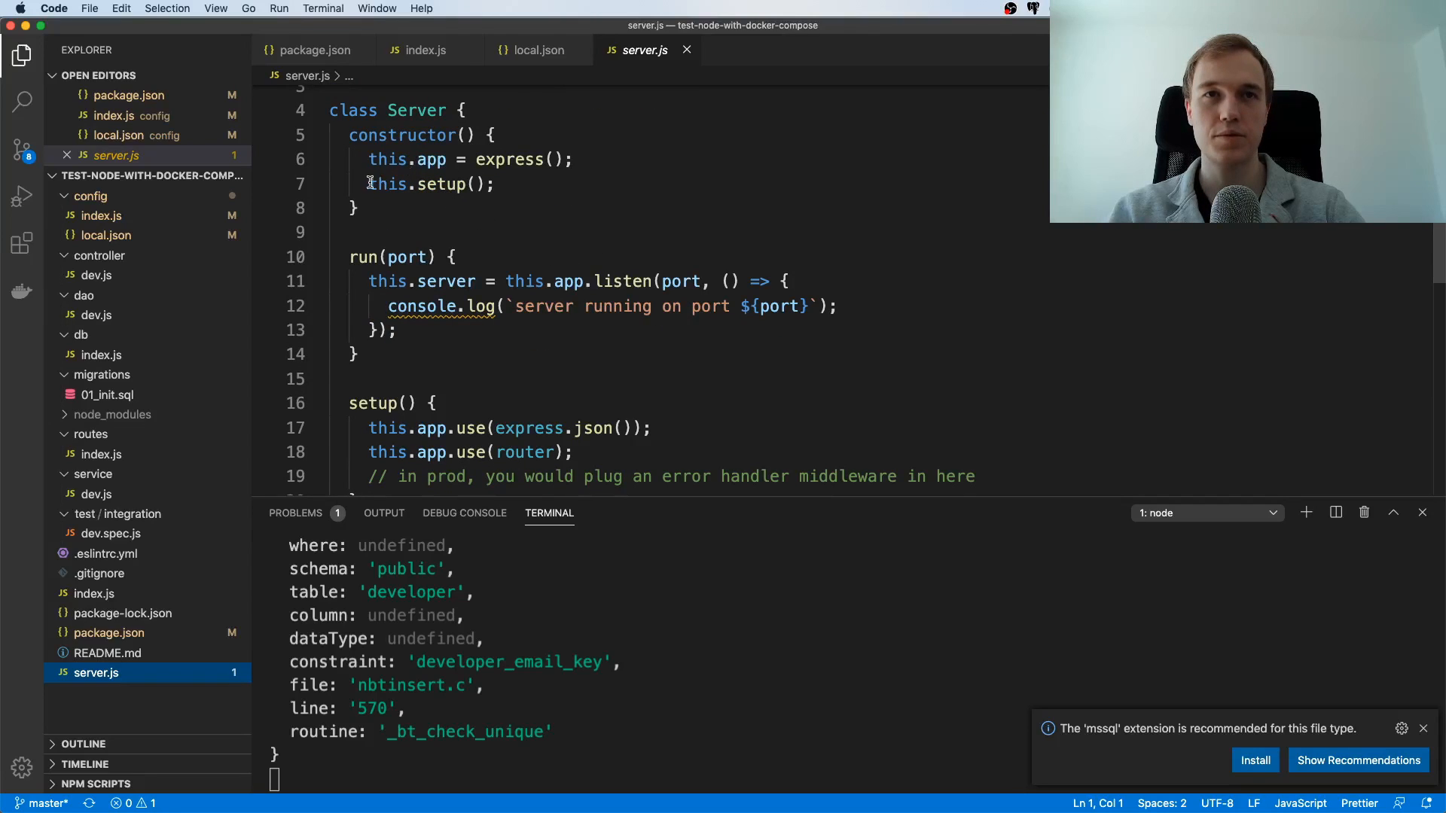
pyautogui.moveTo(595, 166)
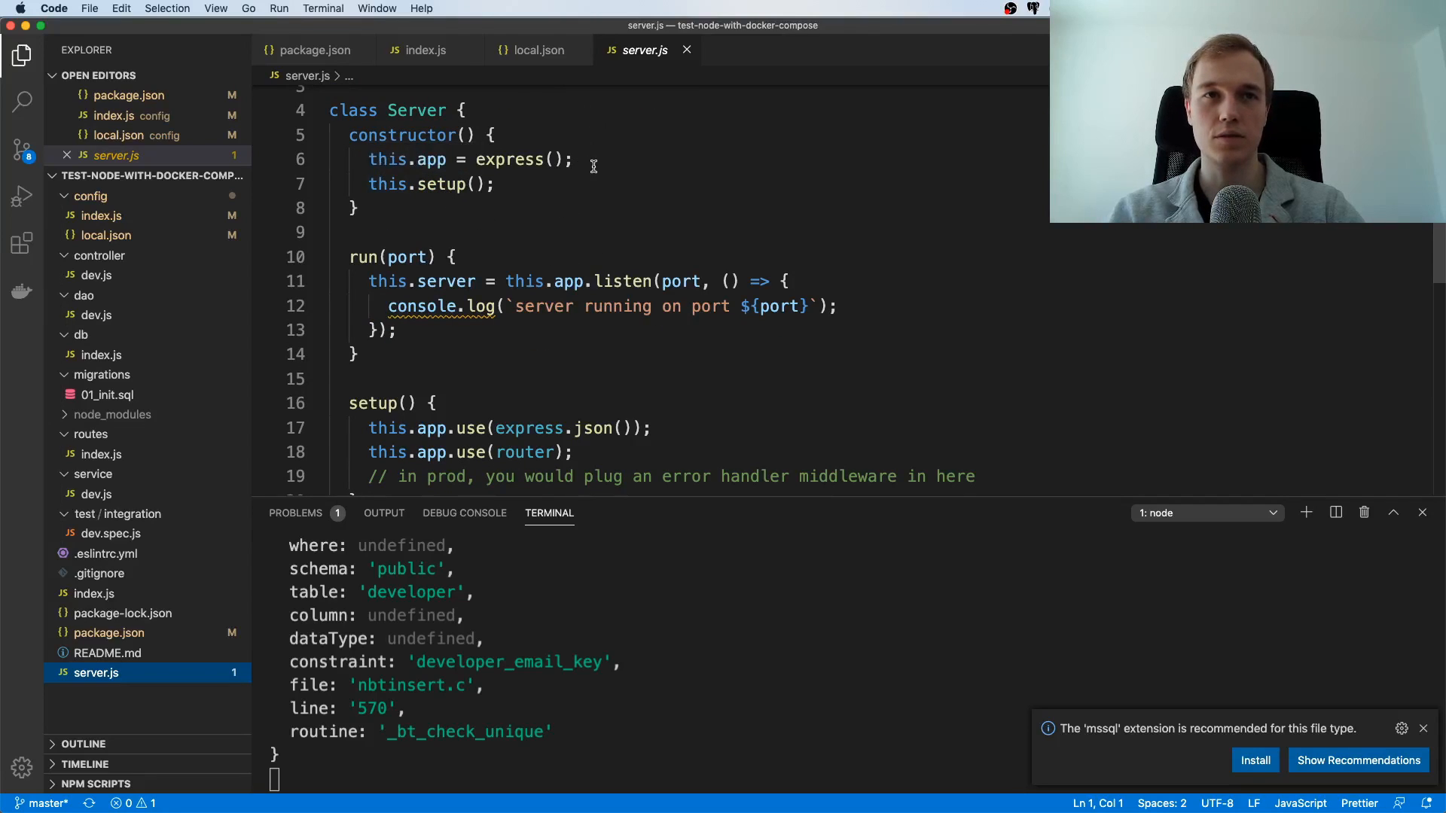
# - Select the router reference in server.js setup, then open routes/index.js
pyautogui.scroll(-3)
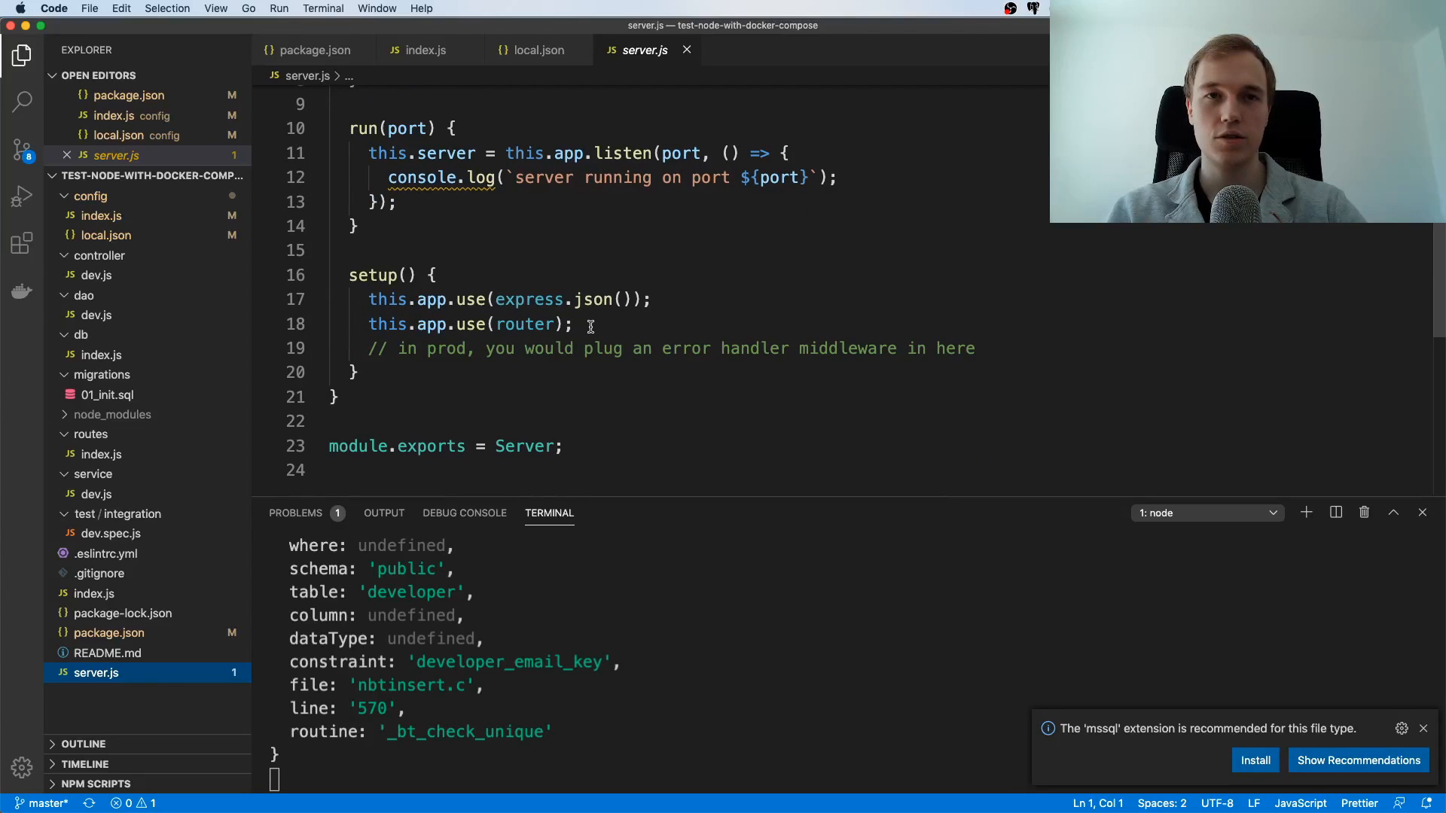
pyautogui.moveTo(586, 287)
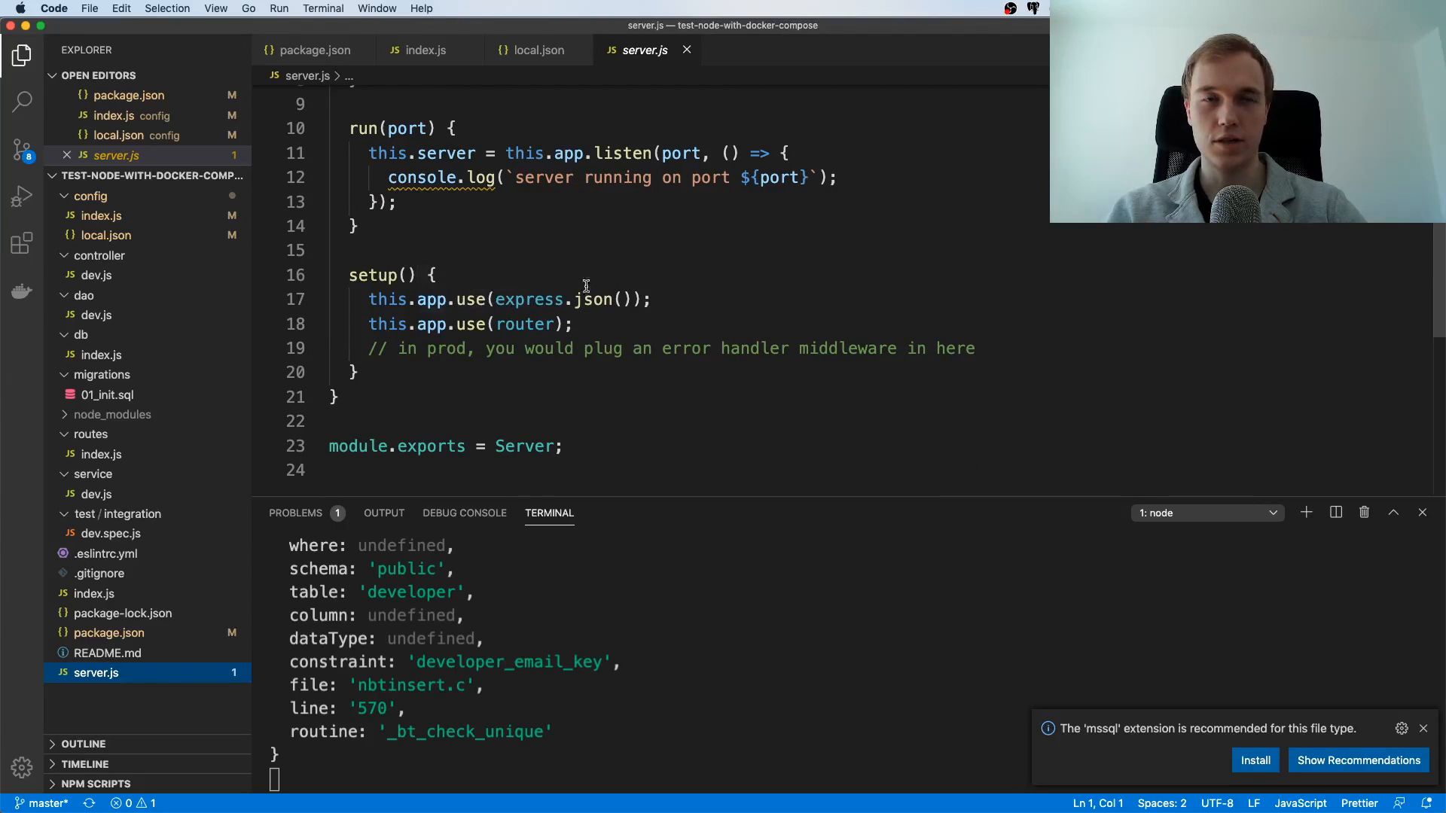
pyautogui.click(524, 324)
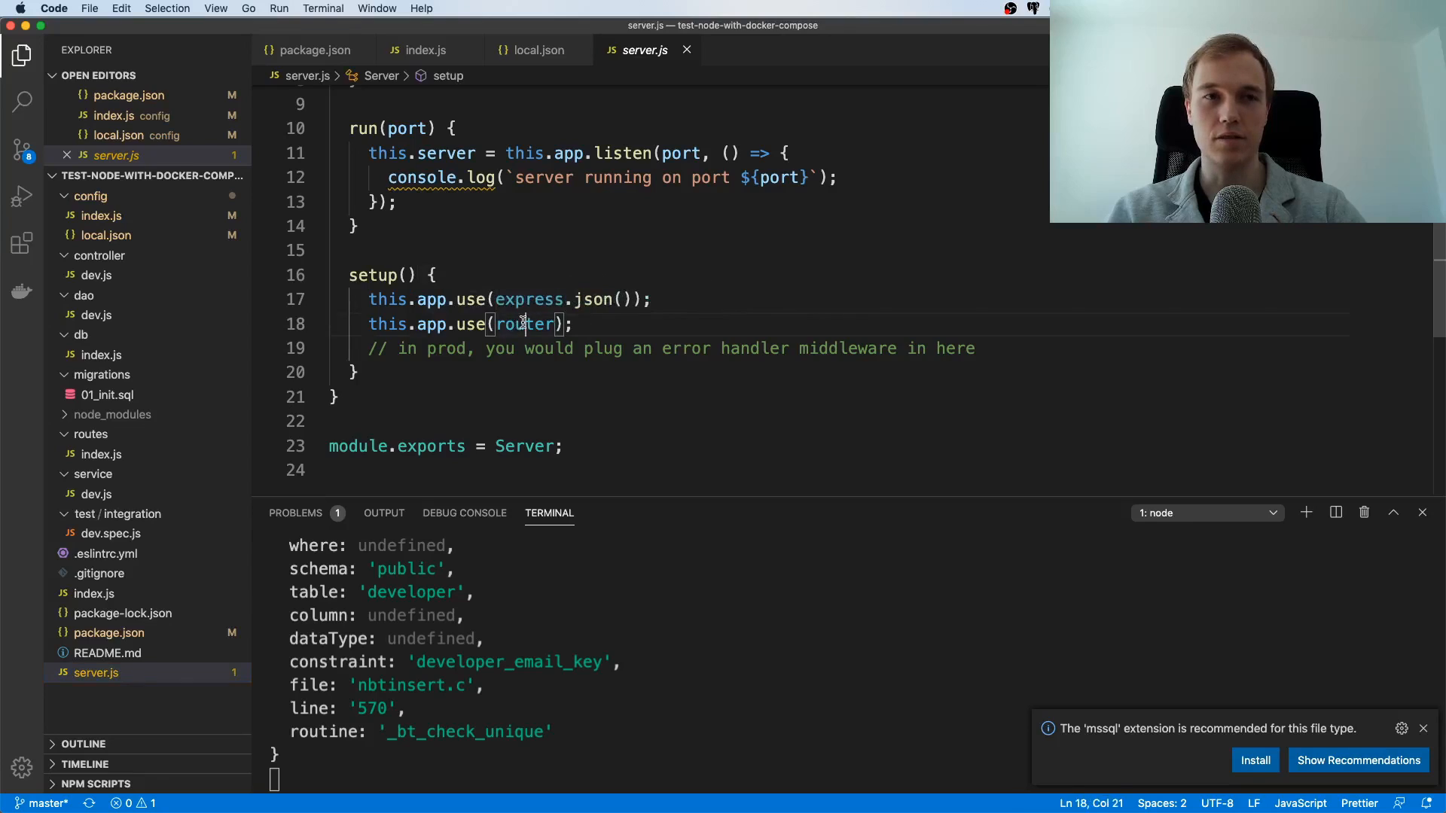
pyautogui.doubleClick(524, 324)
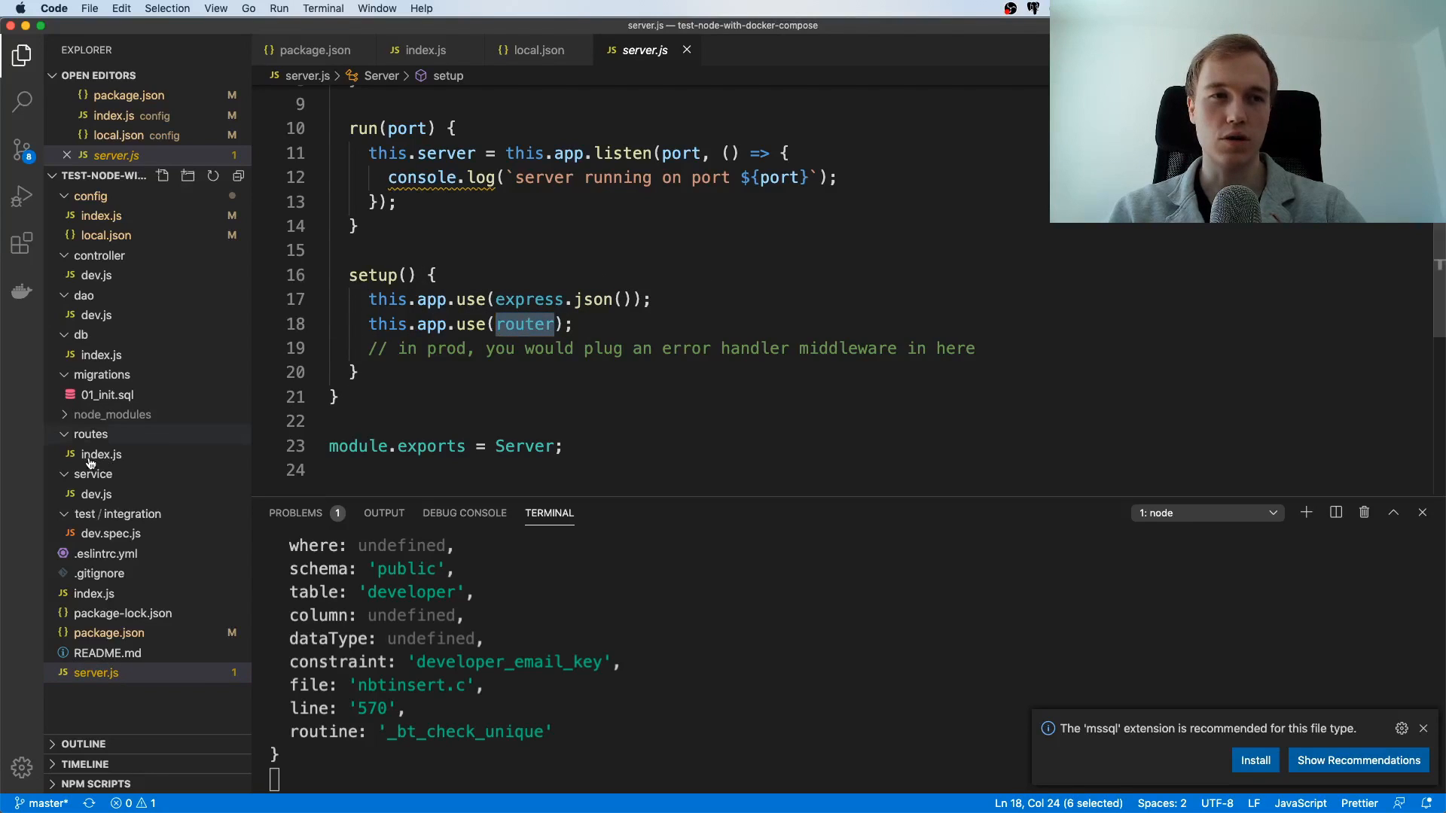
pyautogui.click(102, 453)
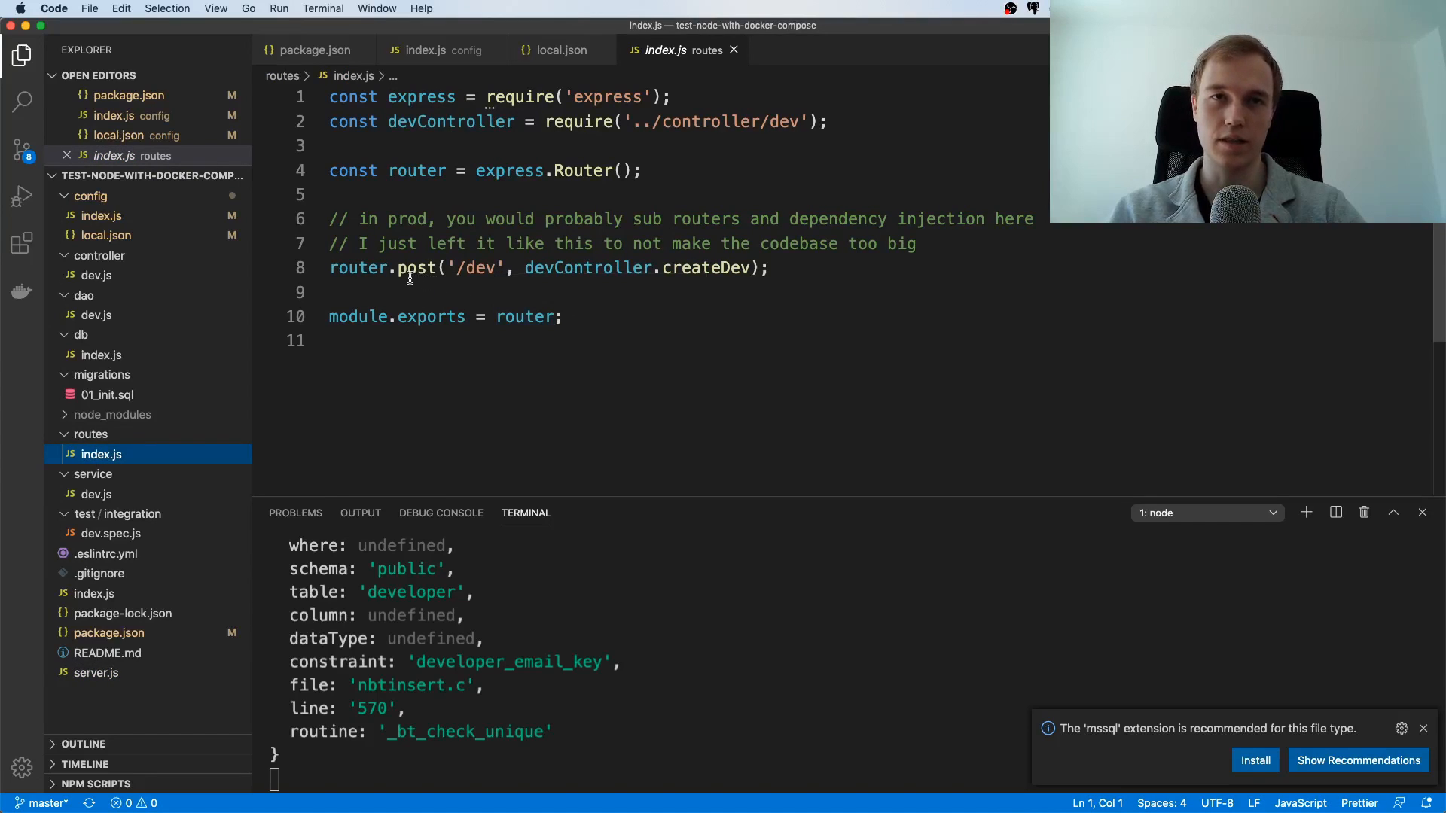
# - Select devController in the POST /dev route definition
pyautogui.moveTo(400, 267); pyautogui.dragTo(486, 268)
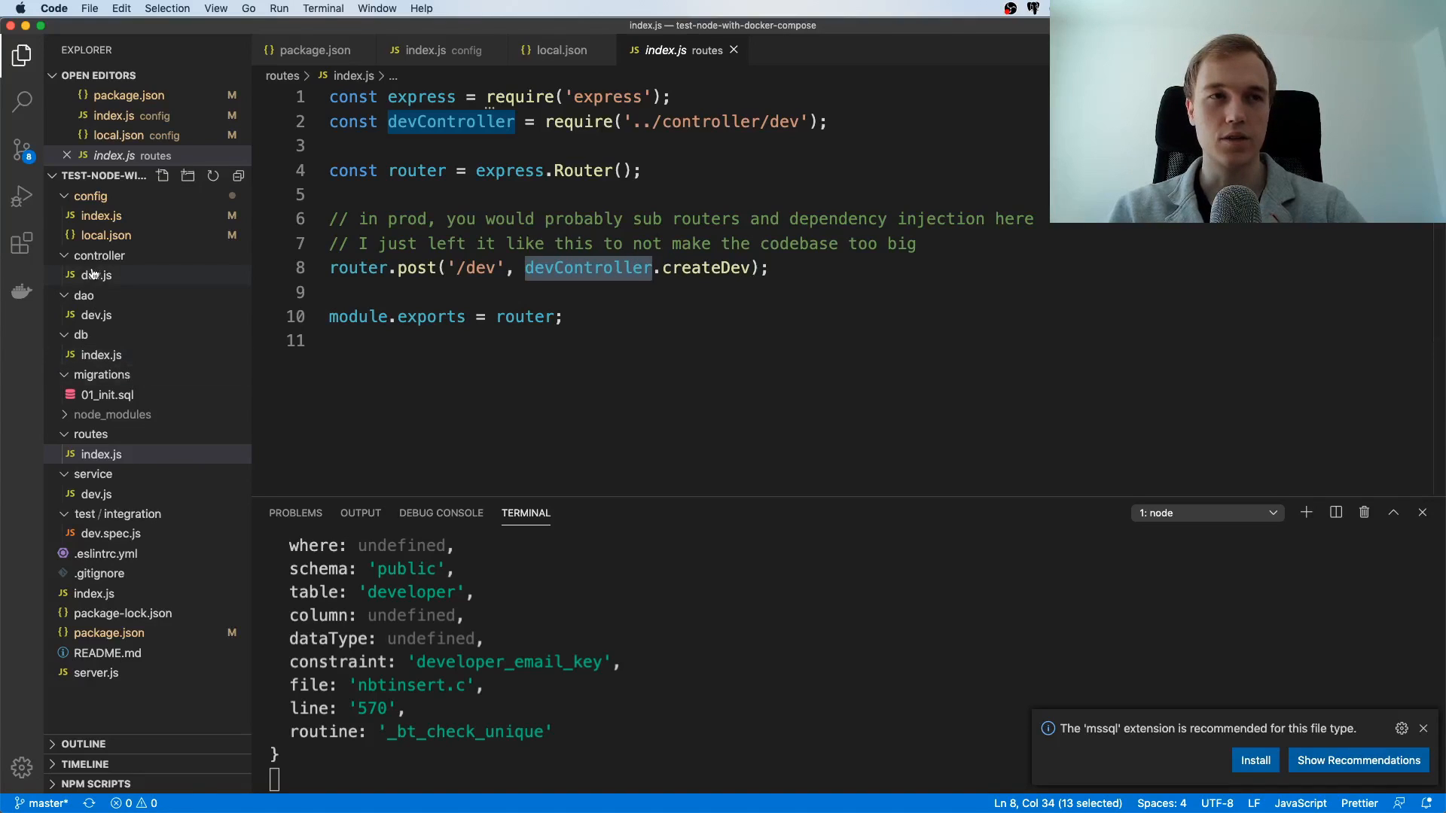
pyautogui.moveTo(96, 275)
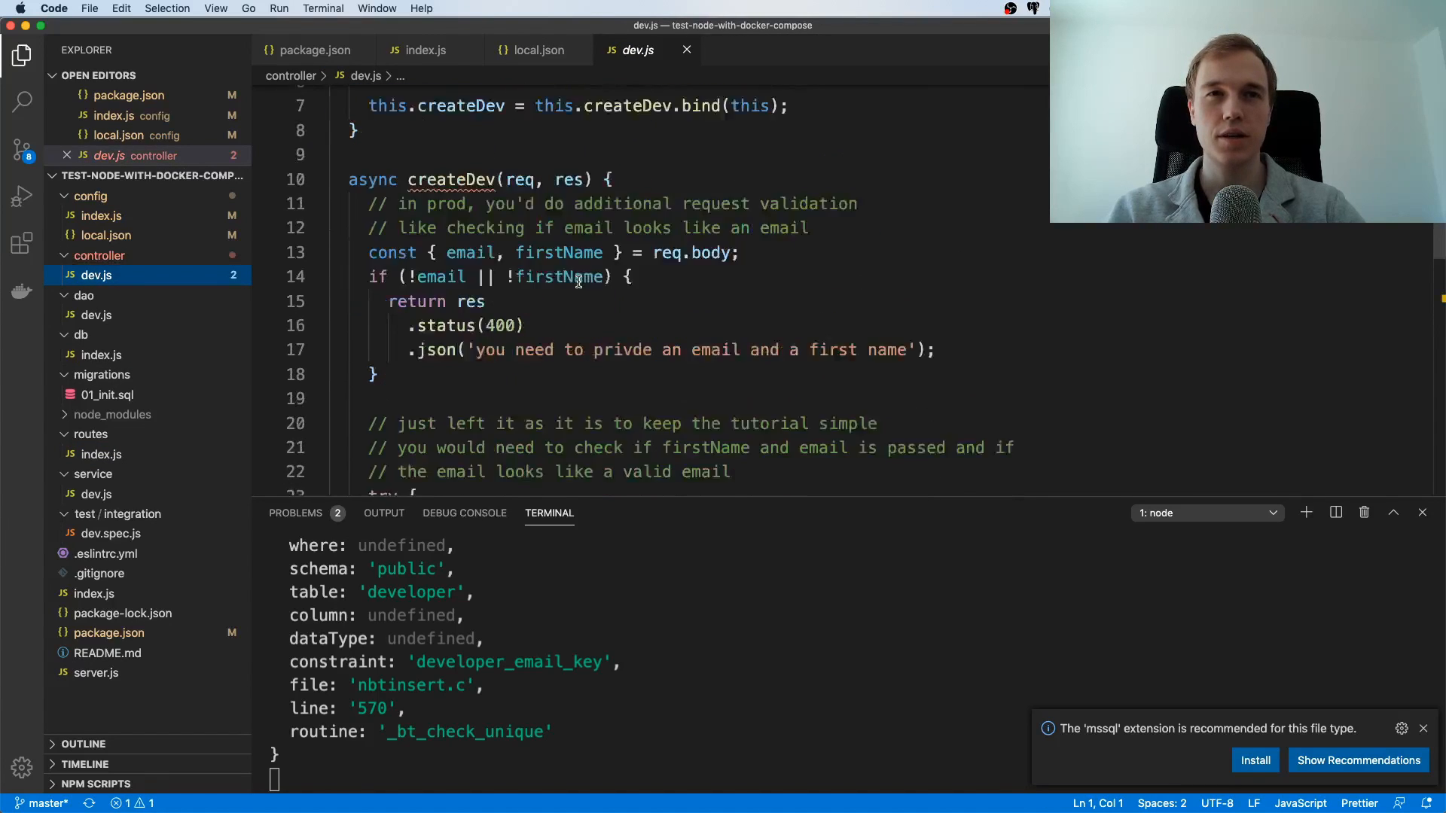
# - Scroll controller/dev.js, then open service/dev.js and dao/dev.js
pyautogui.scroll(-3)
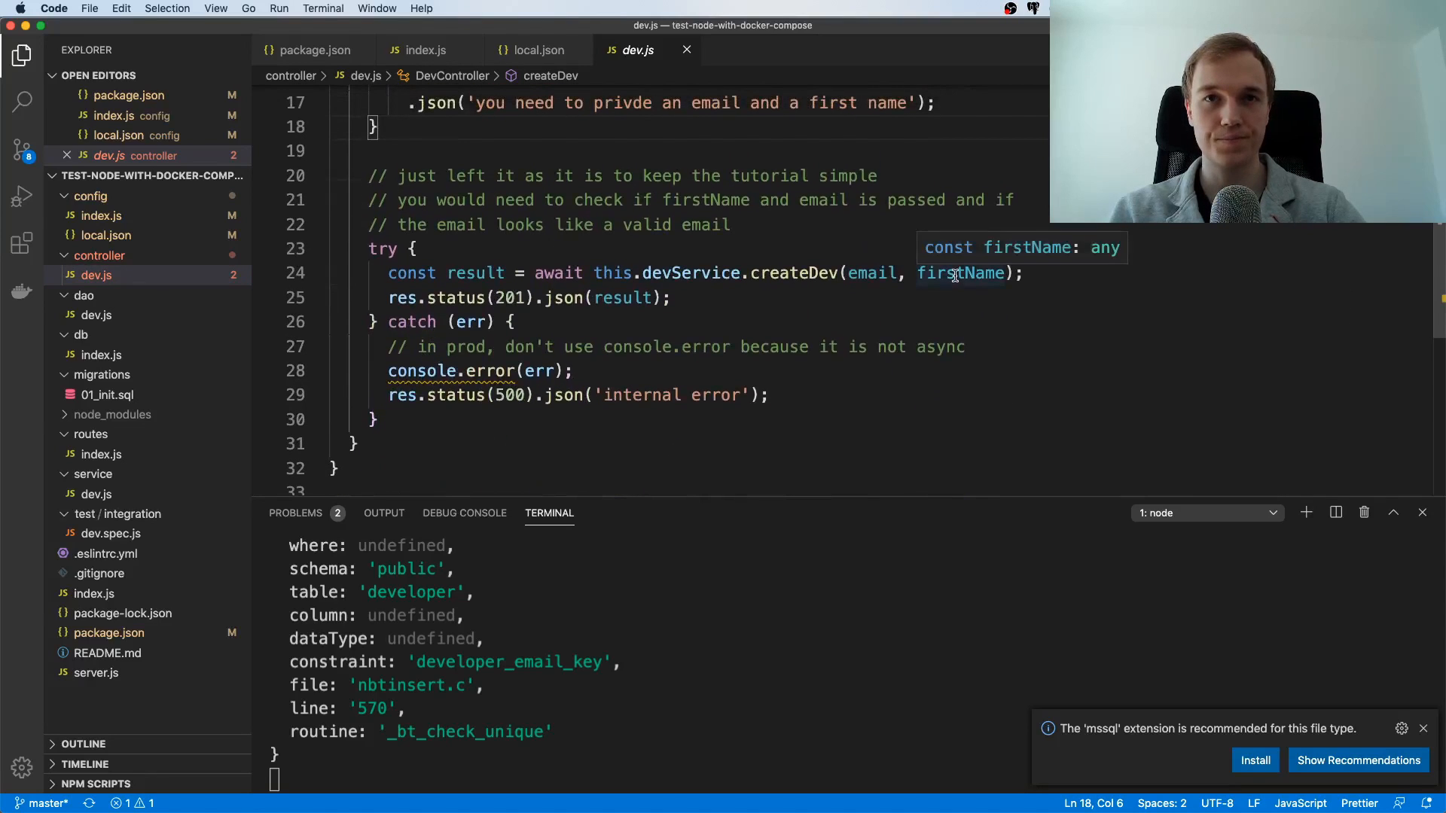
pyautogui.moveTo(734, 309)
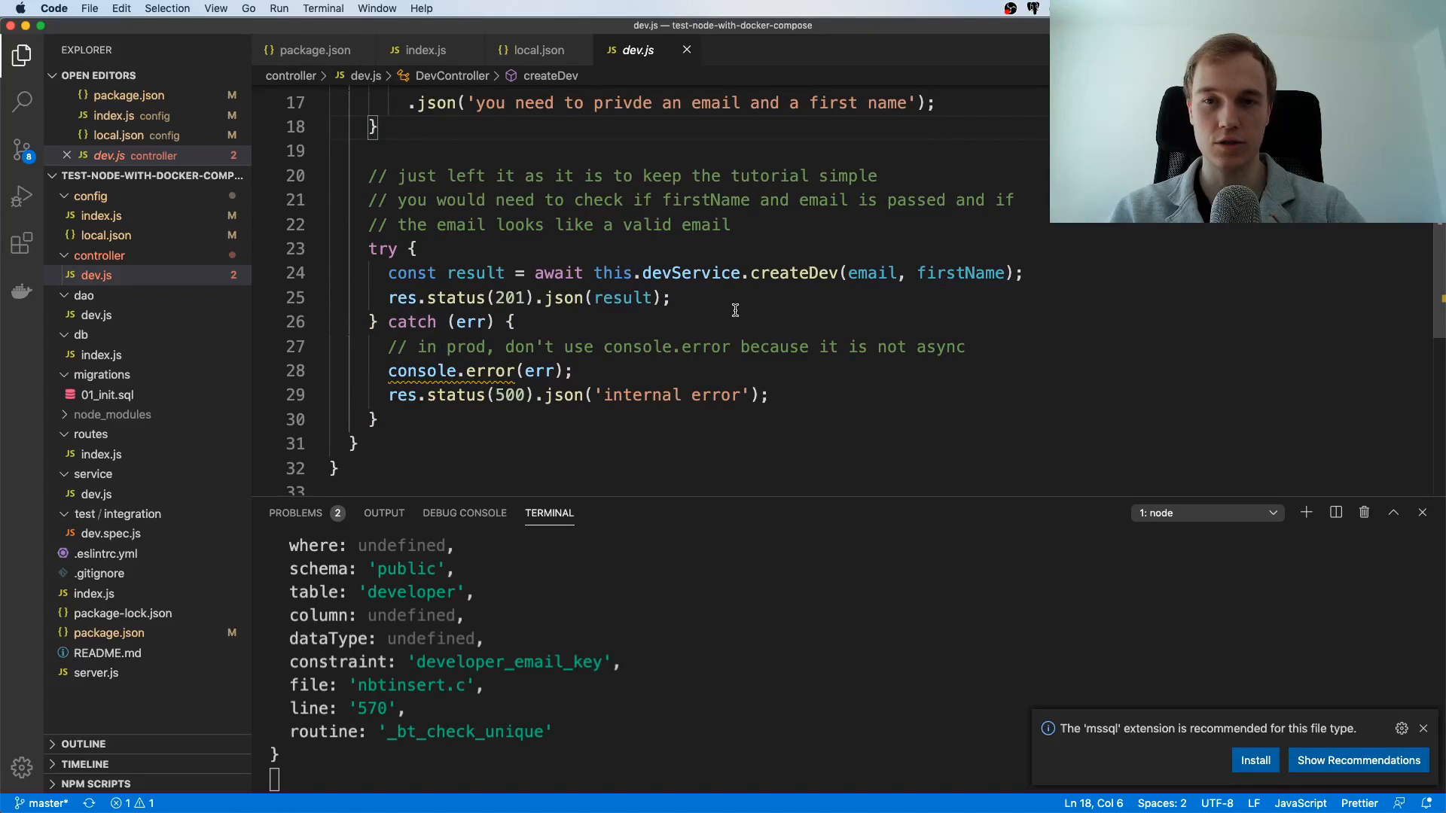
pyautogui.moveTo(774, 246)
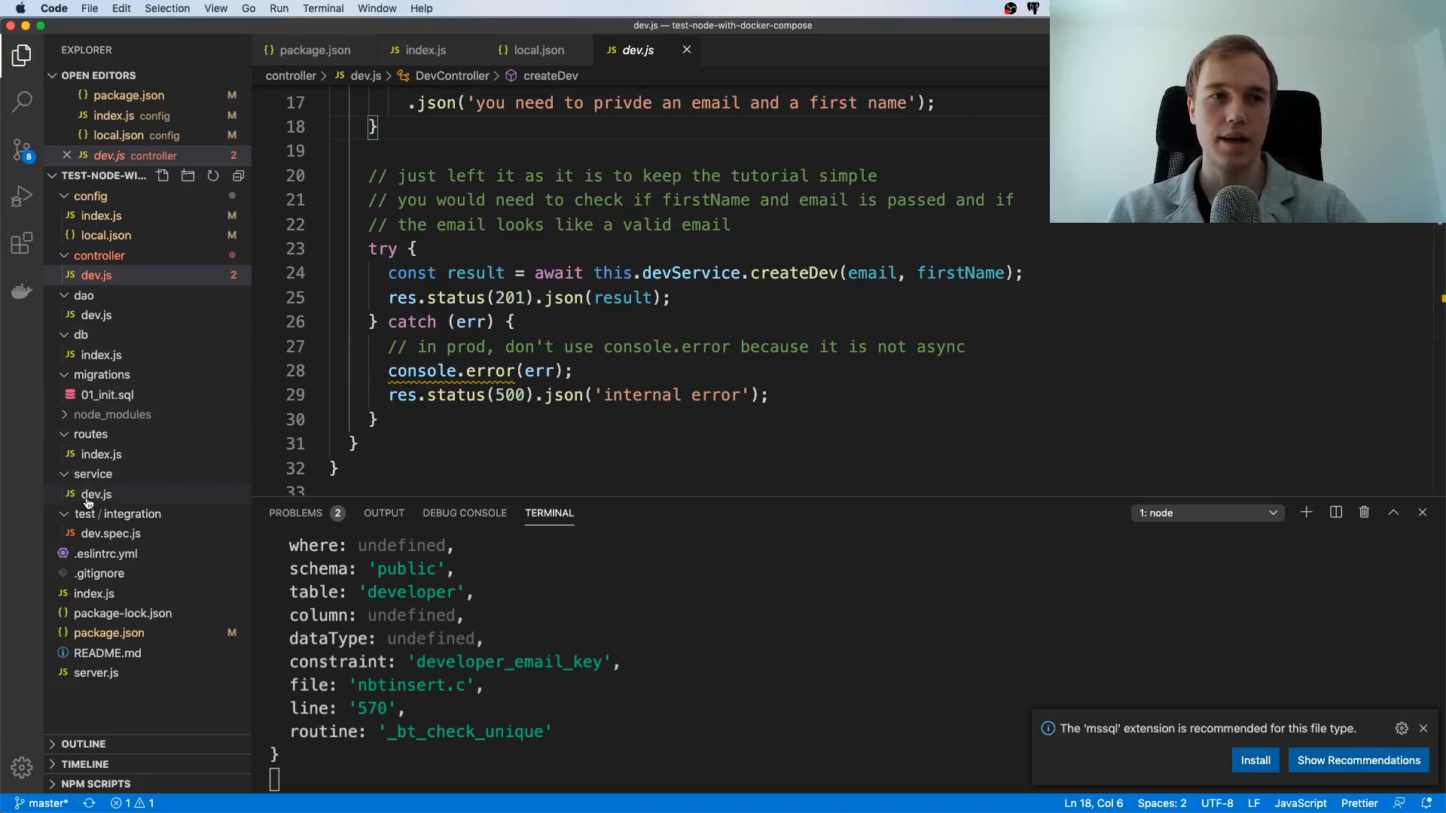
pyautogui.click(95, 494)
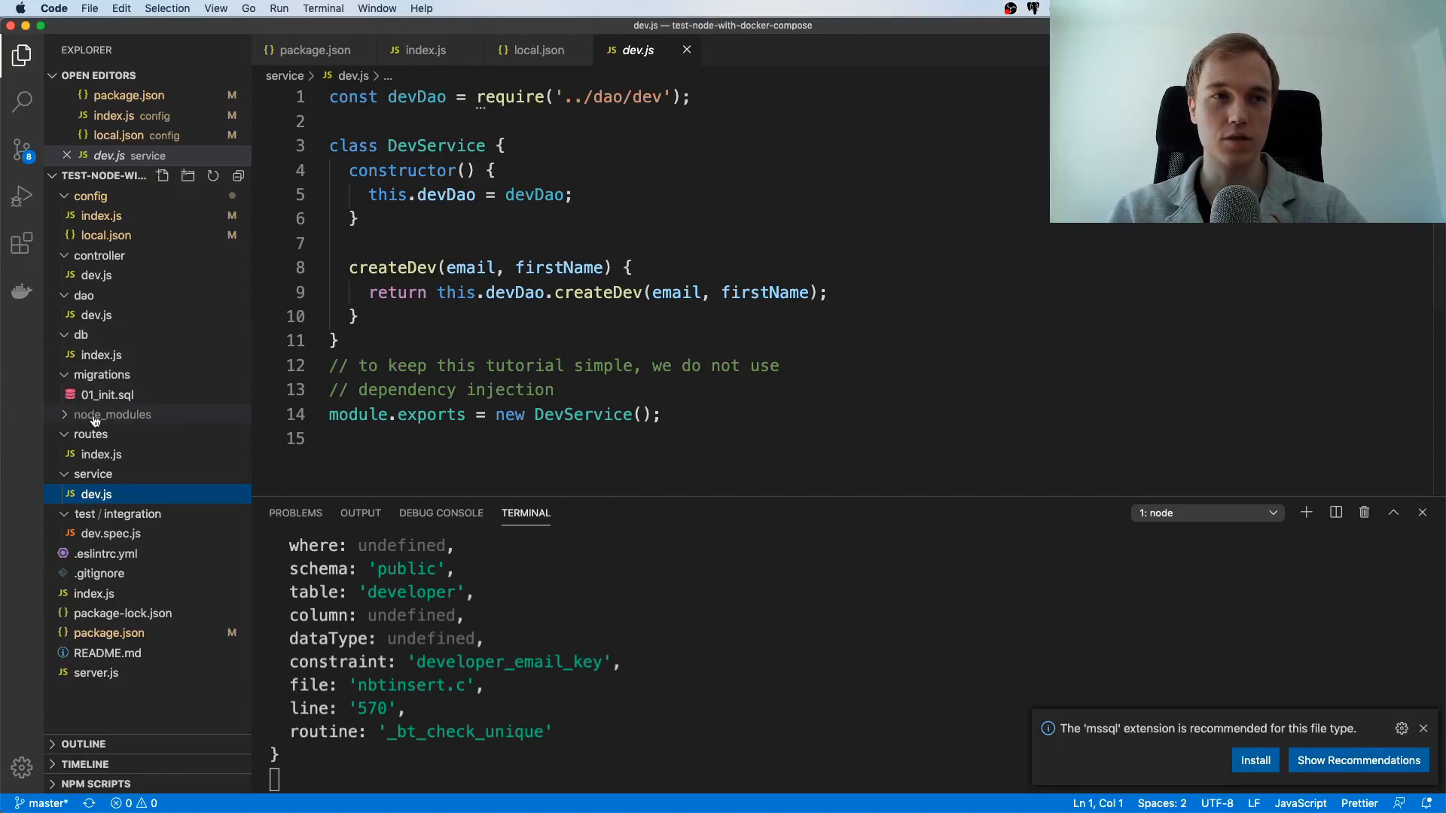
pyautogui.click(96, 315)
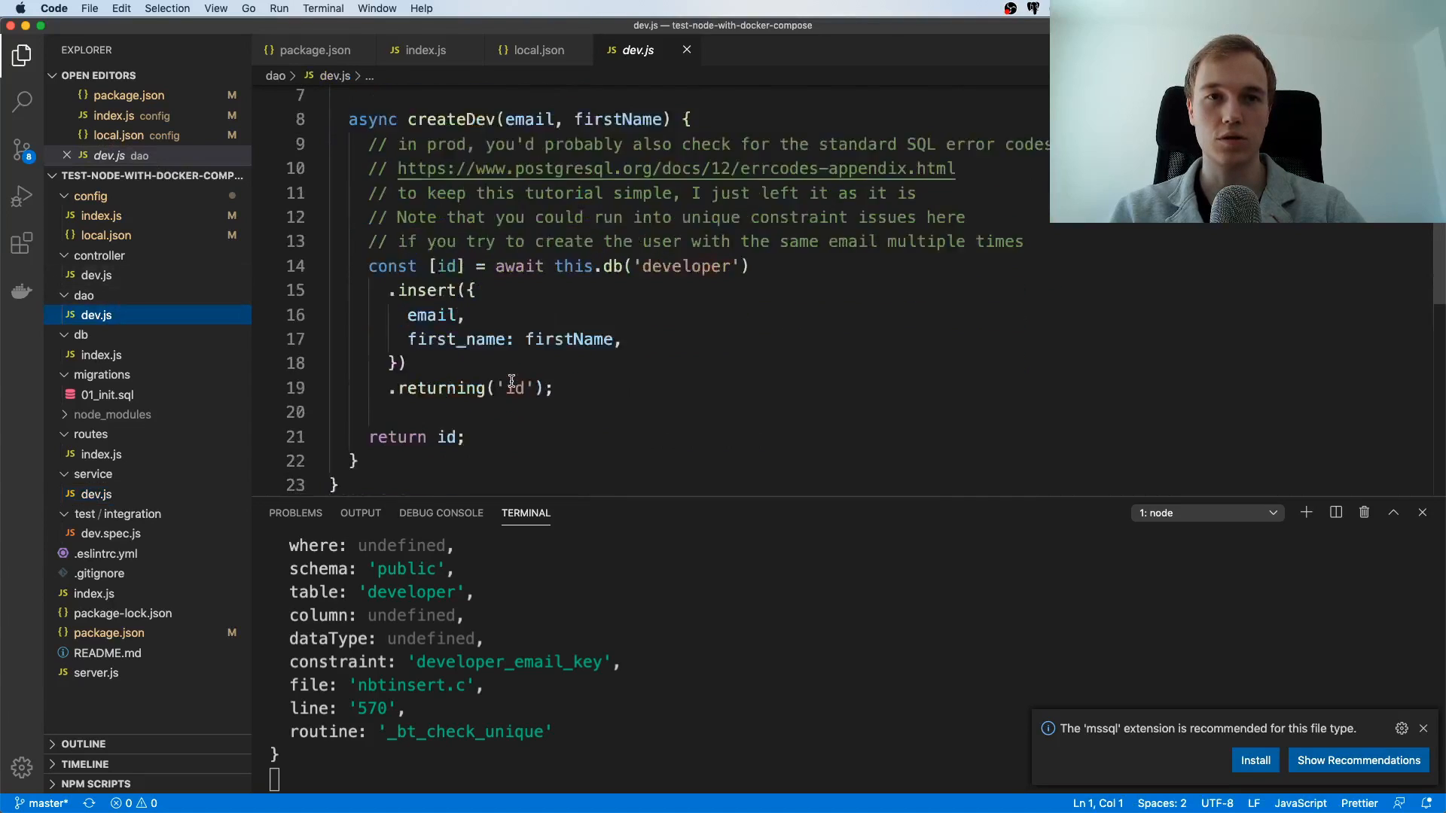
pyautogui.scroll(-3)
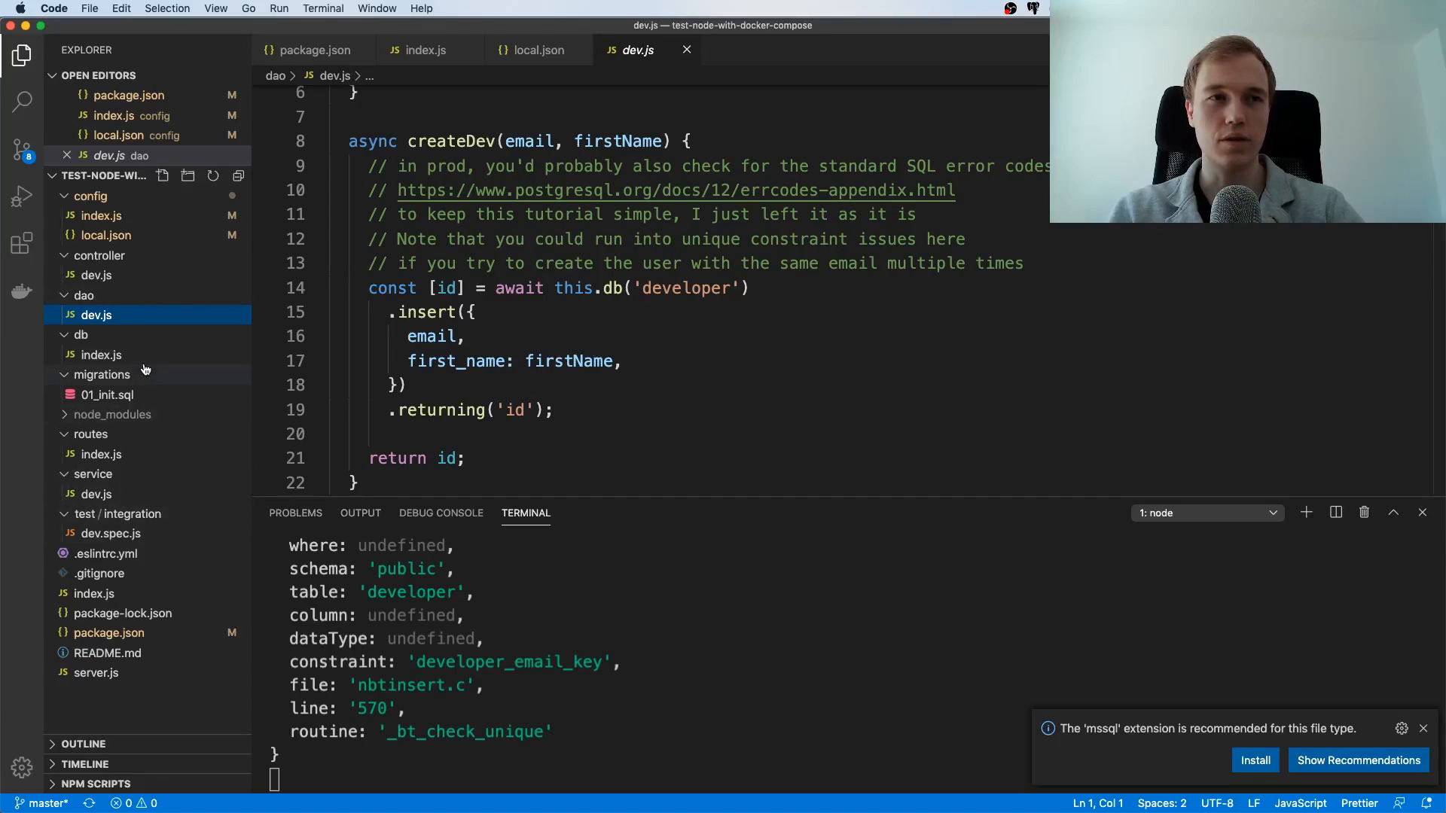
pyautogui.moveTo(110, 533)
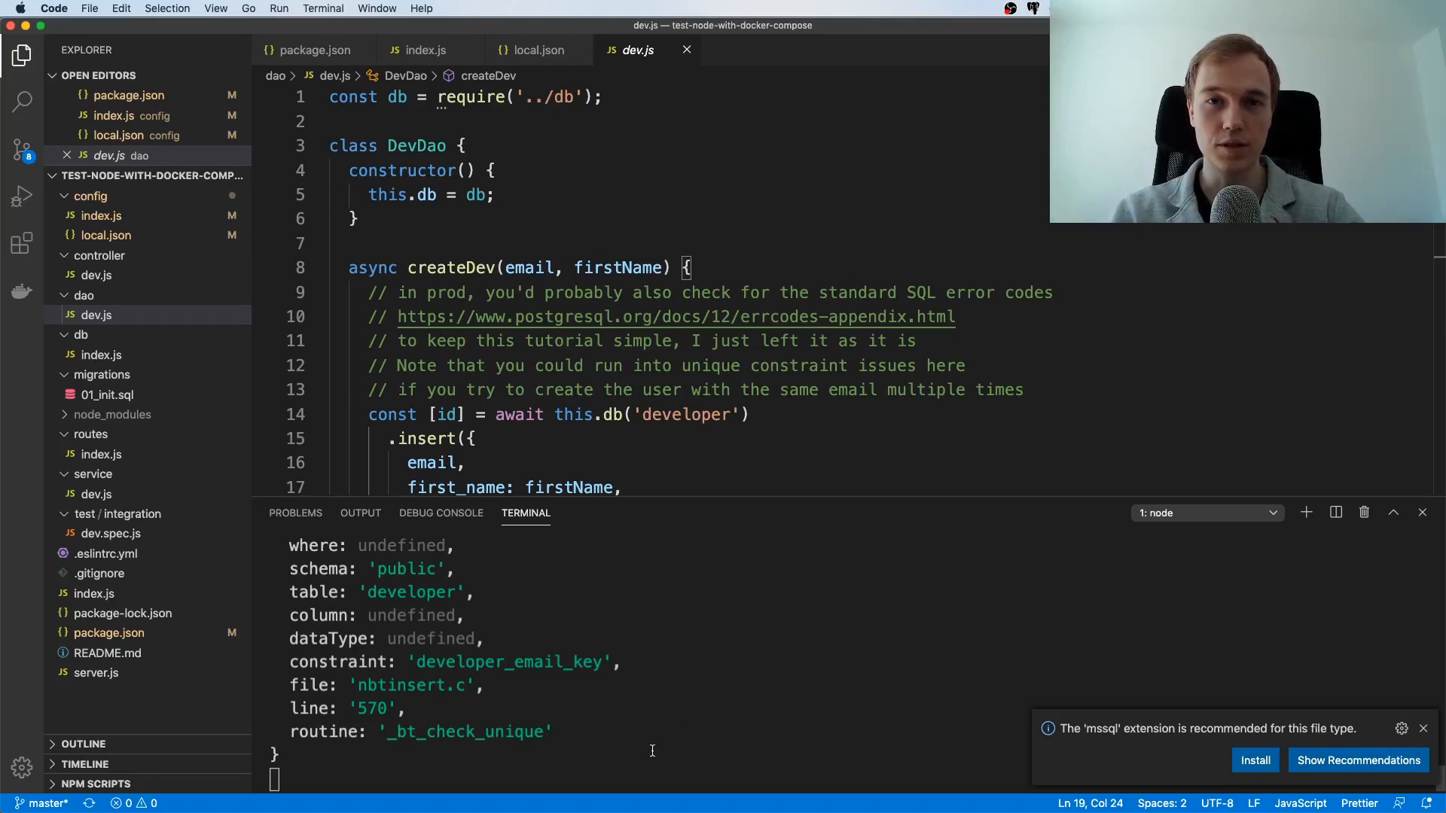
pyautogui.moveTo(709, 683)
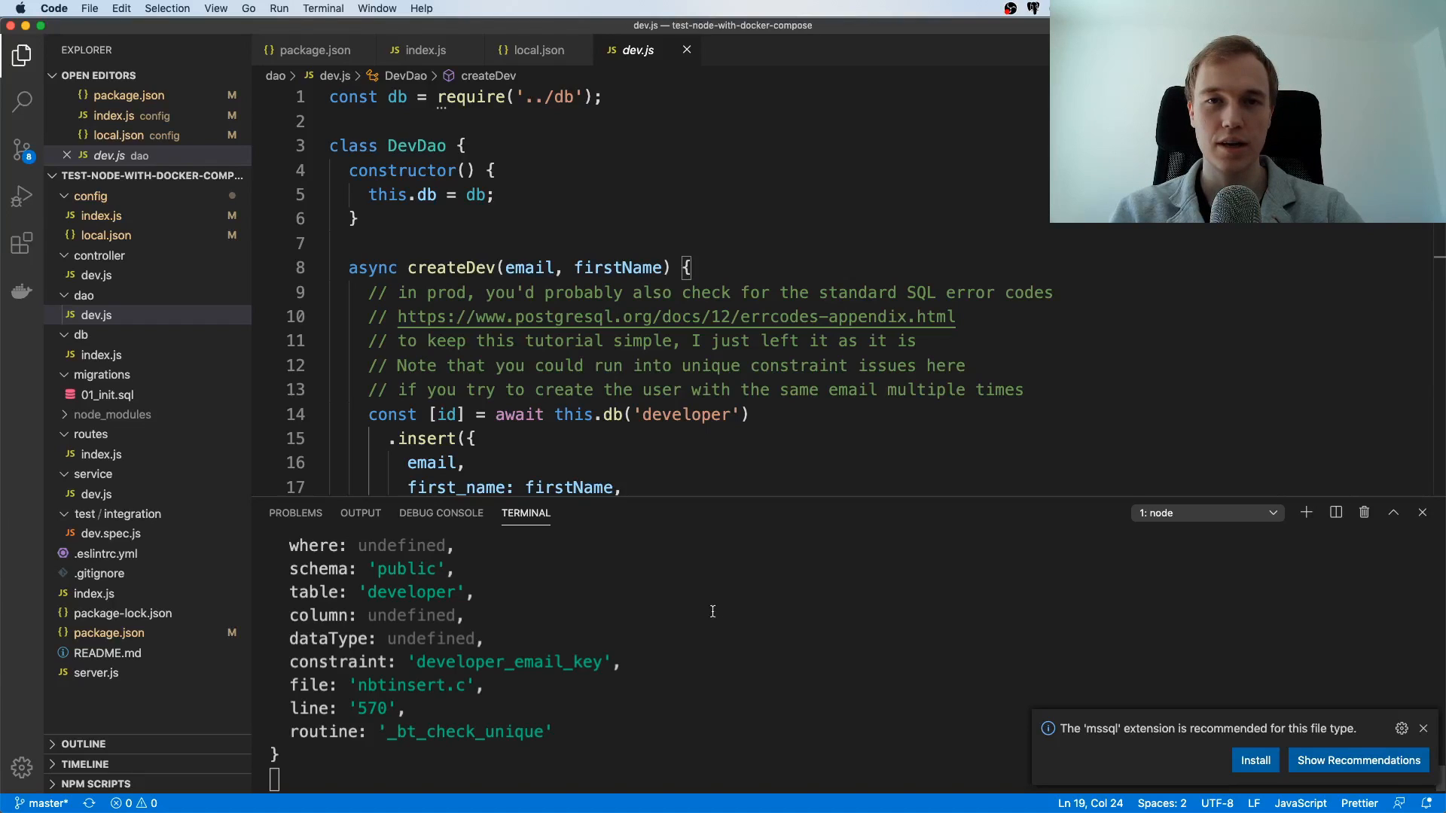
pyautogui.moveTo(694, 625)
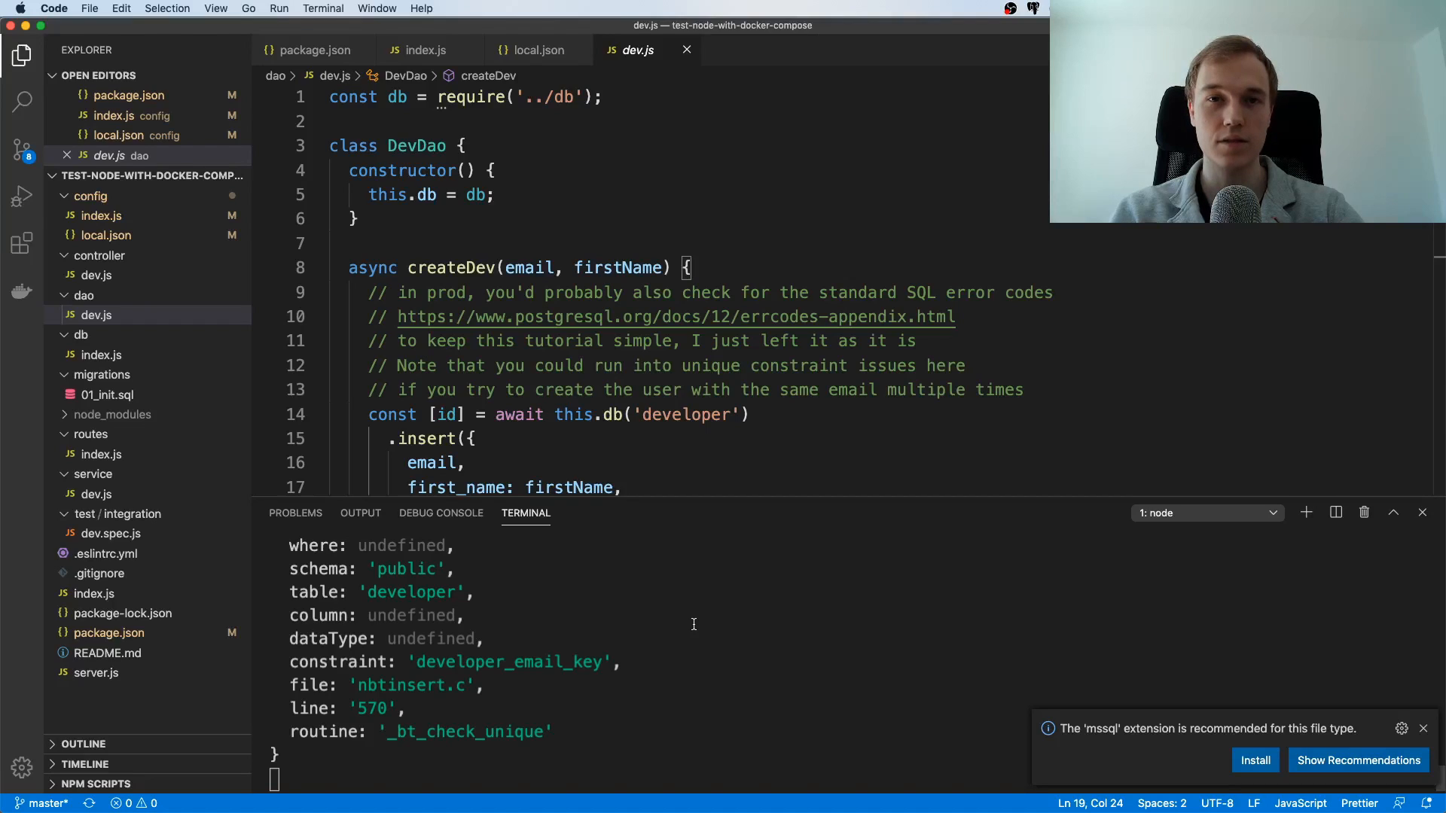
pyautogui.moveTo(694, 585)
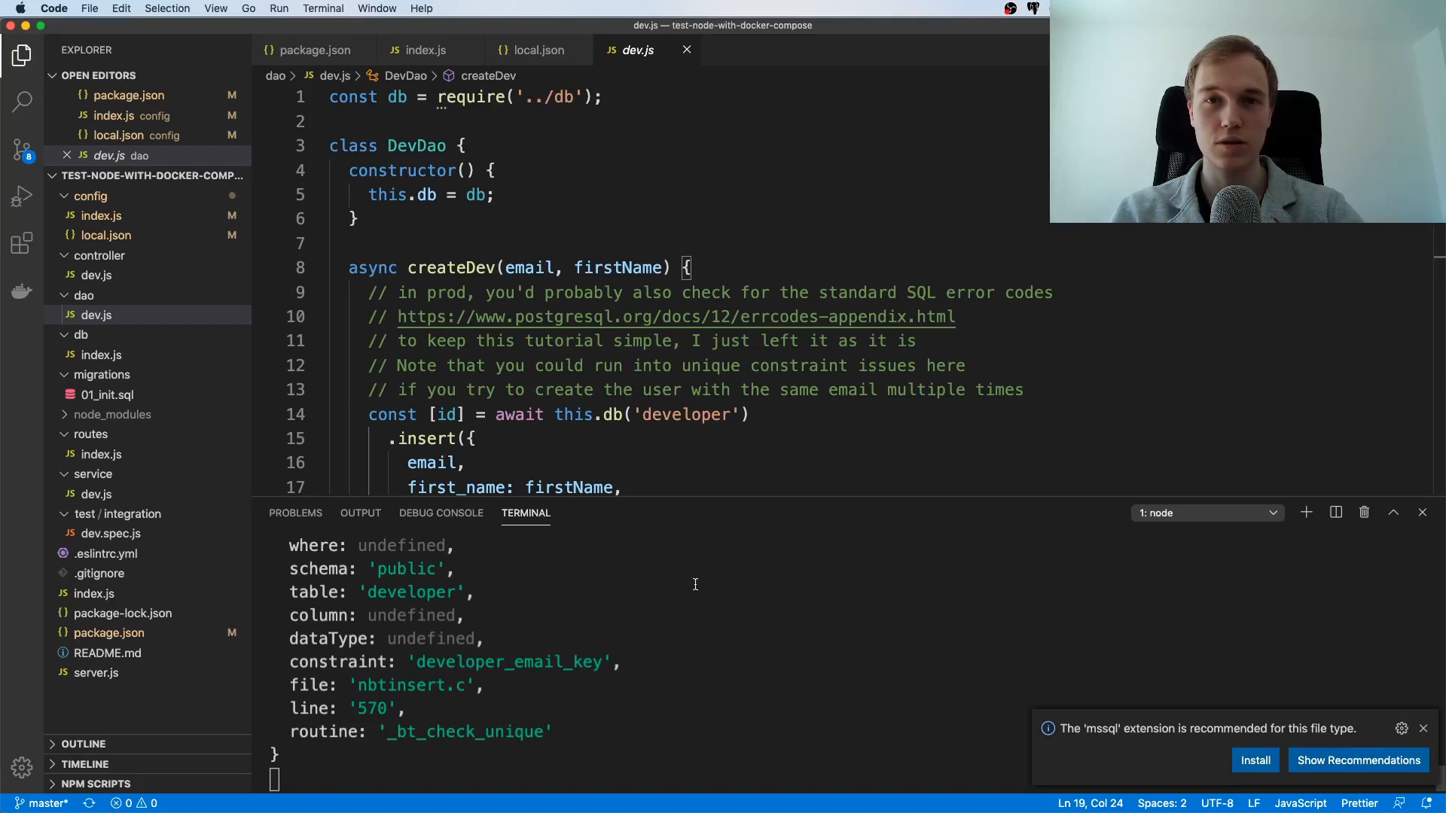